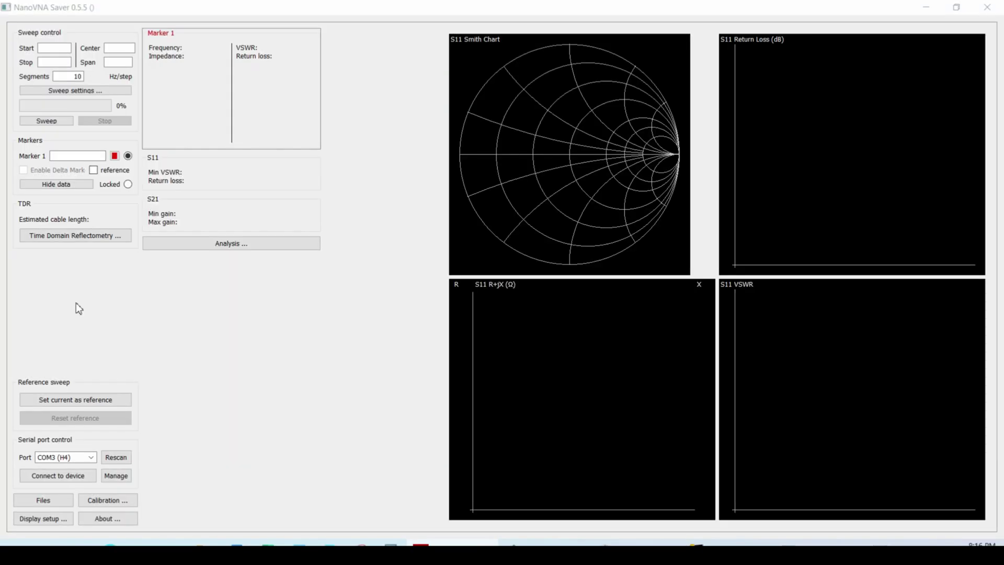
mouse_move(91, 308)
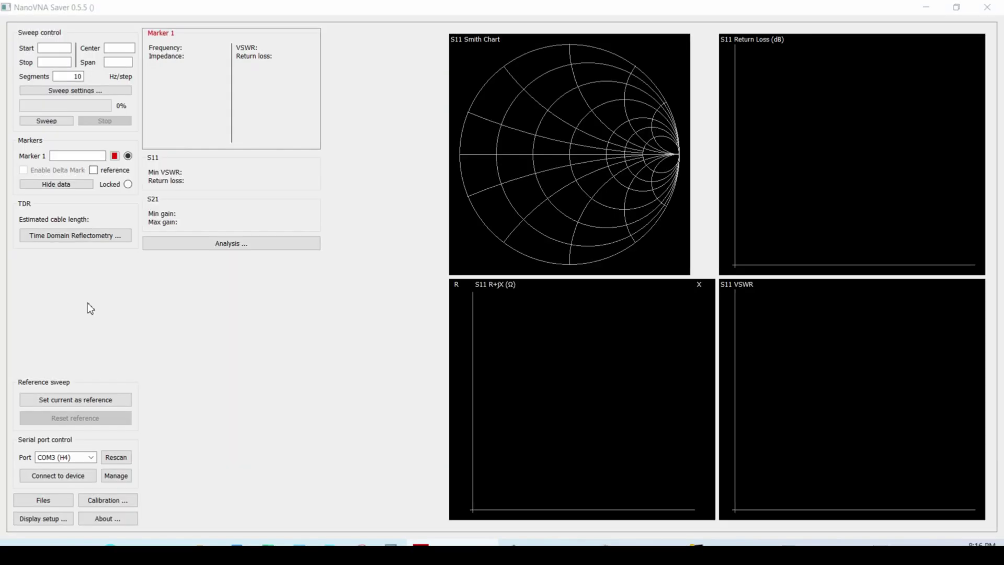
mouse_move(262, 307)
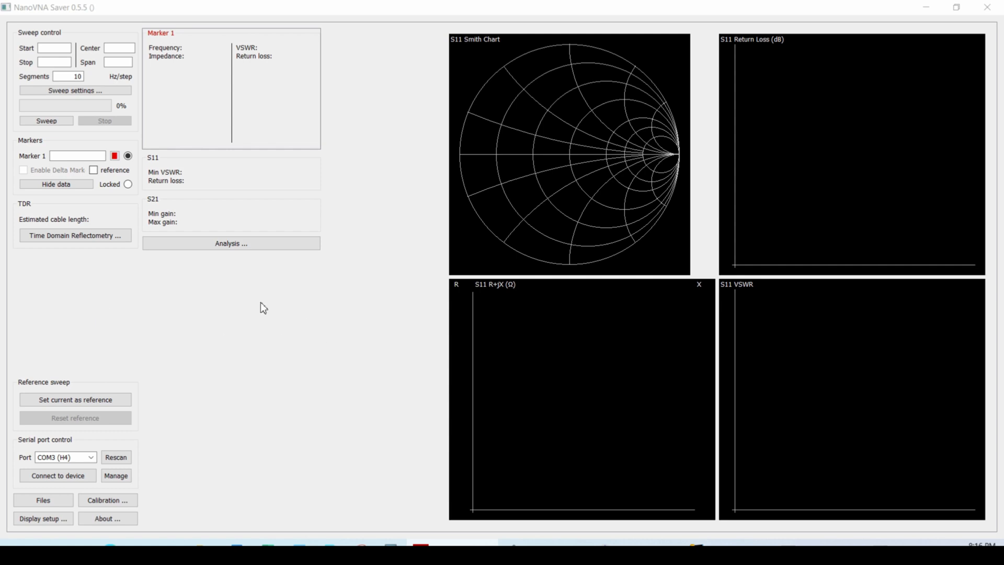
mouse_move(40, 19)
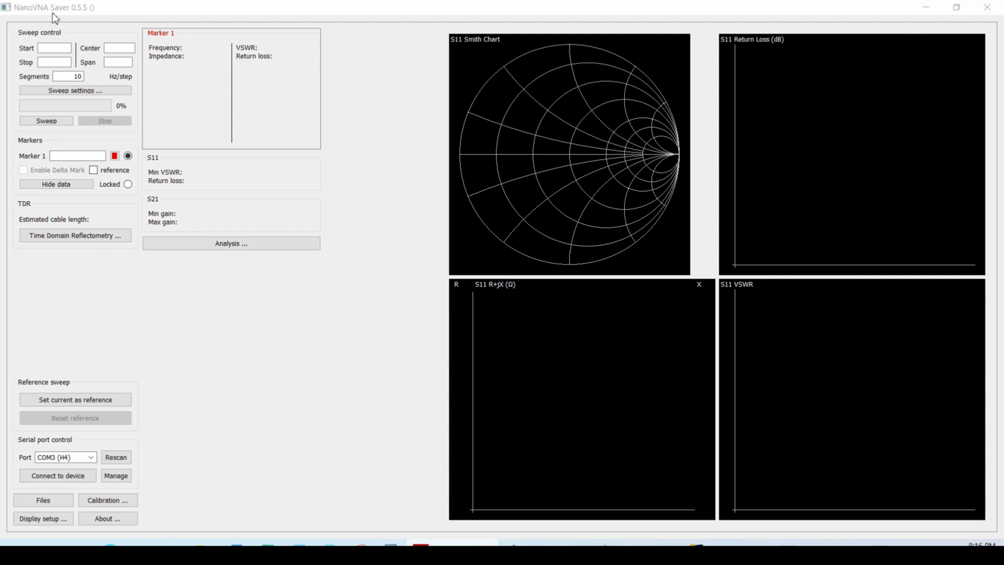
mouse_move(246, 360)
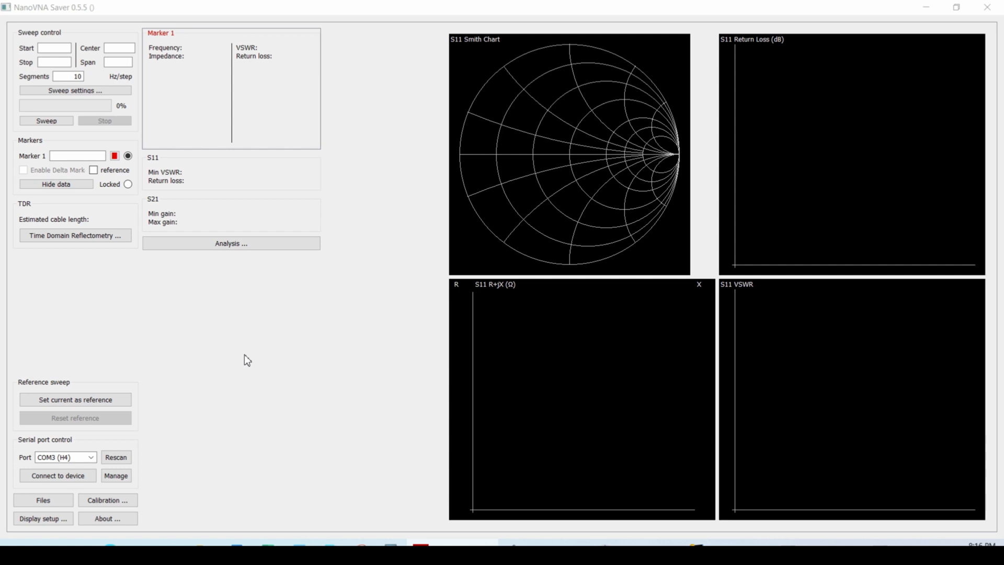
mouse_move(226, 377)
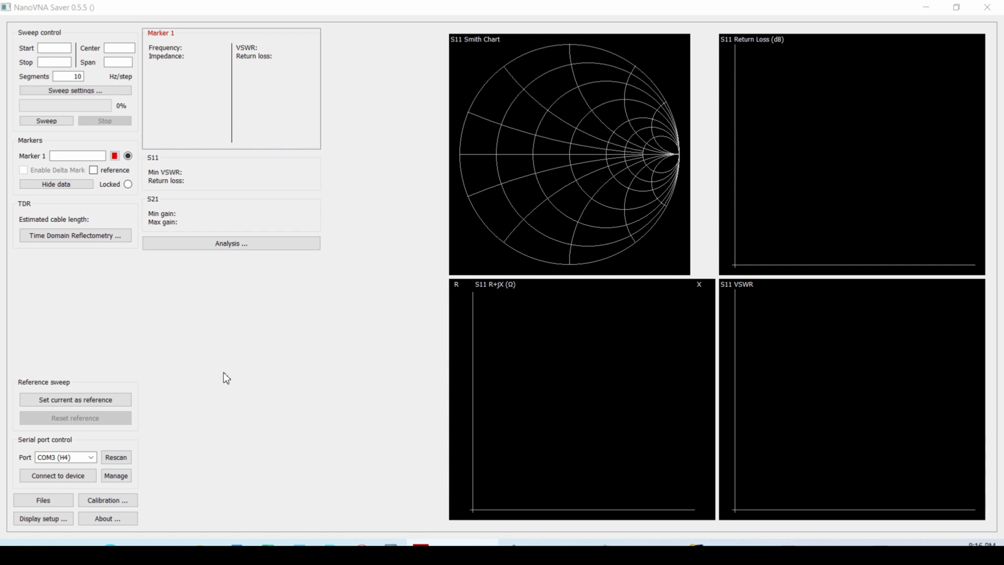
mouse_move(223, 322)
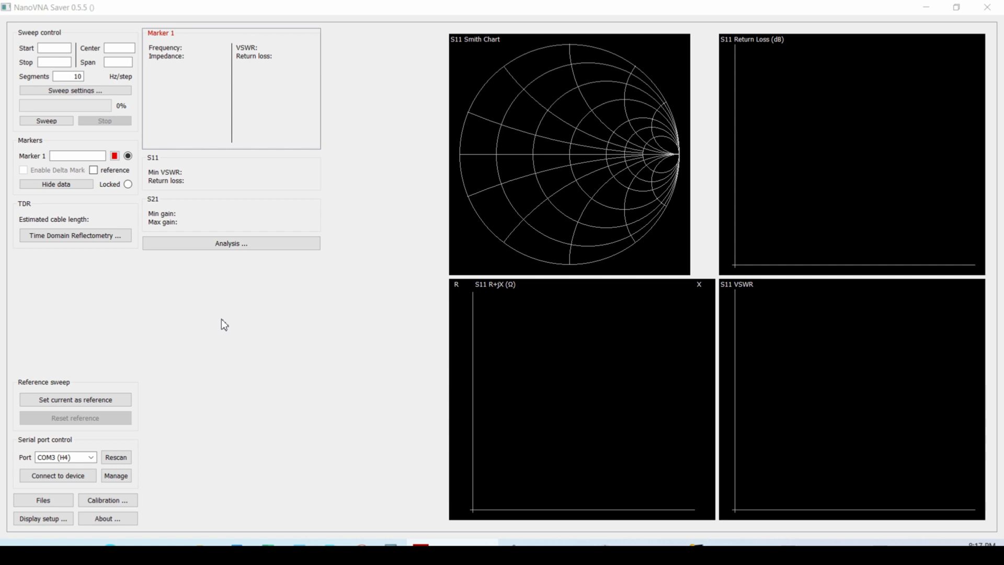
mouse_move(235, 300)
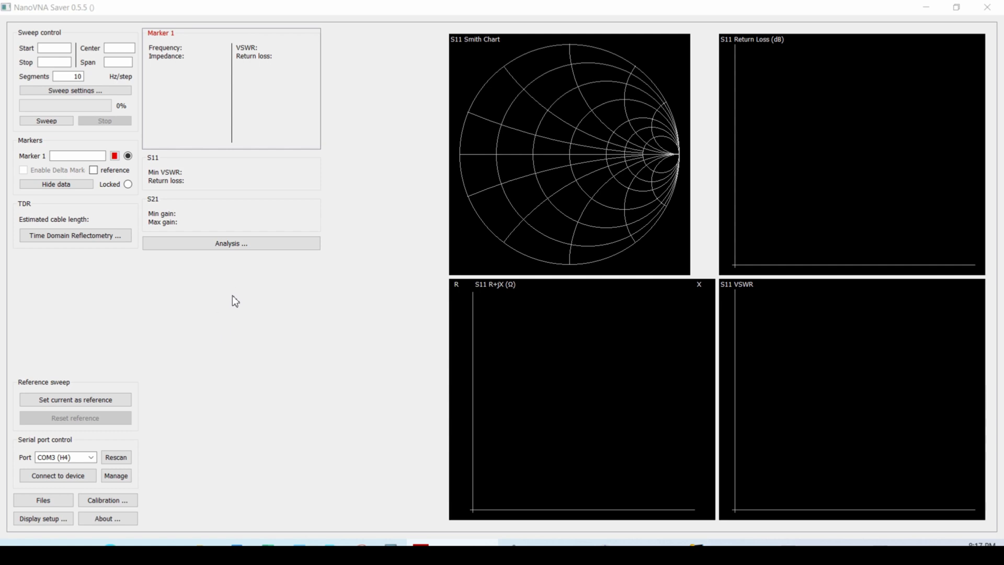
mouse_move(240, 307)
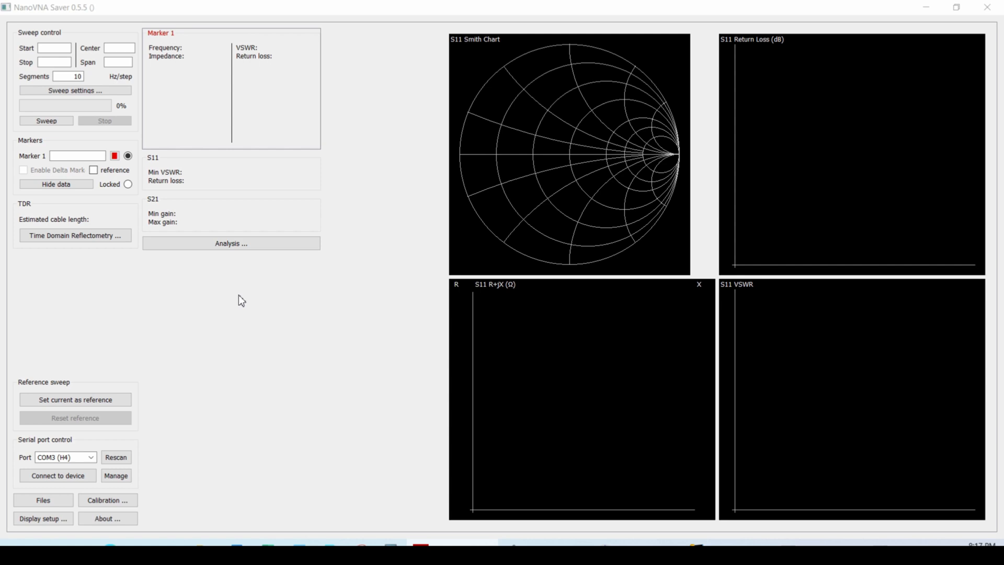
mouse_move(619, 121)
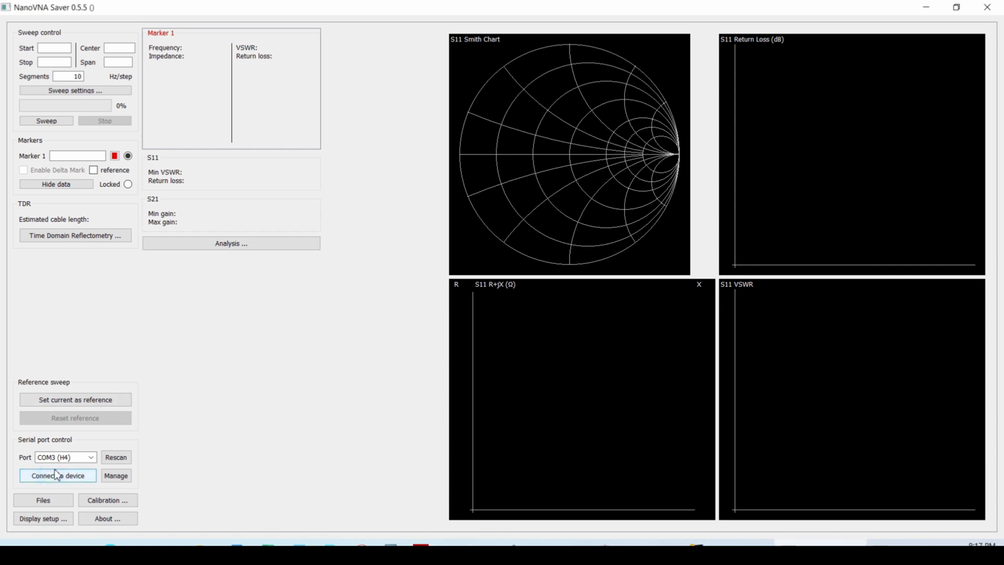
Connect to the analyser on COM3 and run a first 101-point 10 kHz–30 MHz sweep.
click(57, 475)
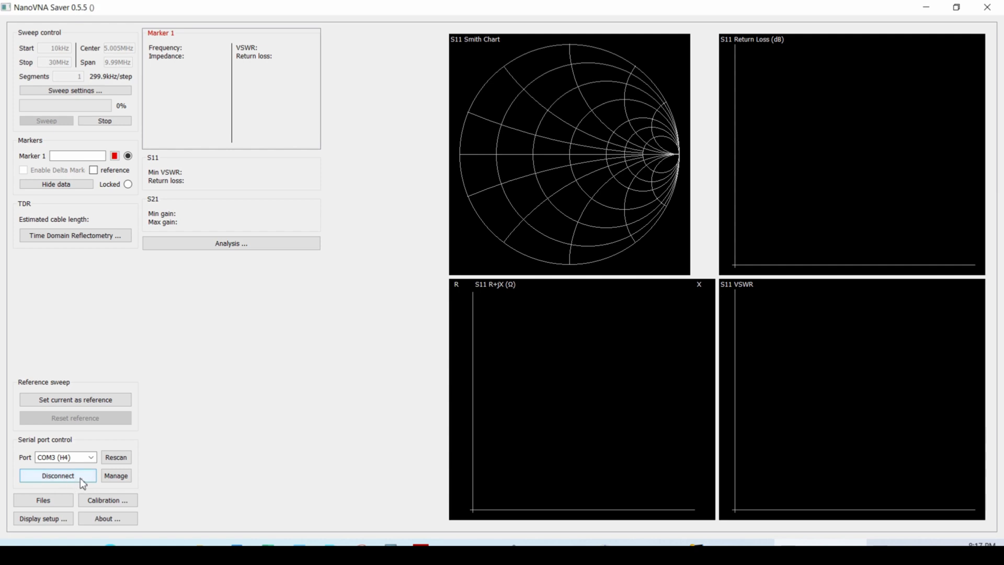
click(45, 120)
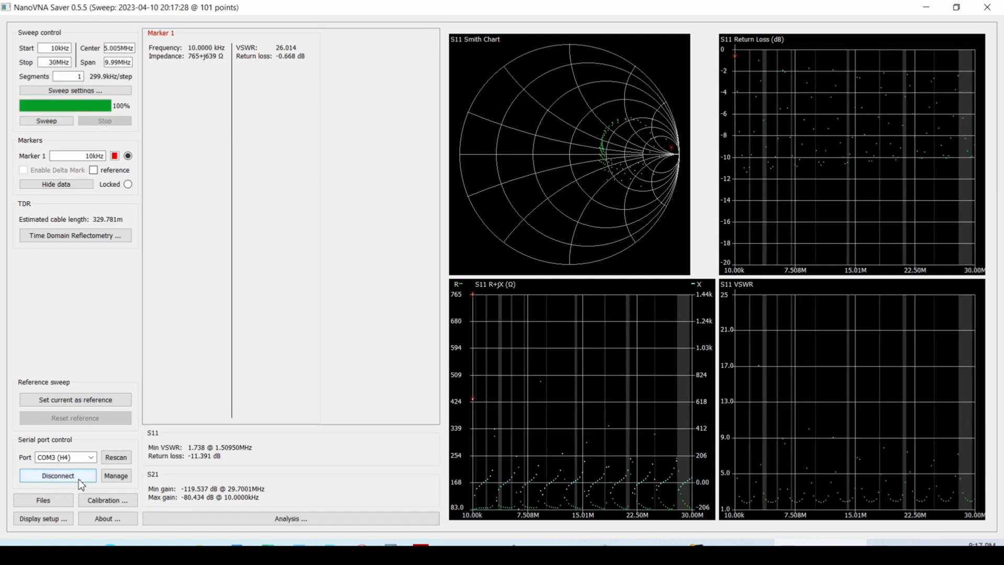
mouse_move(74, 487)
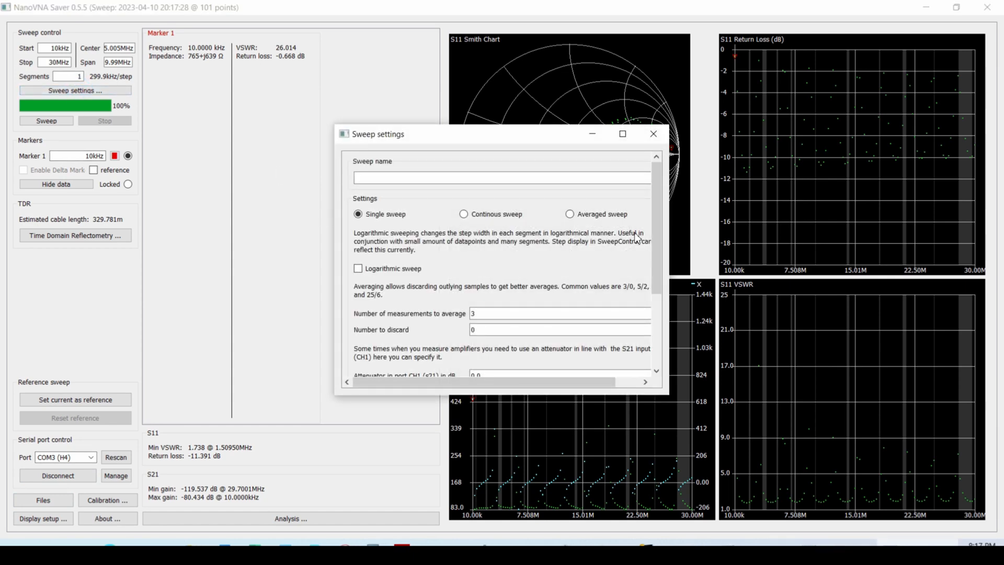
Apply the 80 m band (3.5–4 MHz) as the sweep range and close Sweep settings.
scroll(down, 3)
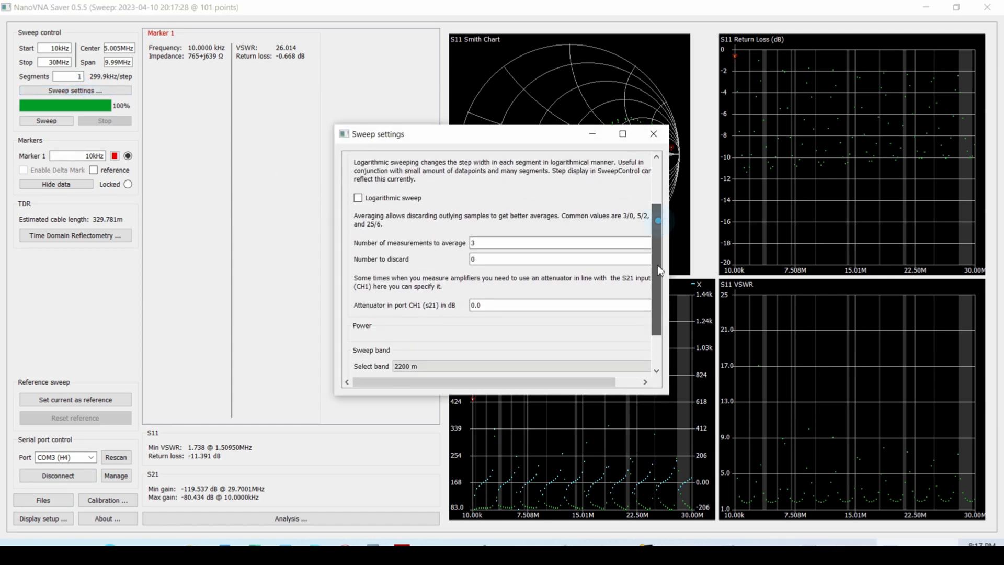
scroll(down, 3)
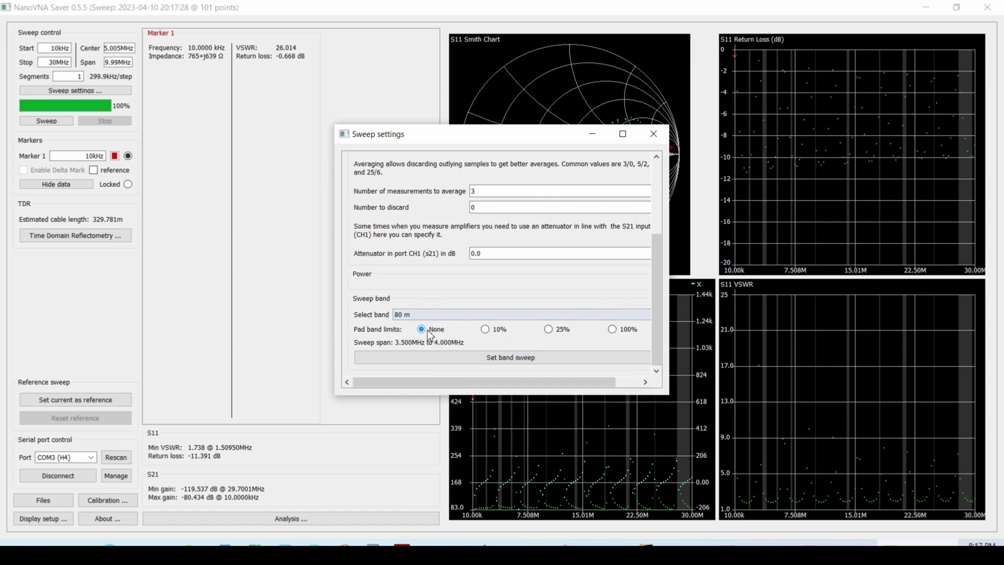
click(510, 357)
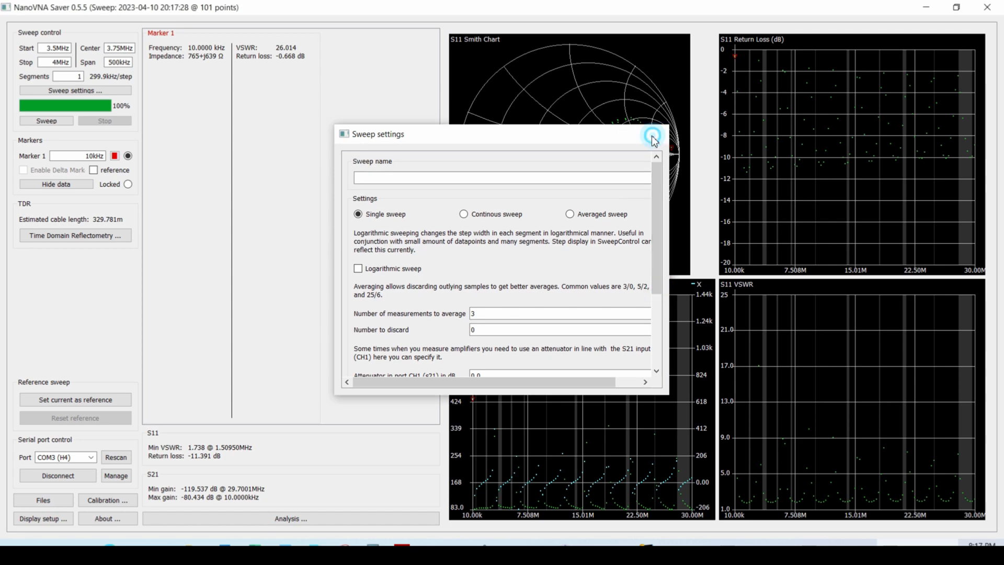
click(652, 137)
text(3.5MHz)
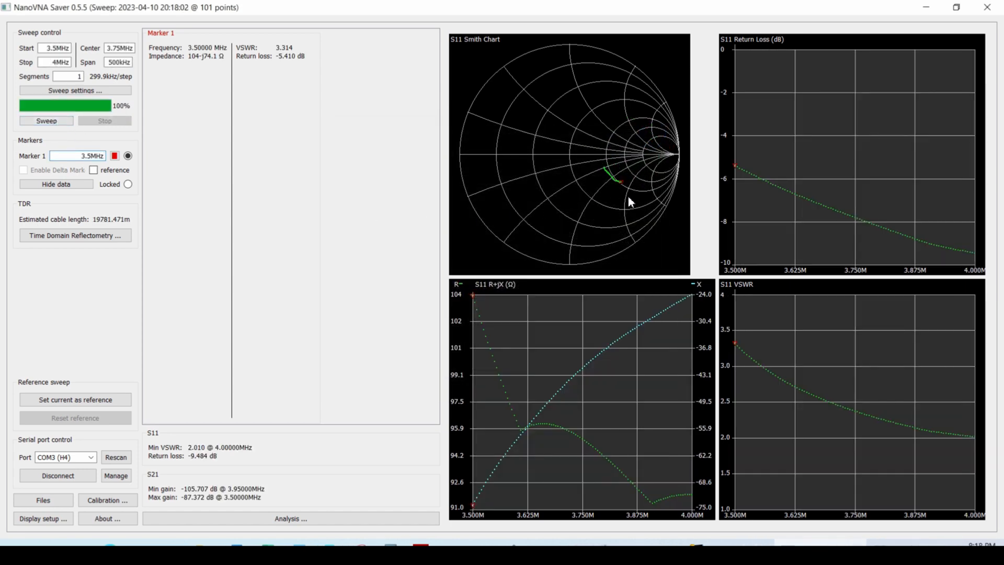
mouse_move(668, 502)
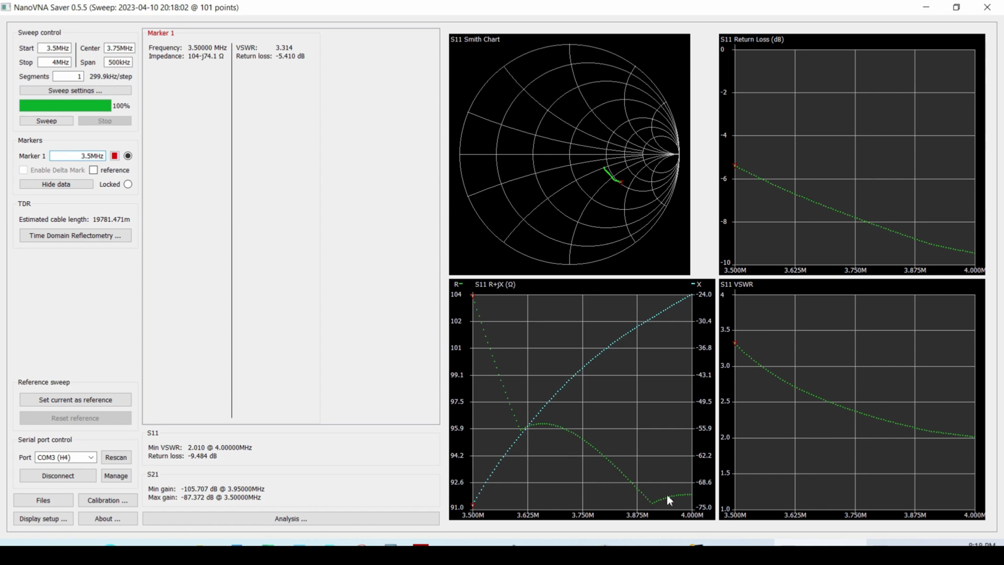
mouse_move(582, 178)
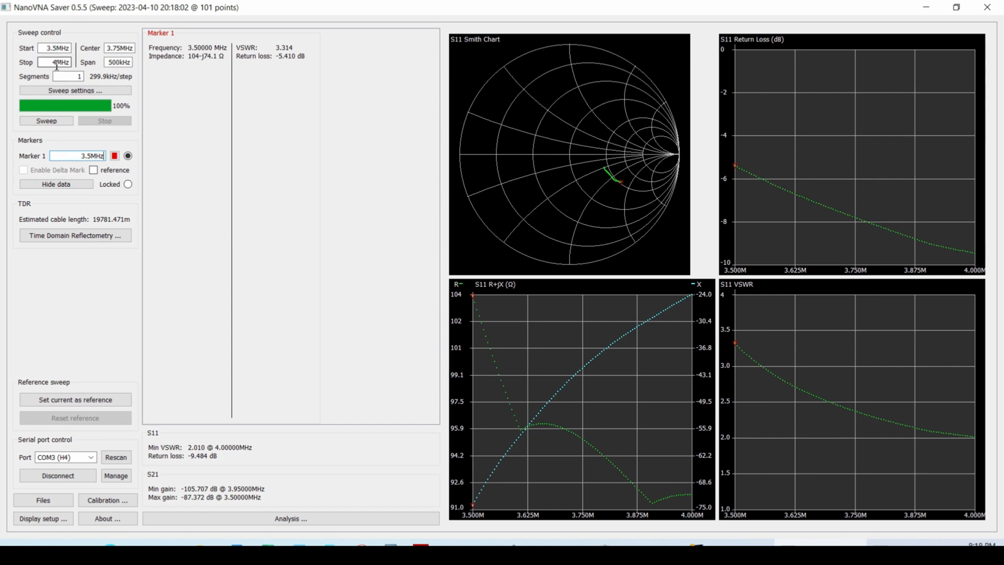
mouse_move(613, 134)
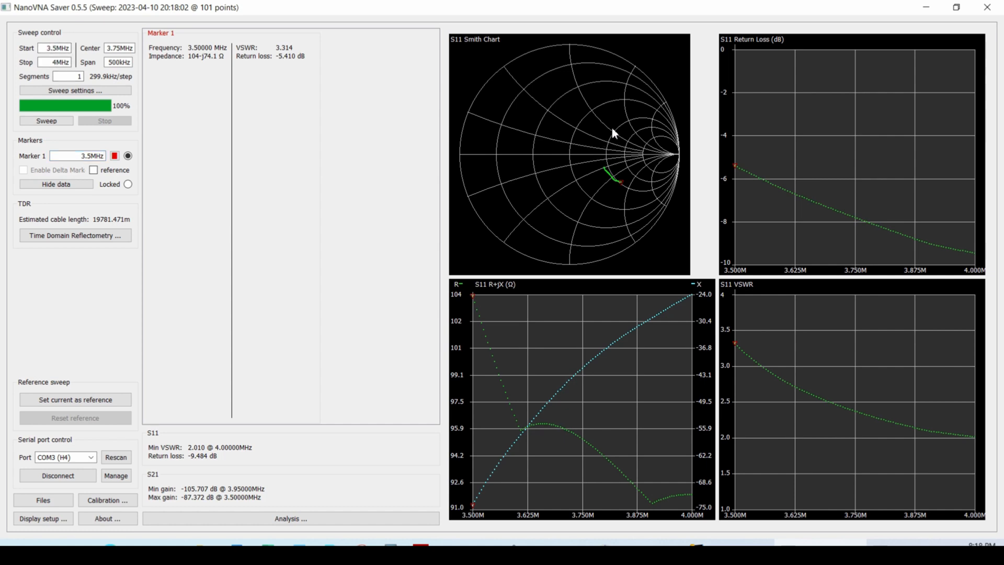
mouse_move(293, 182)
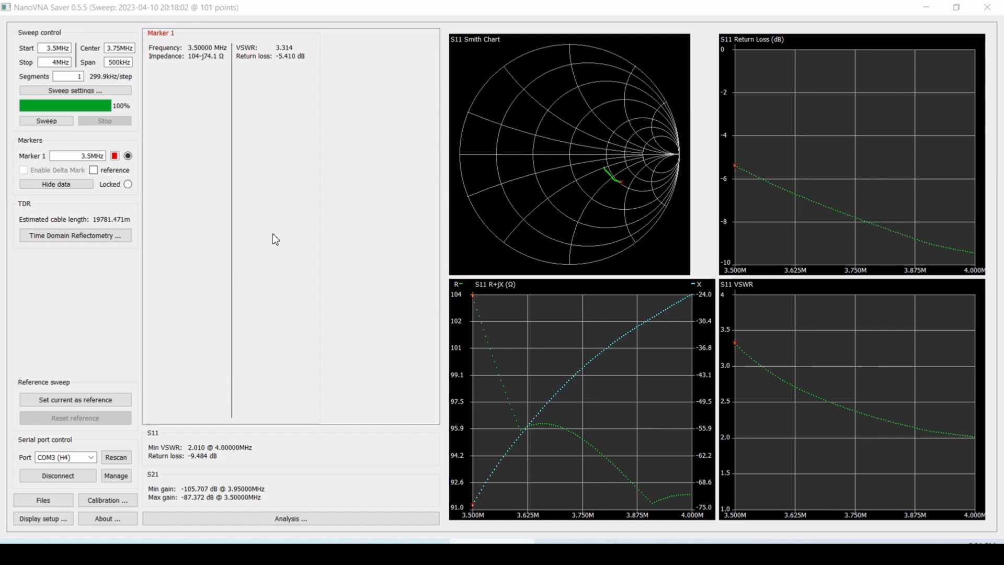
mouse_move(274, 200)
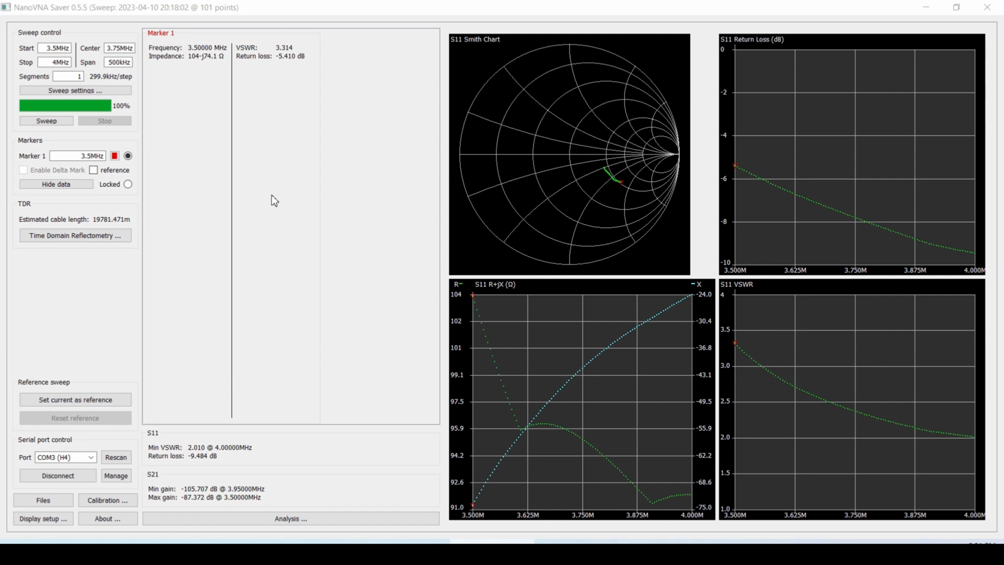
mouse_move(270, 196)
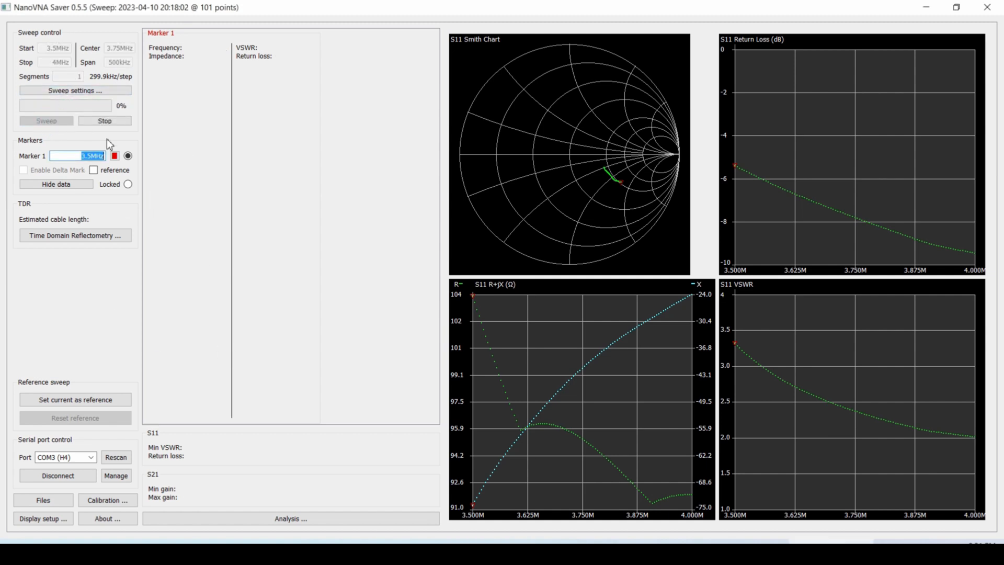
click(46, 134)
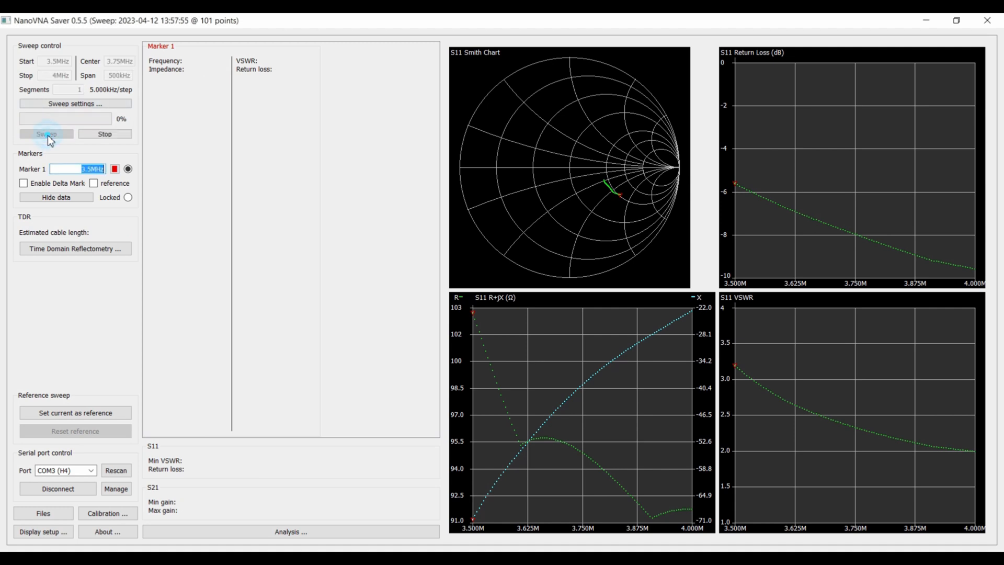
click(45, 133)
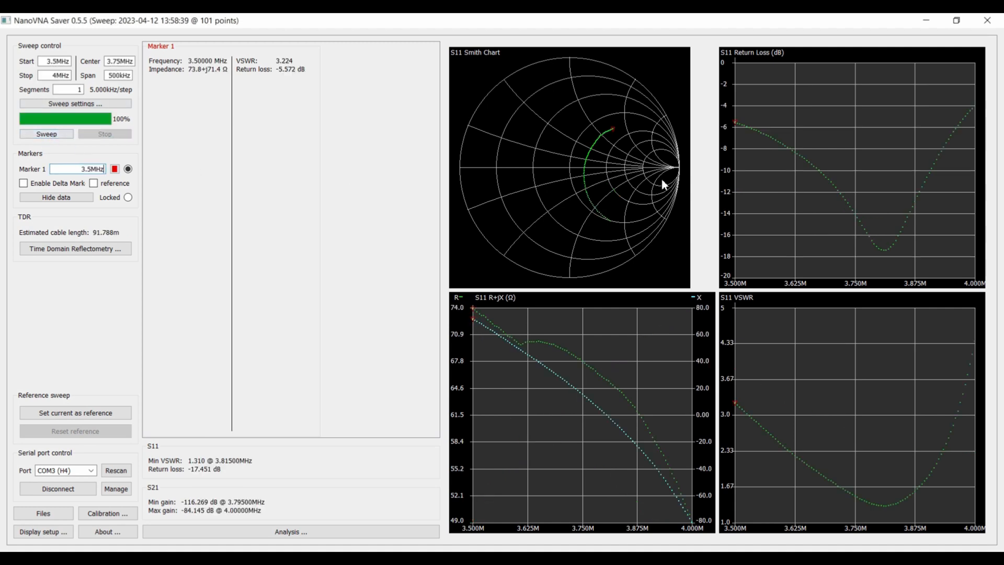
mouse_move(596, 231)
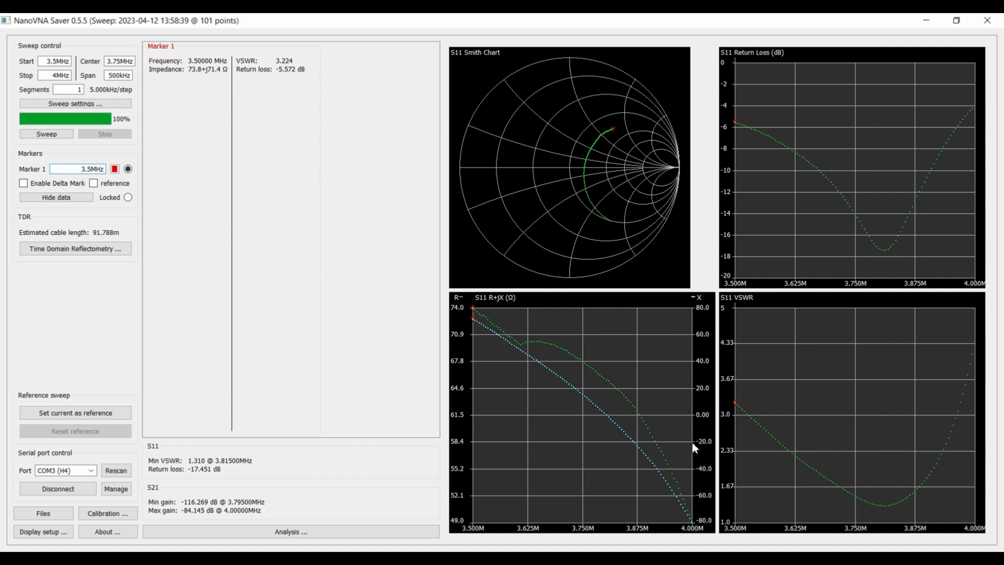
mouse_move(698, 419)
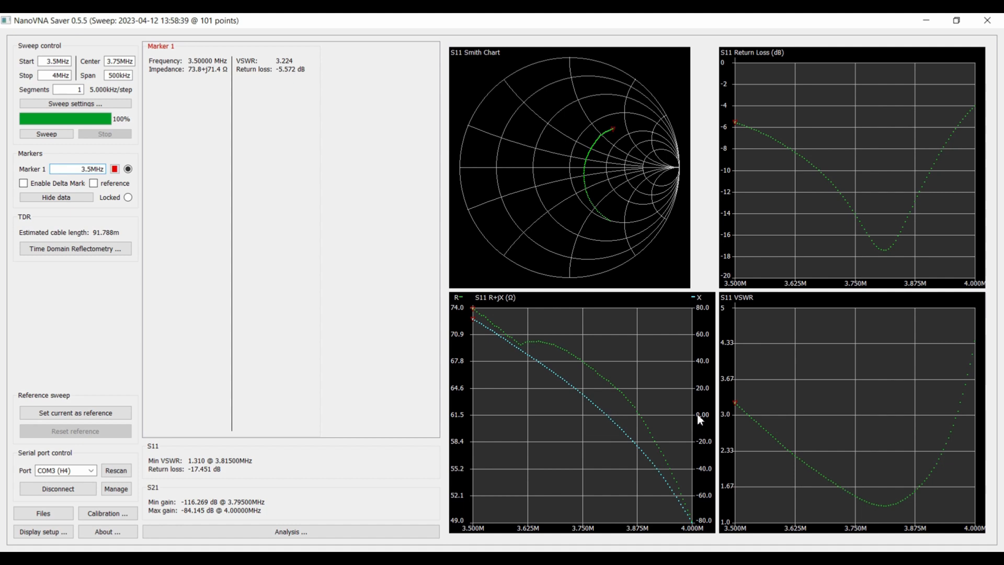
click(605, 413)
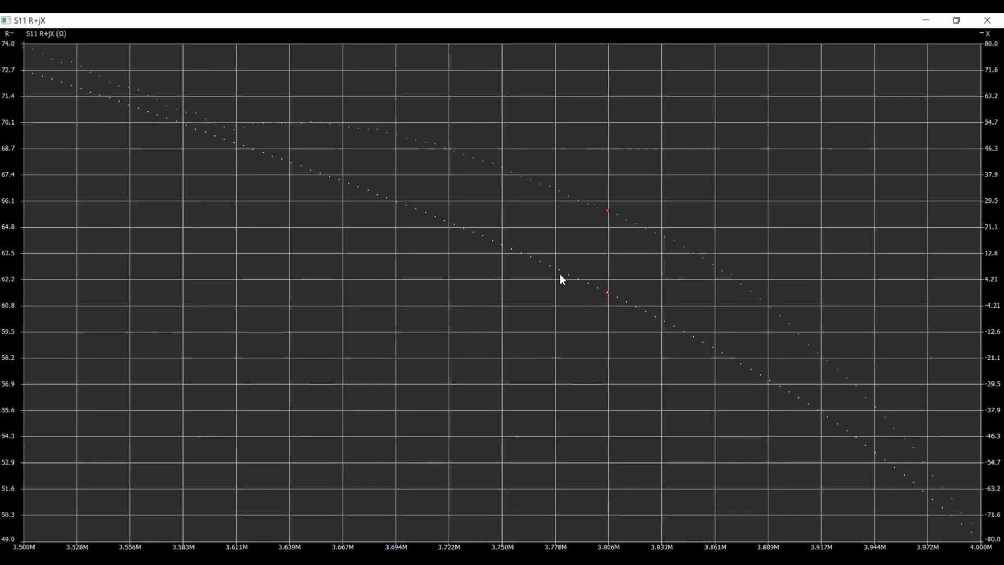
mouse_move(607, 296)
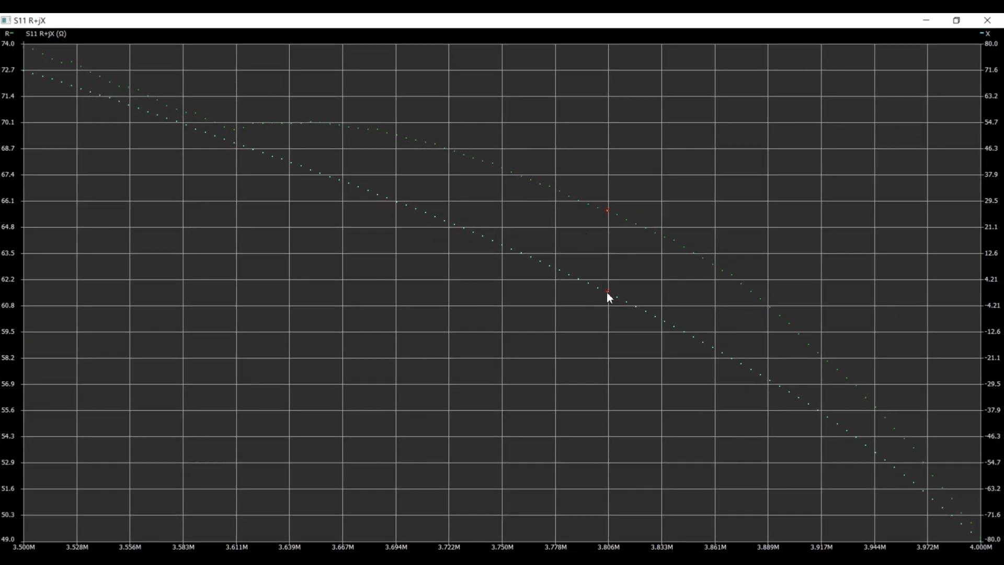
mouse_move(613, 301)
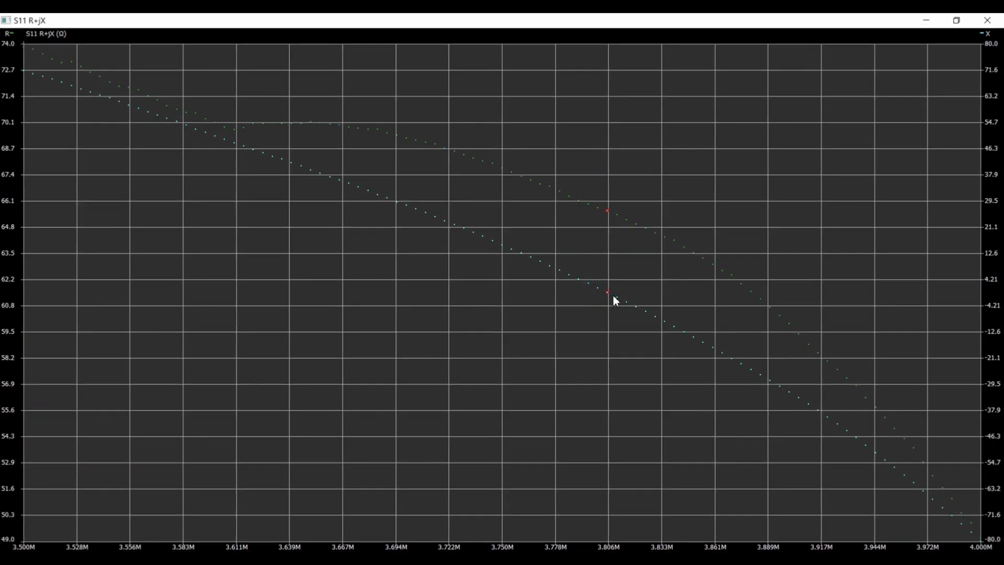
mouse_move(232, 160)
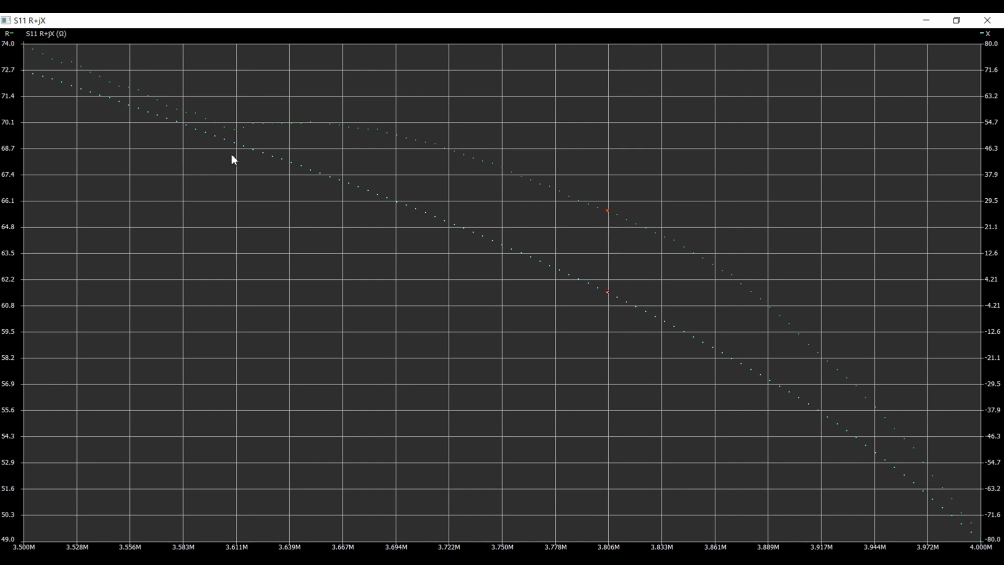
mouse_move(104, 120)
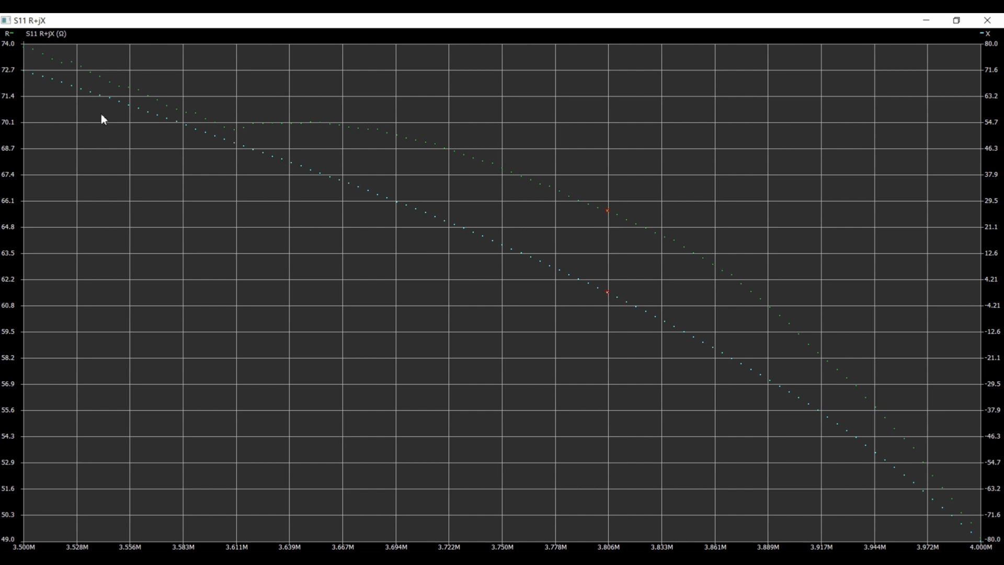
mouse_move(845, 426)
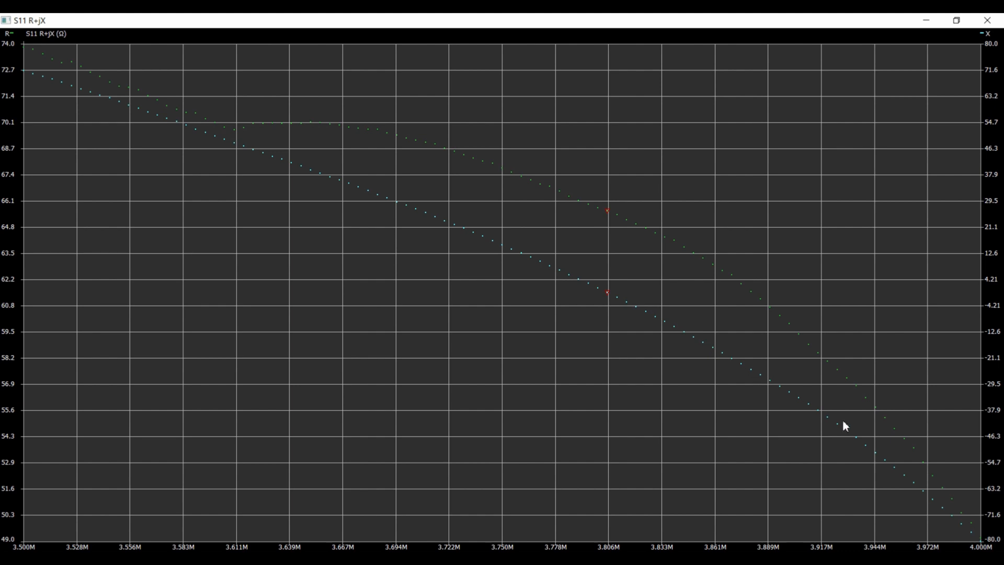
mouse_move(400, 202)
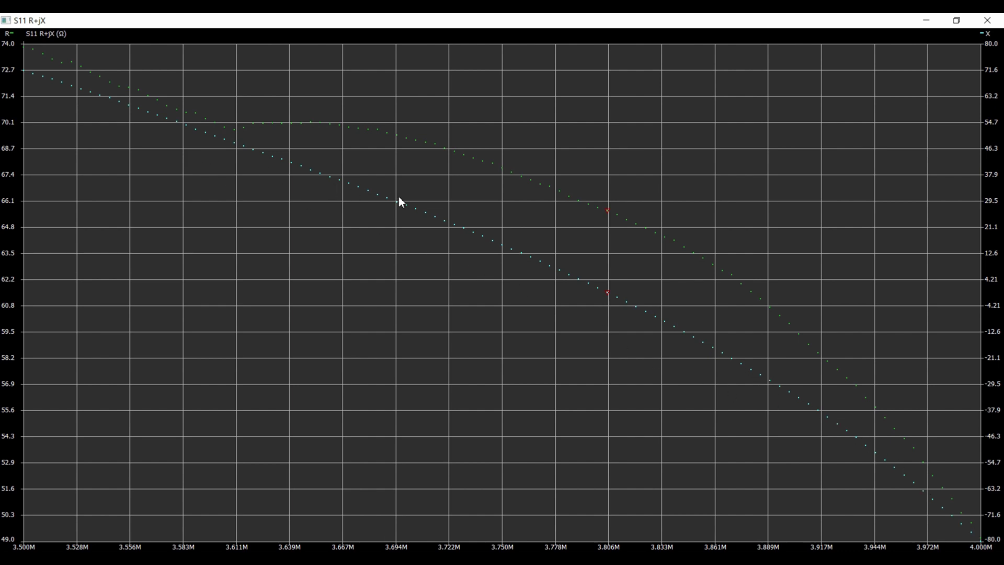
mouse_move(572, 294)
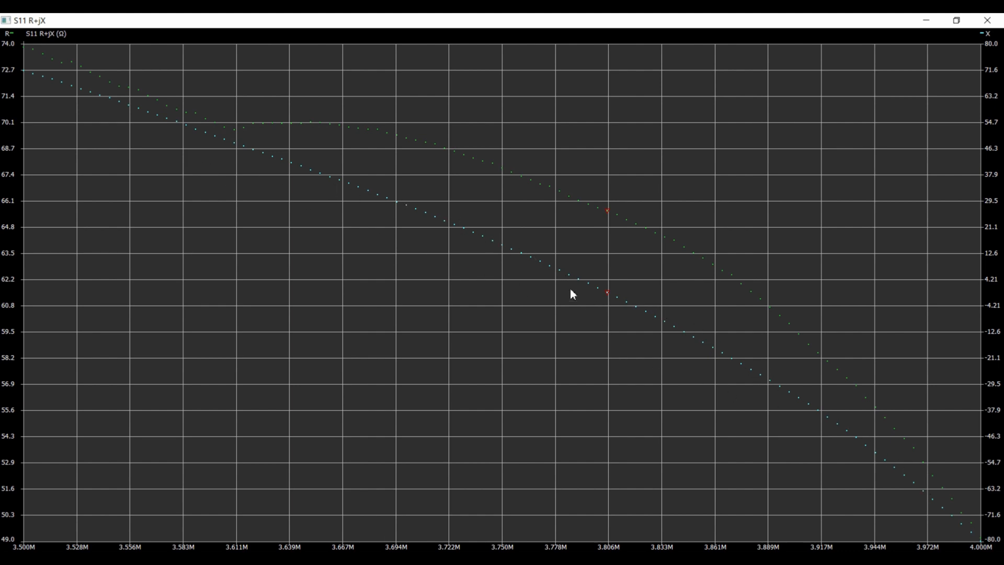
mouse_move(614, 297)
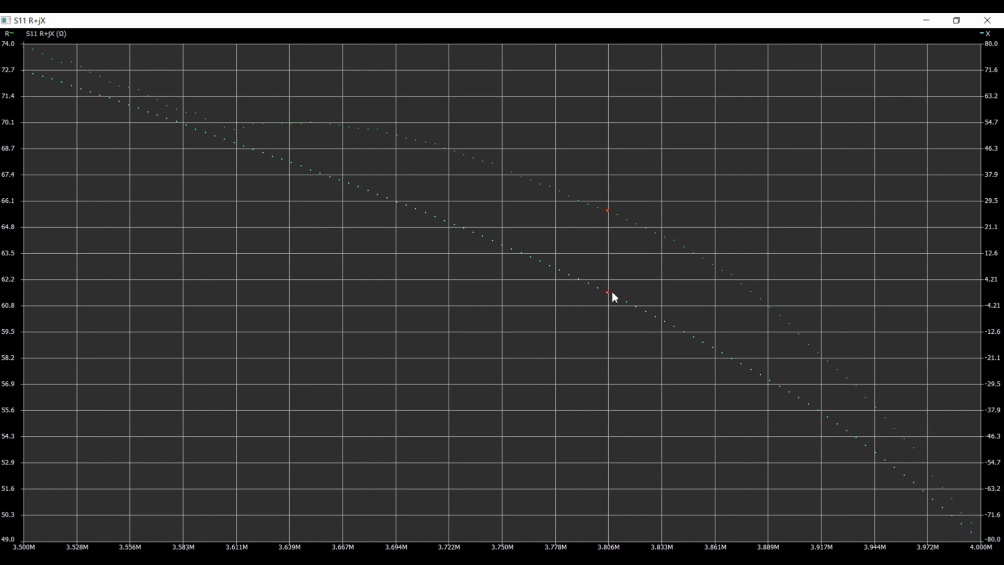
mouse_move(584, 302)
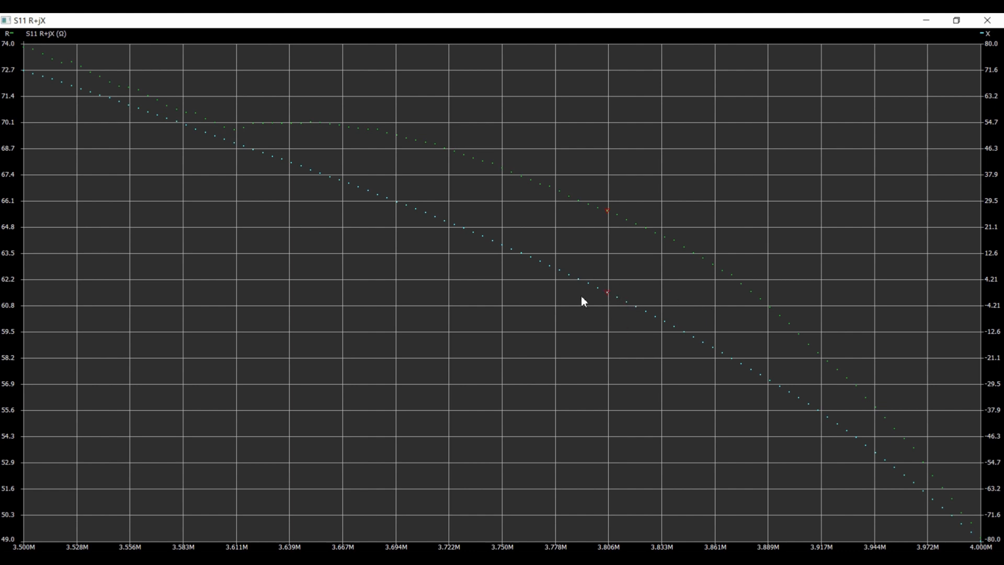
mouse_move(590, 298)
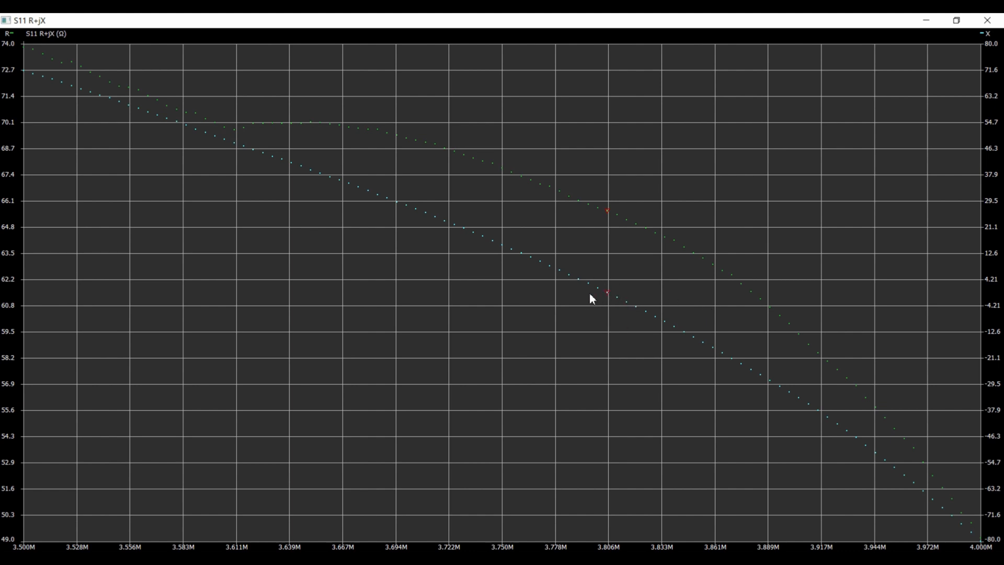
mouse_move(608, 296)
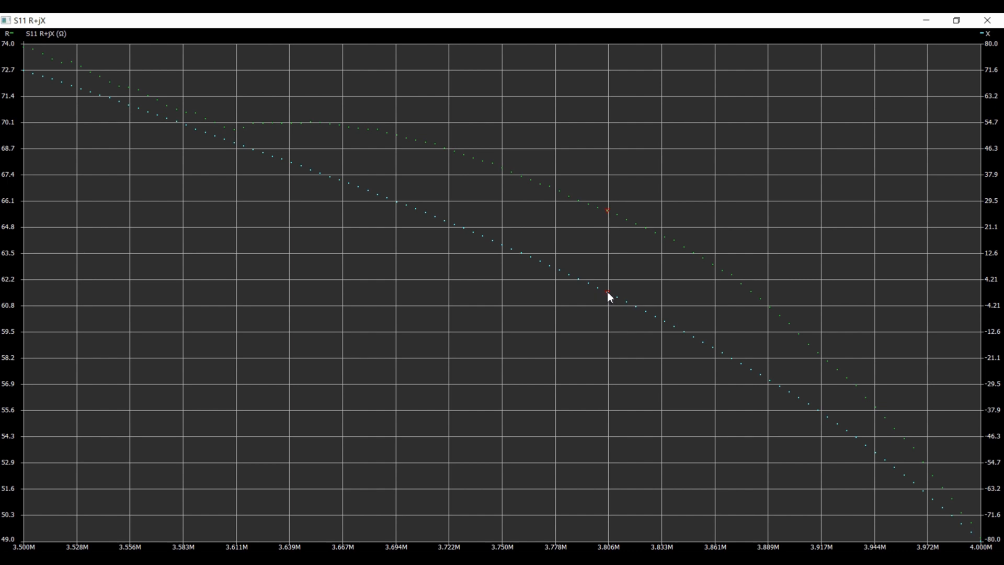
mouse_move(987, 20)
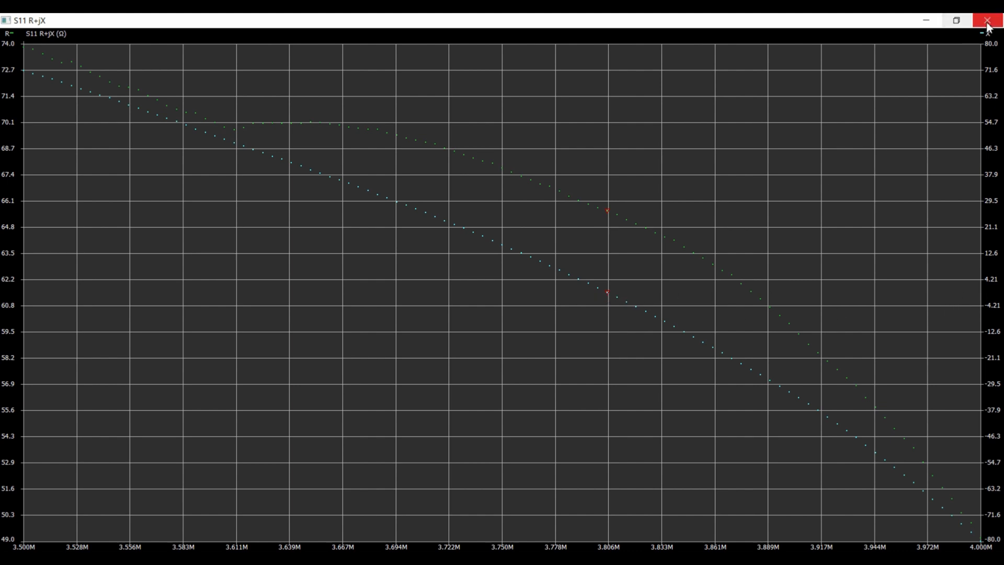
Close the enlarged S11 R+jX window to return to the four-chart view.
click(988, 19)
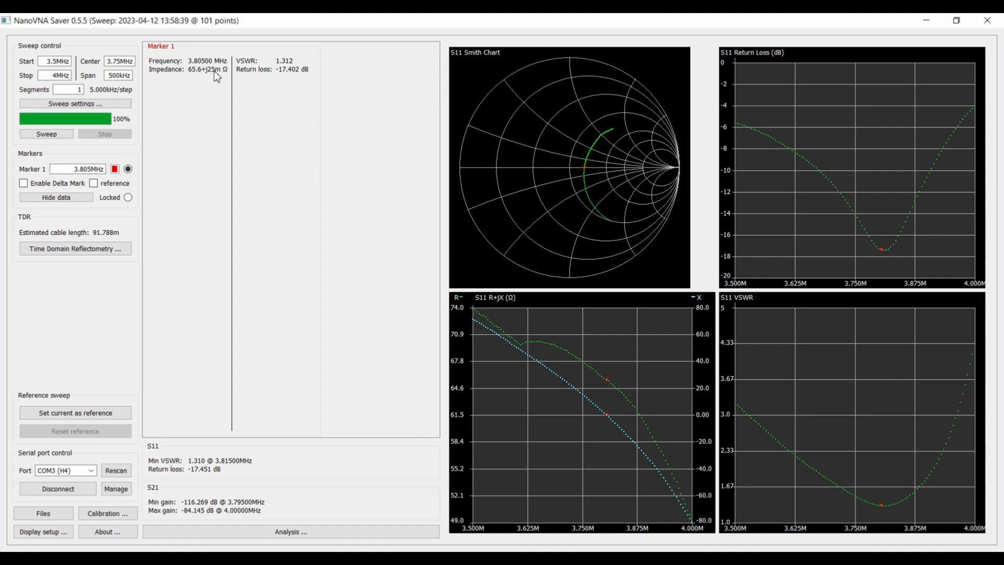
mouse_move(213, 75)
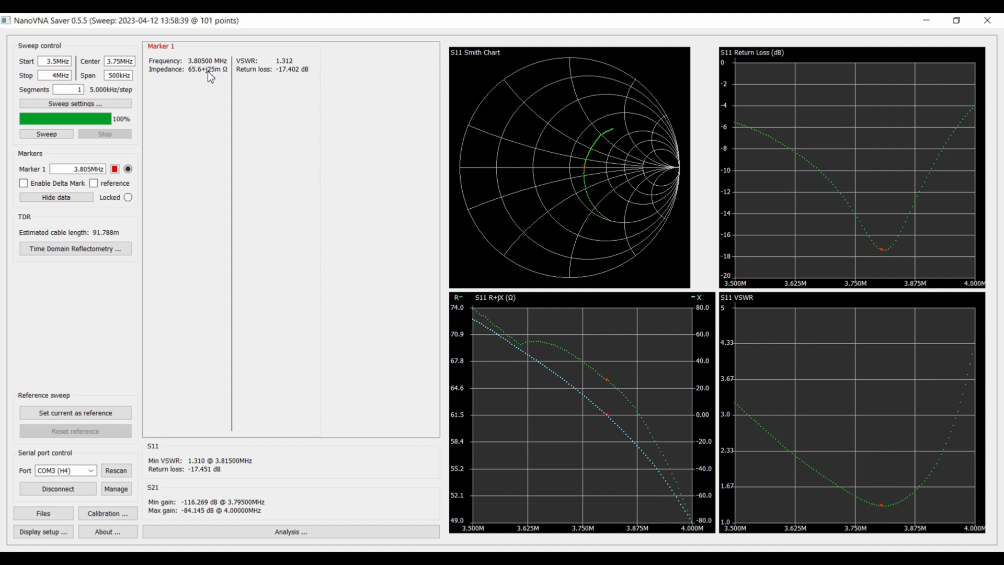
mouse_move(636, 159)
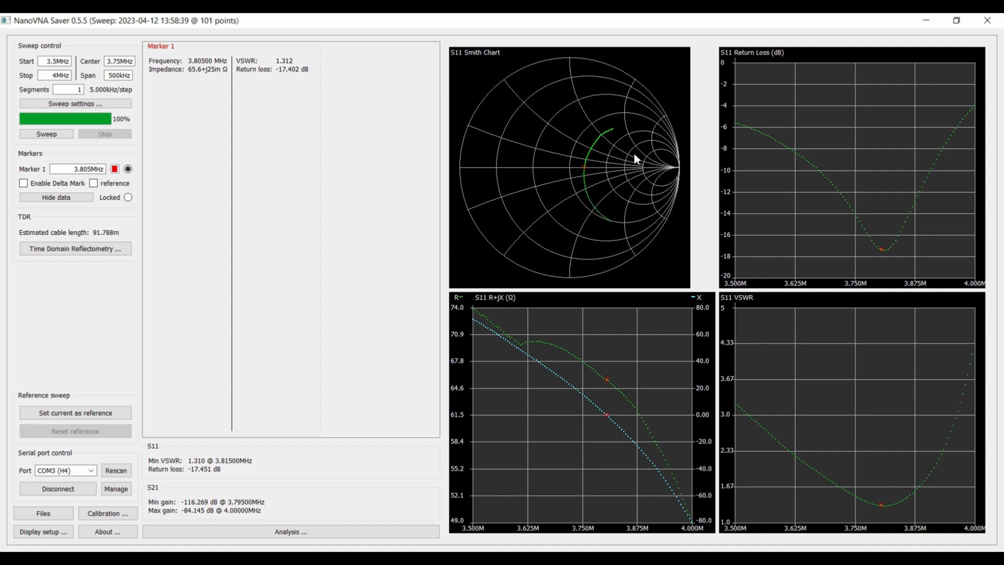
mouse_move(219, 75)
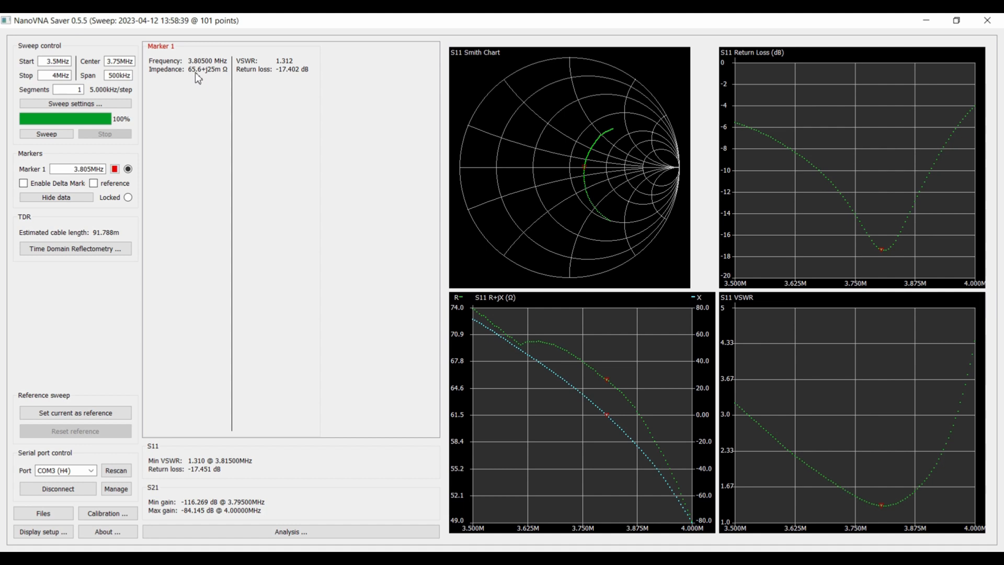
mouse_move(290, 68)
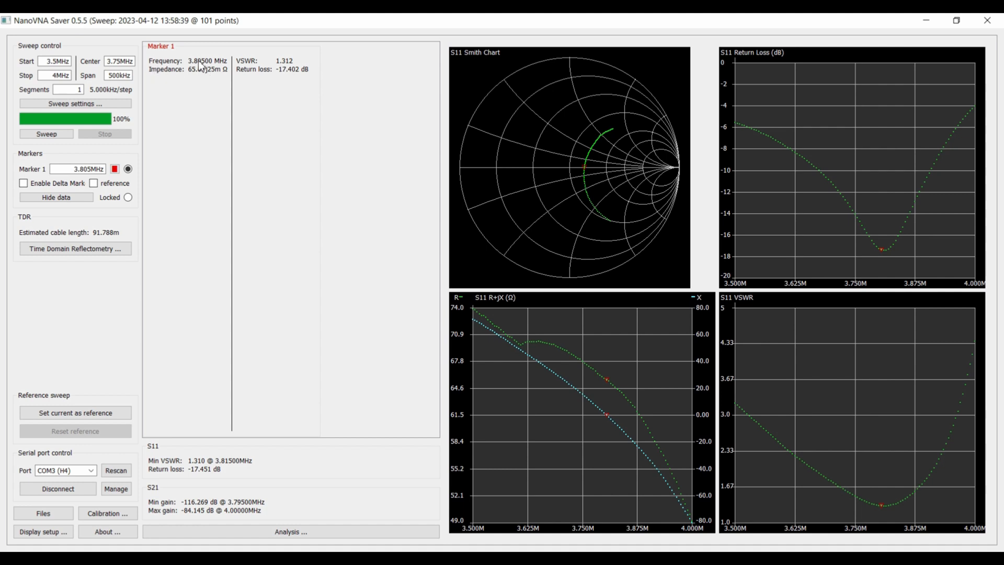
mouse_move(195, 79)
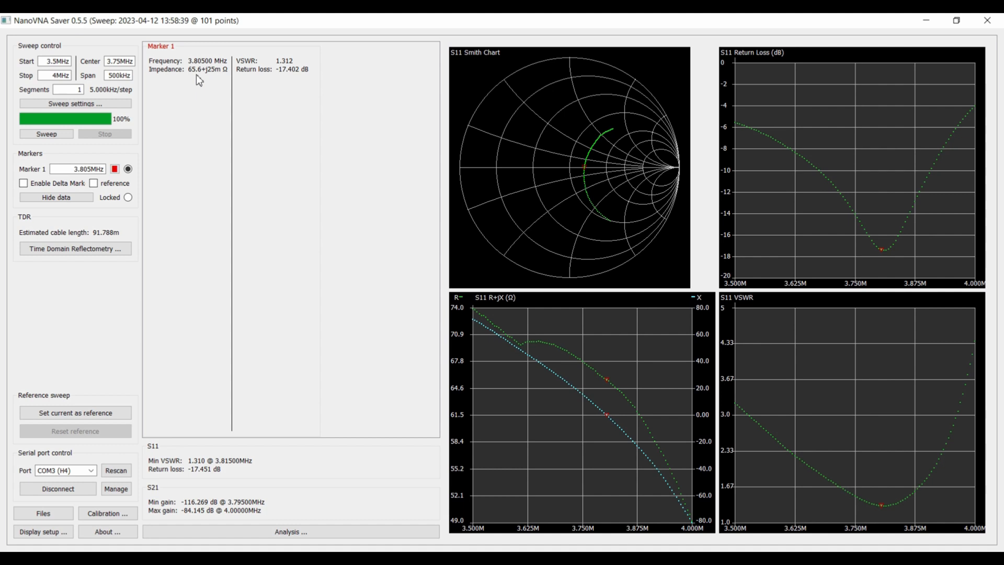
mouse_move(199, 68)
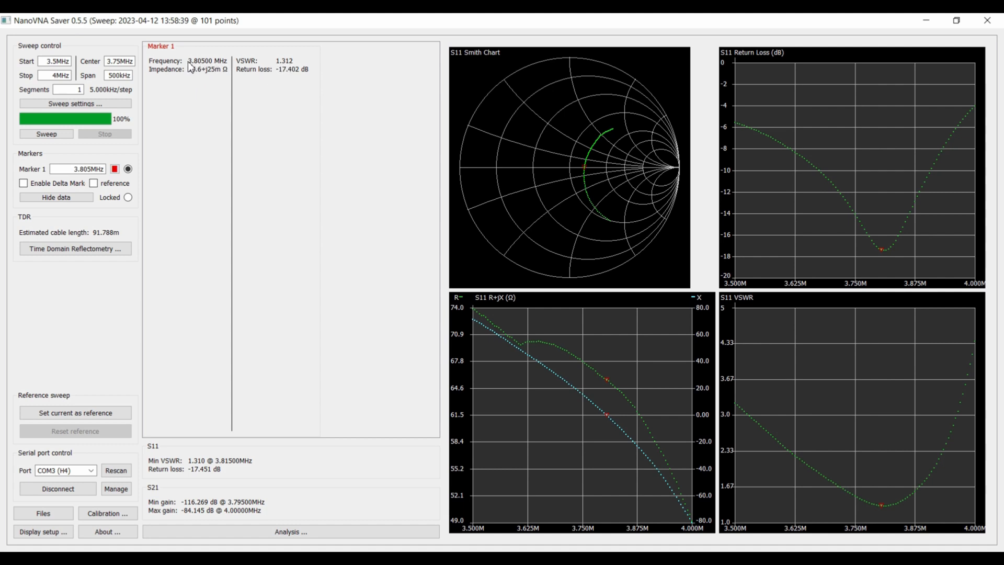
mouse_move(197, 106)
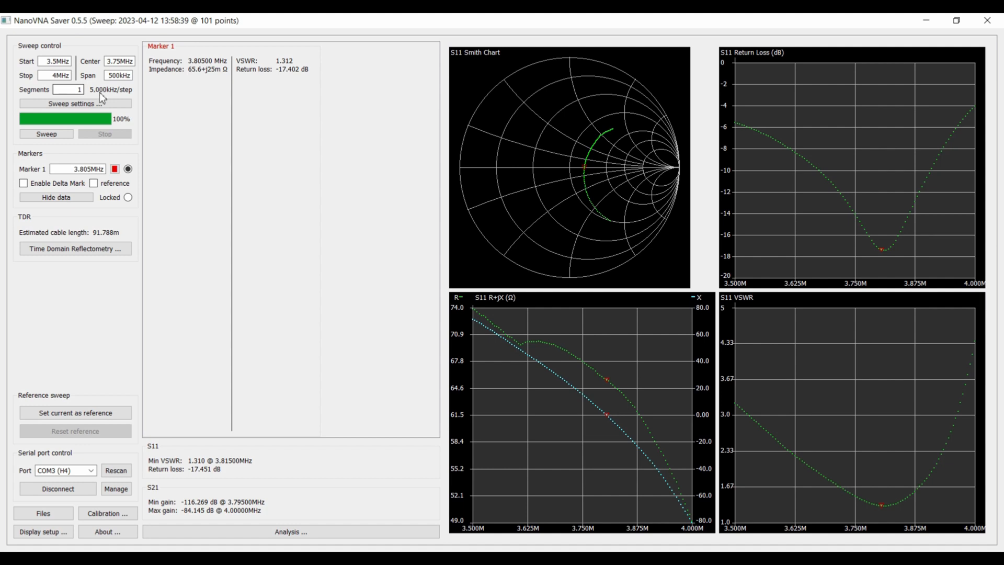
mouse_move(574, 396)
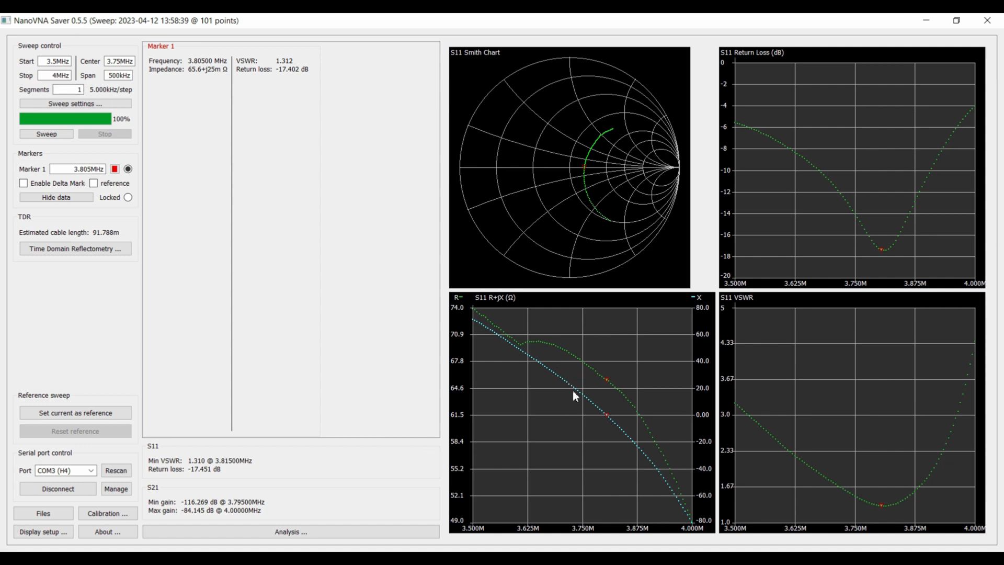
Set Segments to 10 and run a 1010-point live sweep of 3.5–4 MHz.
click(69, 89)
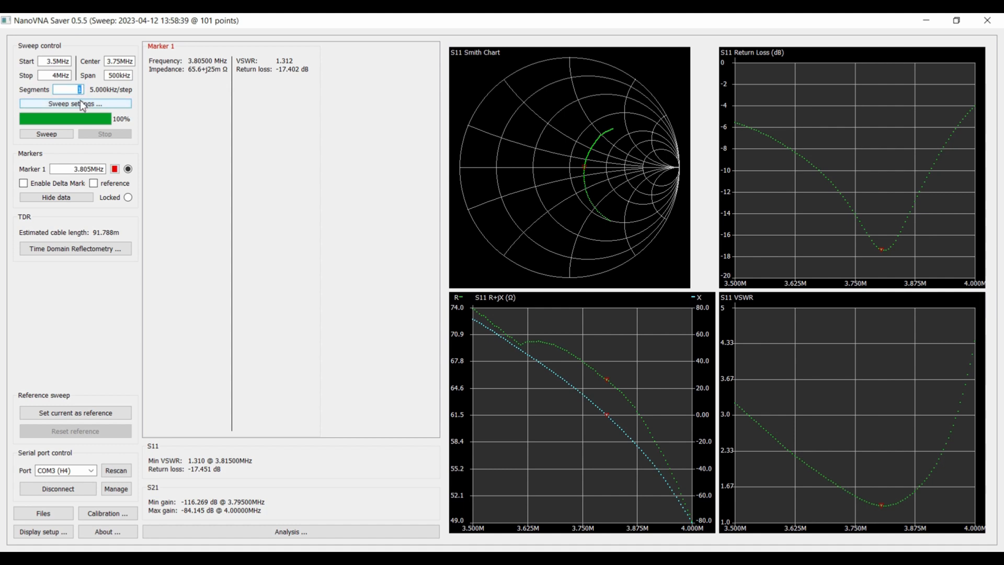
mouse_move(26, 106)
text(0)
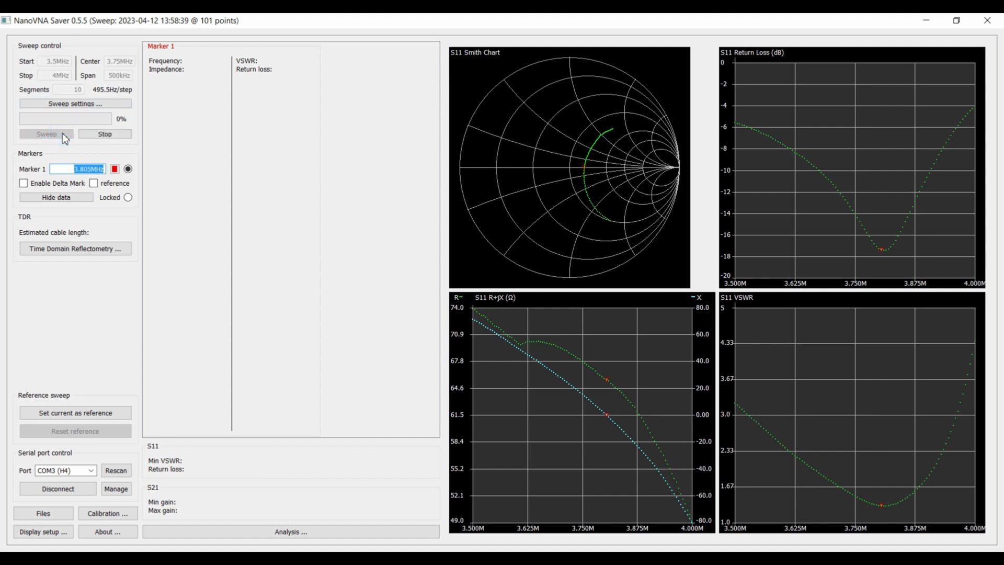
click(46, 133)
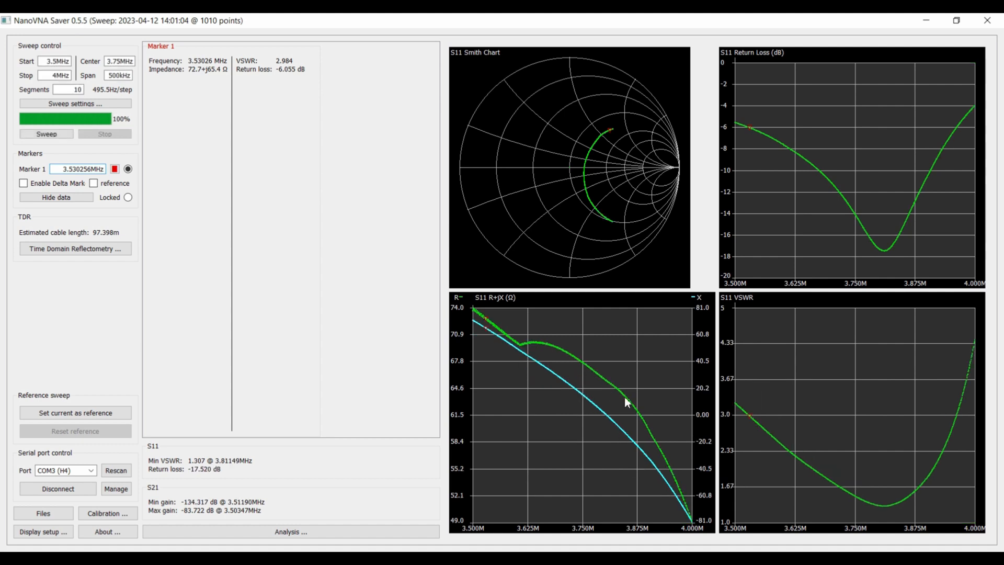
mouse_move(703, 340)
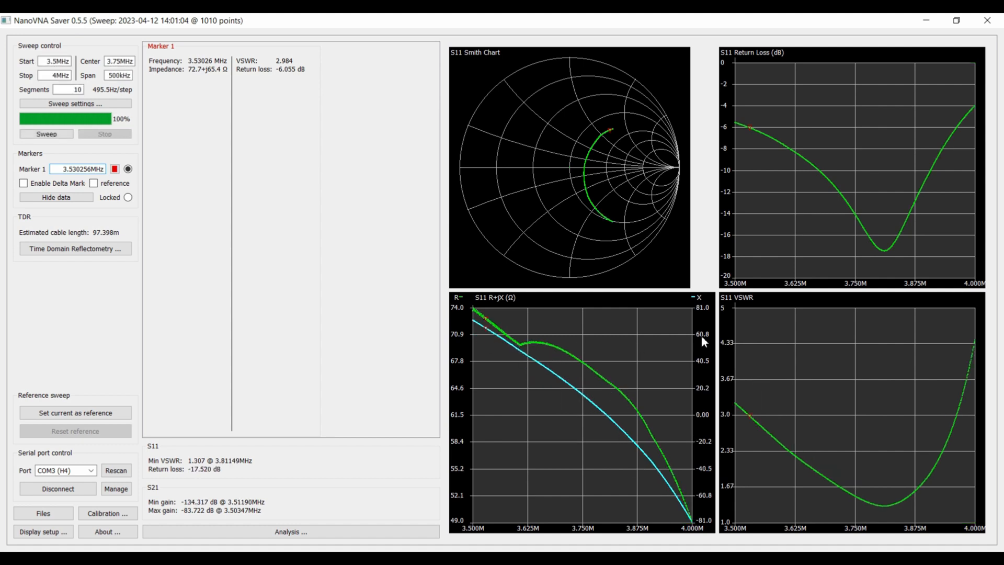
mouse_move(751, 131)
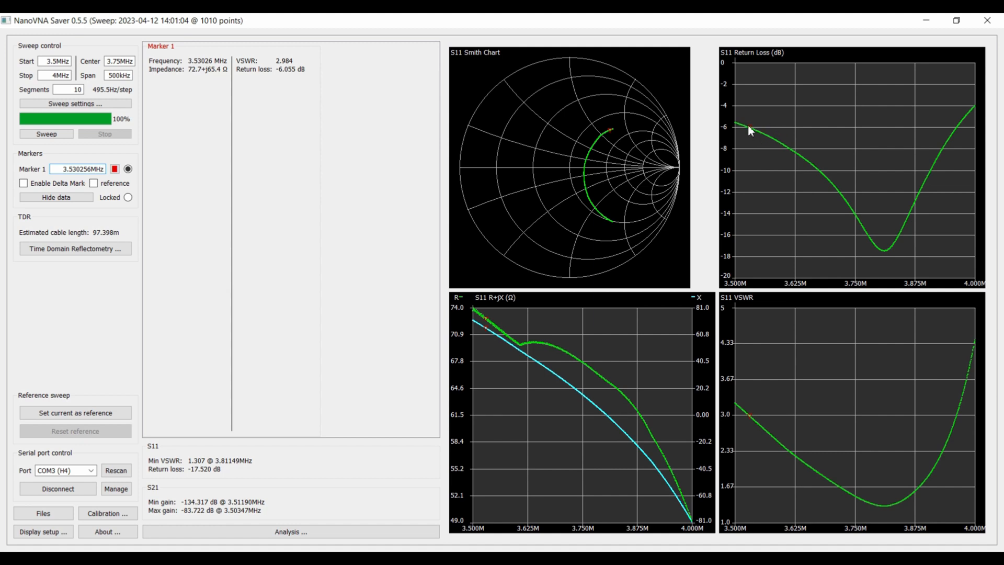
mouse_move(756, 136)
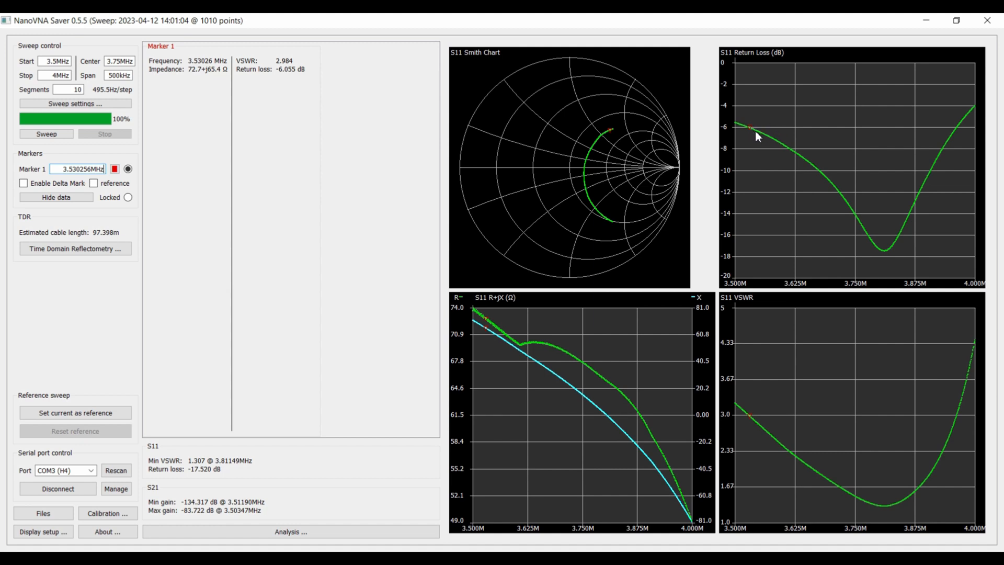
mouse_move(752, 143)
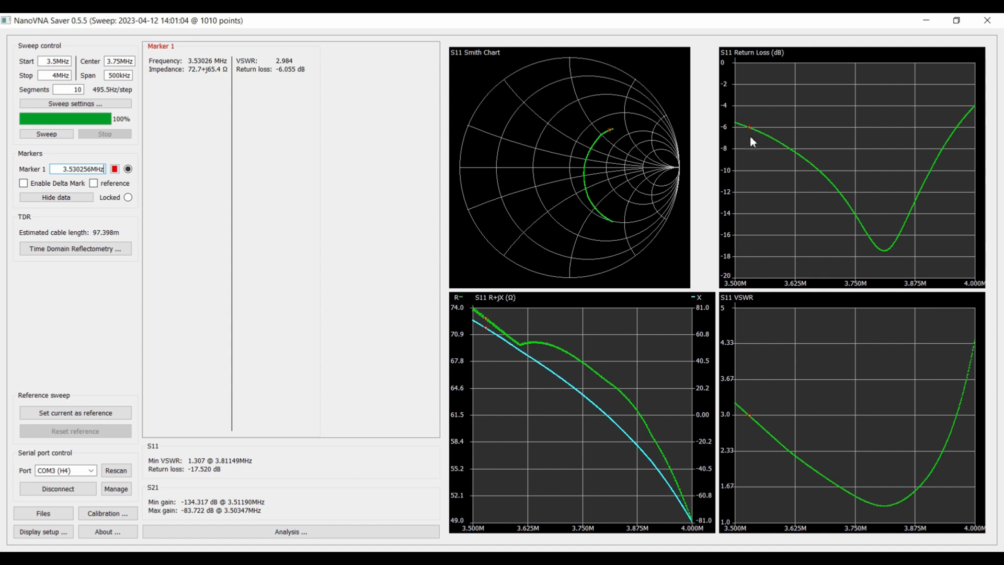
mouse_move(753, 137)
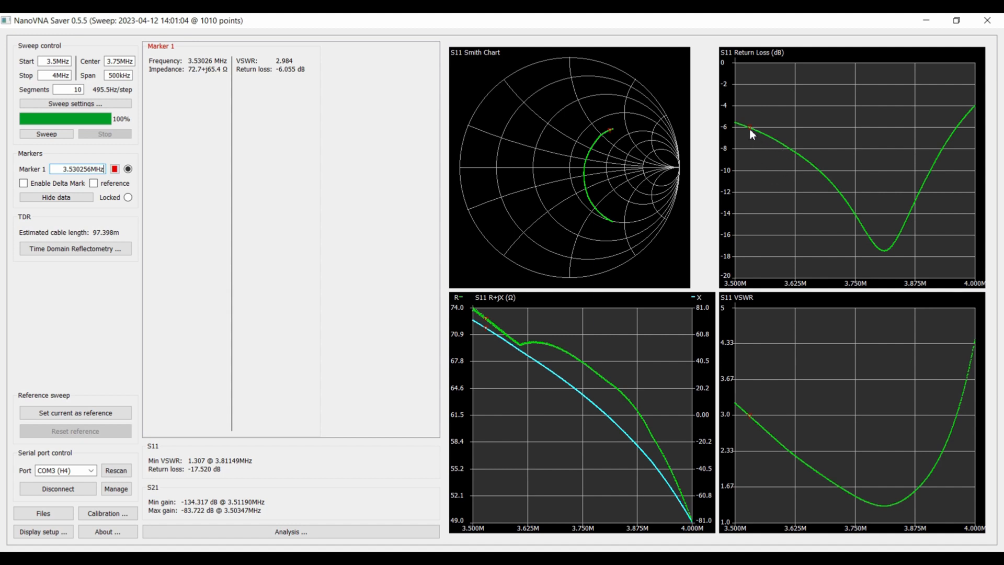
mouse_move(589, 373)
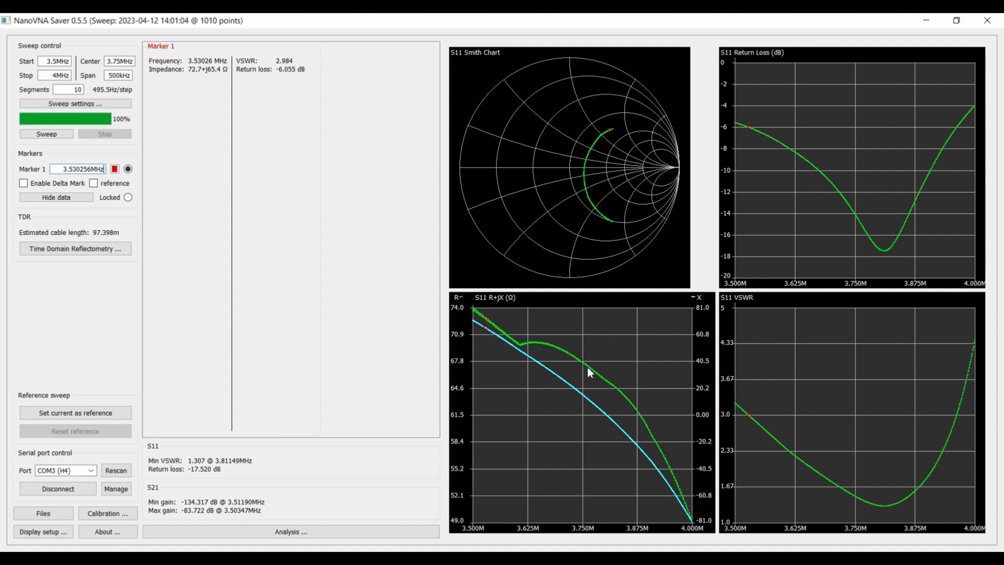
mouse_move(486, 323)
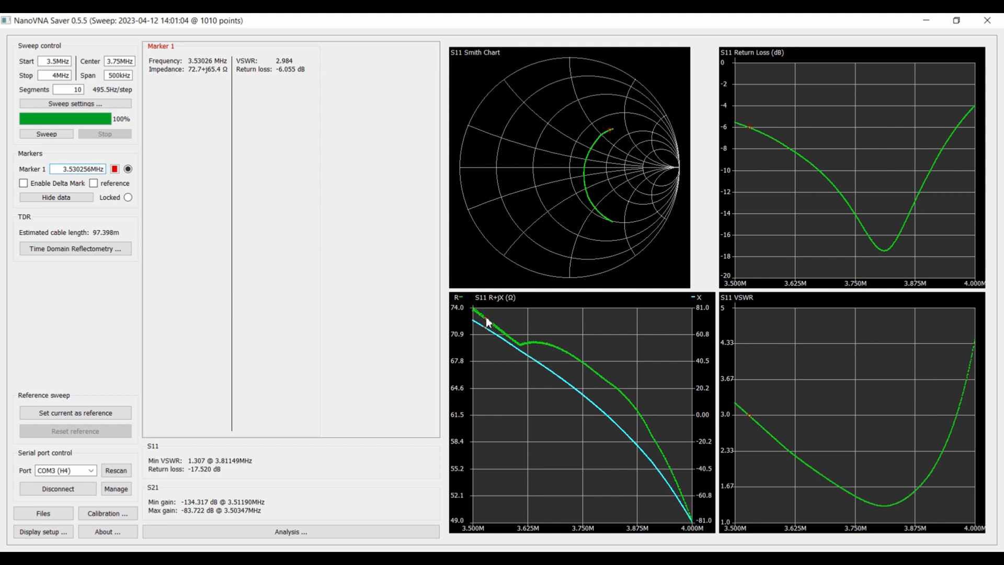
mouse_move(702, 322)
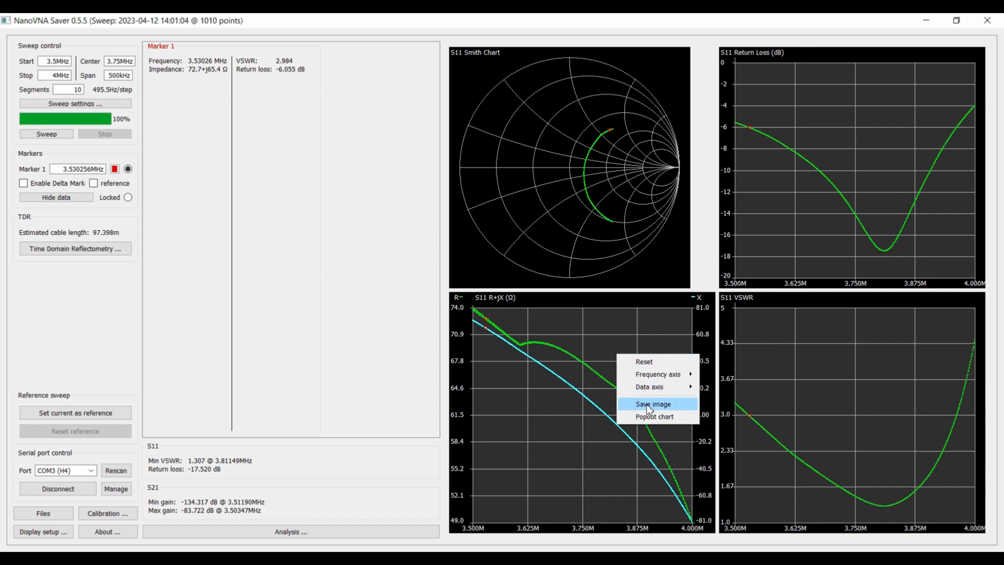
Pop out the R+jX chart, set Marker 1 at about 3.807 MHz, and close the popout.
click(654, 416)
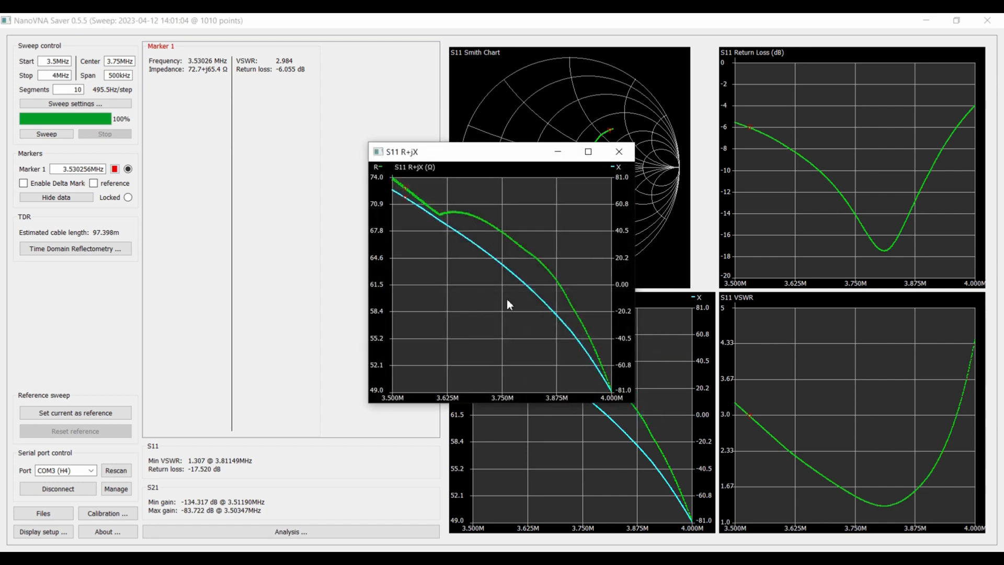
mouse_move(626, 290)
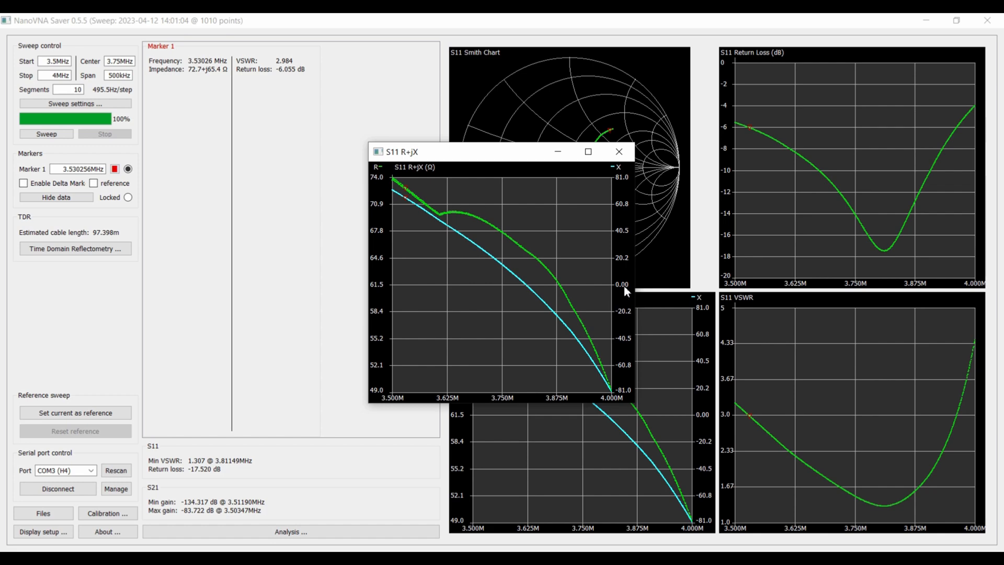
click(525, 283)
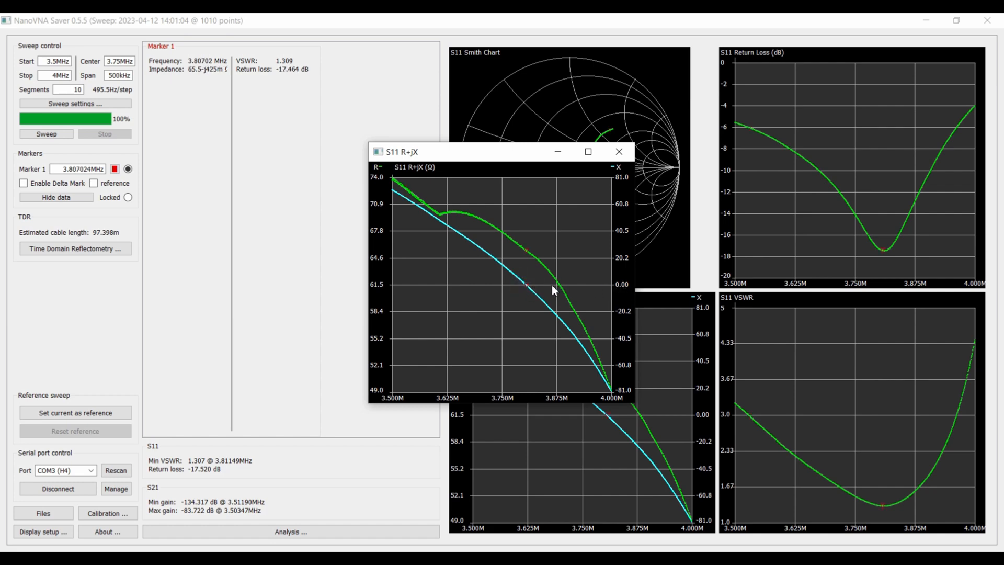
mouse_move(617, 152)
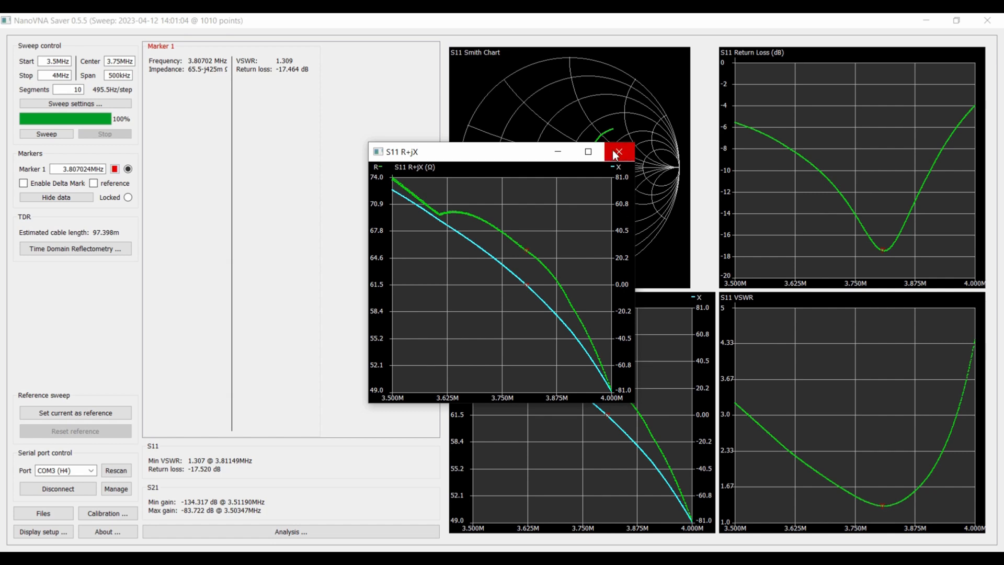
click(618, 151)
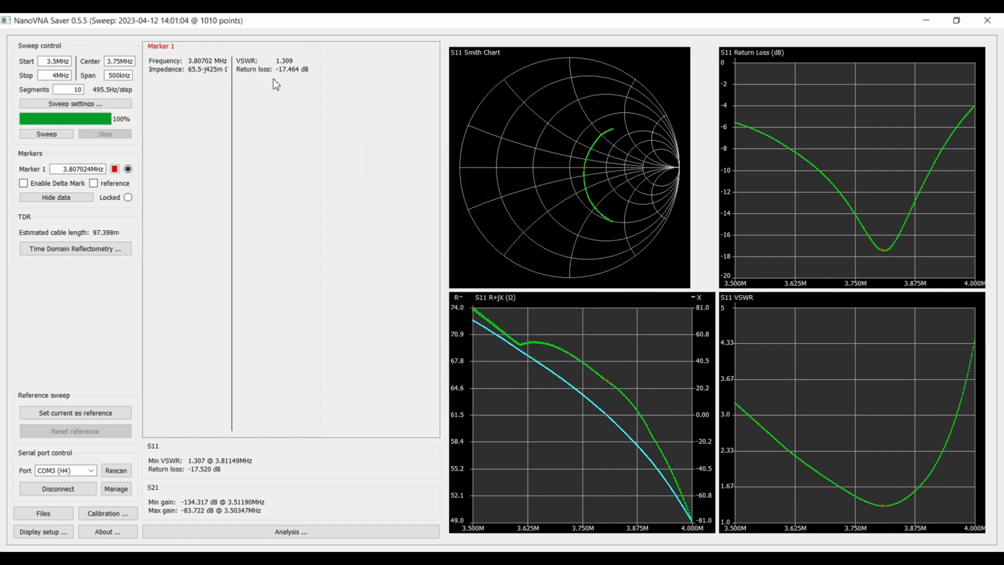
mouse_move(576, 166)
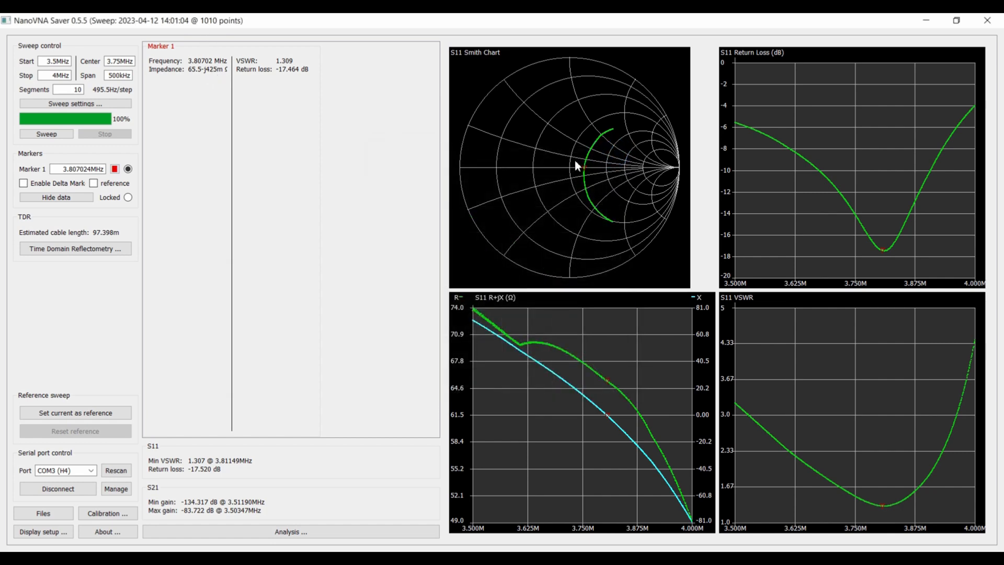
mouse_move(616, 406)
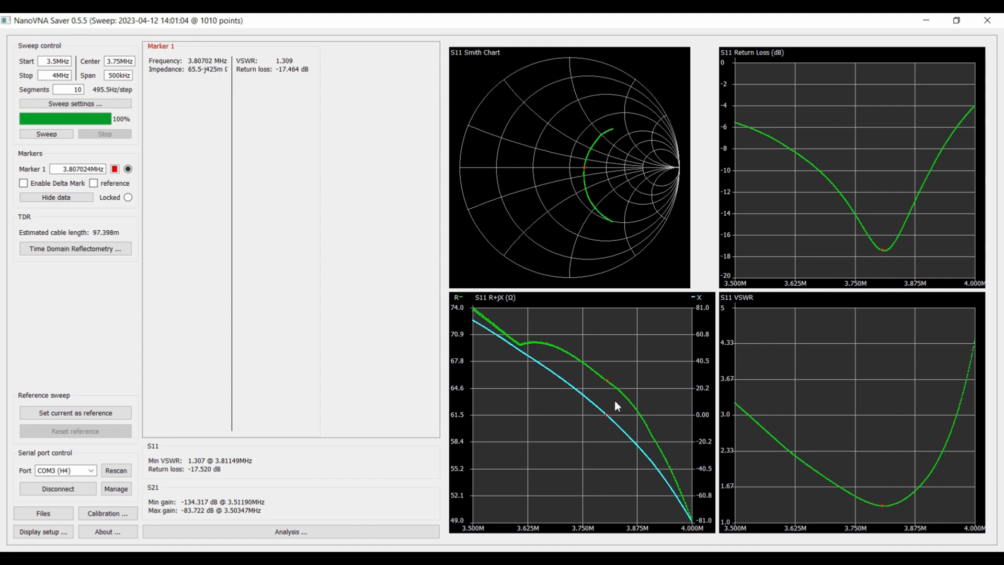
mouse_move(587, 172)
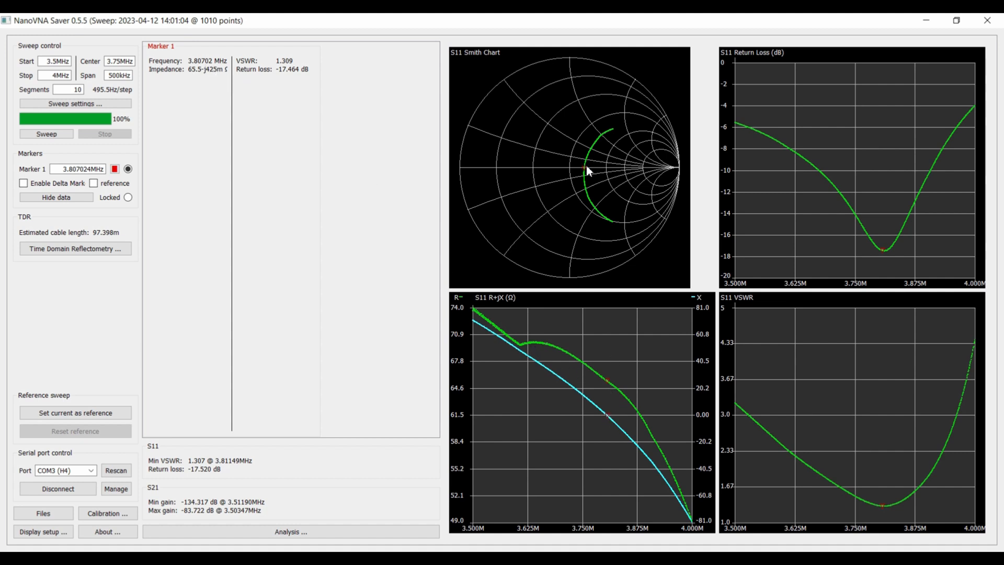
Pop out the Smith chart for review, then close it back to the main view.
right_click(588, 171)
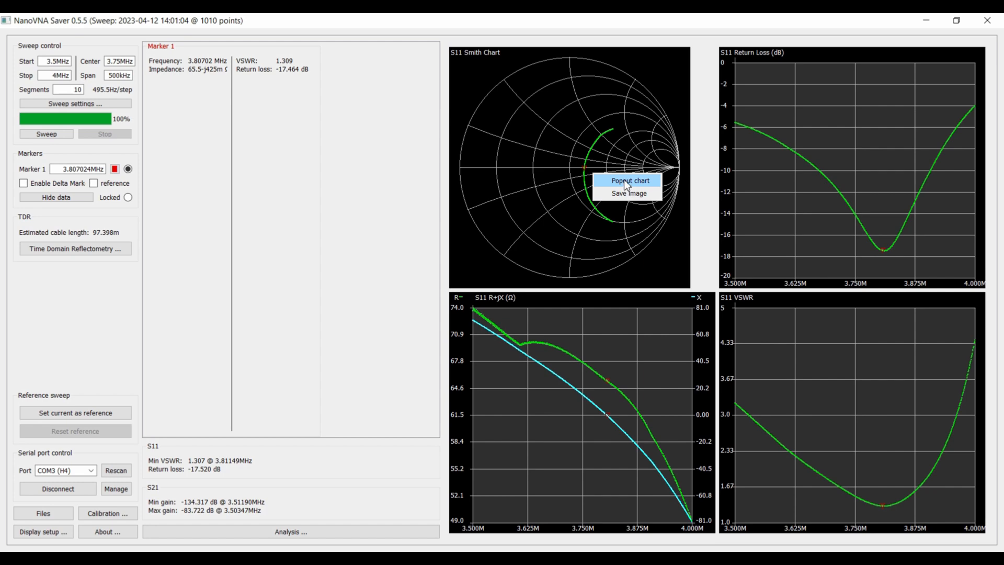
click(629, 179)
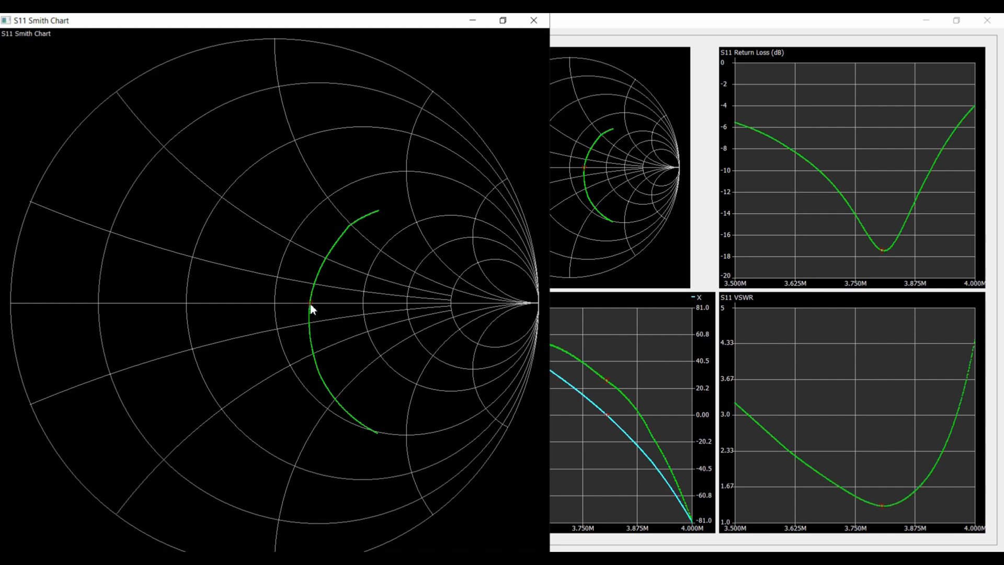
click(534, 20)
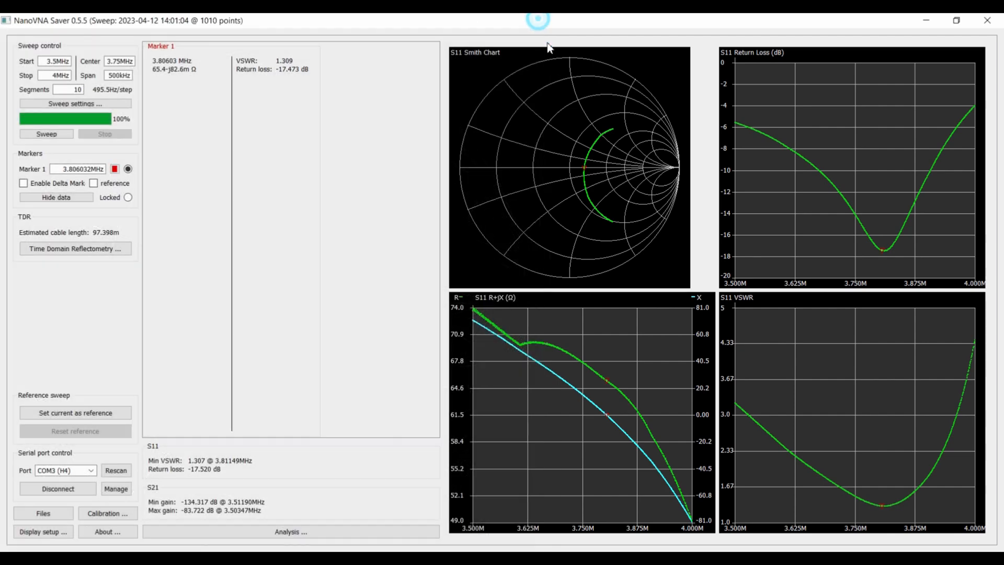
mouse_move(209, 77)
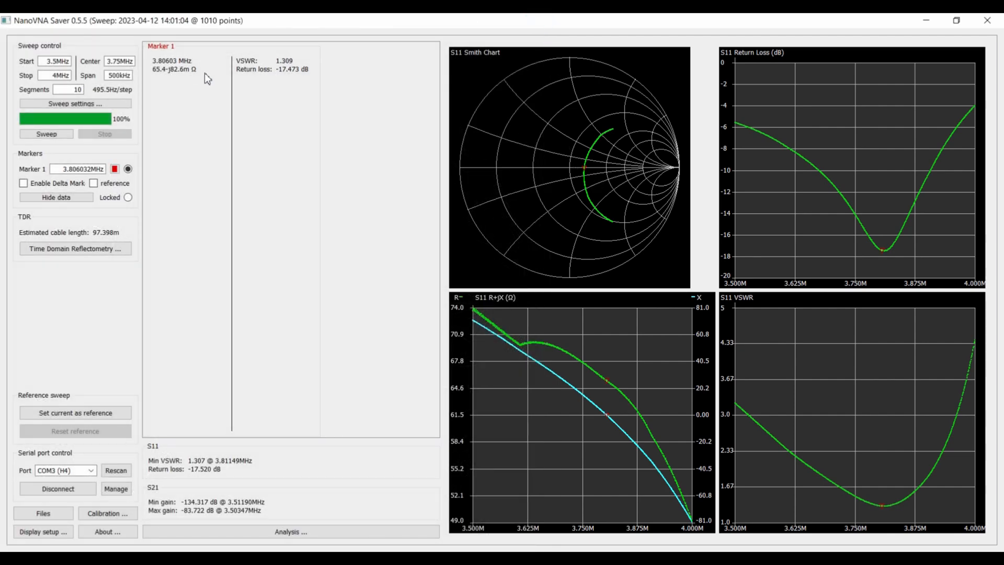
mouse_move(170, 70)
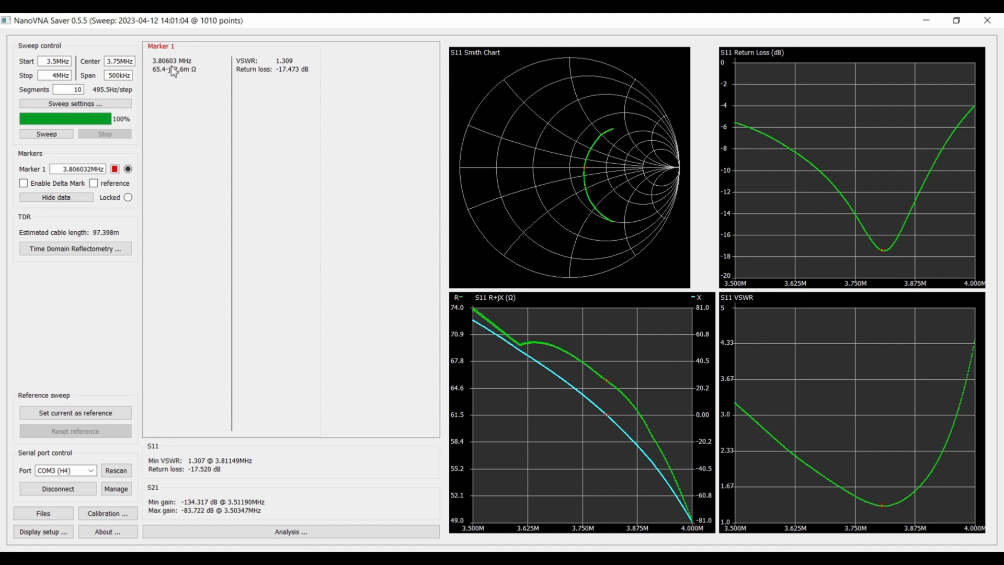
mouse_move(290, 84)
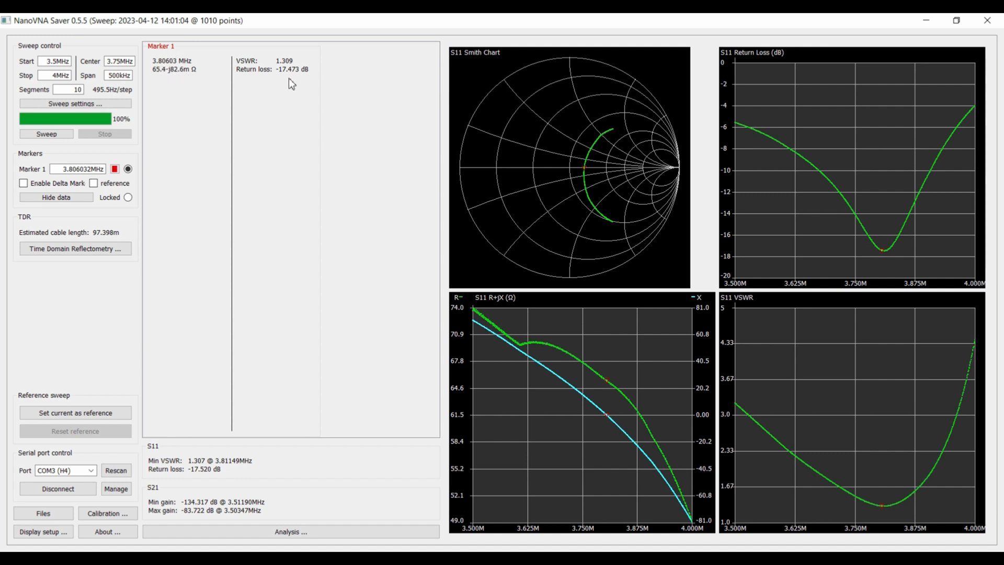
mouse_move(602, 164)
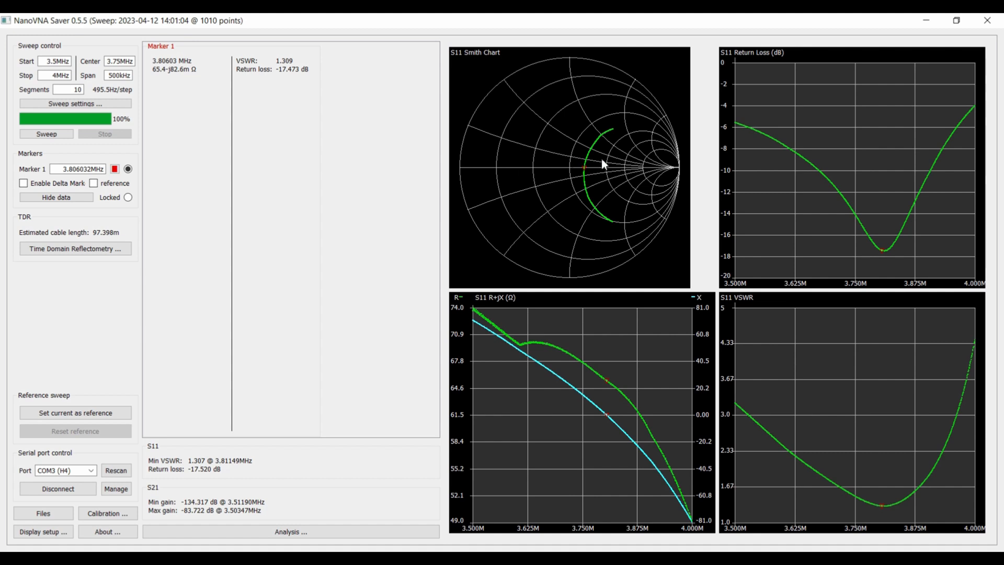
mouse_move(72, 34)
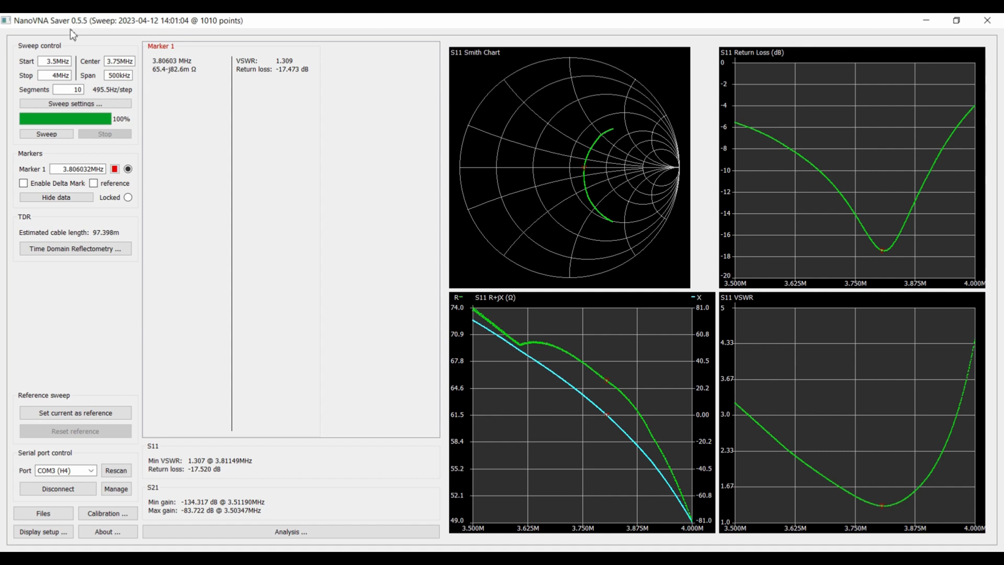
mouse_move(583, 225)
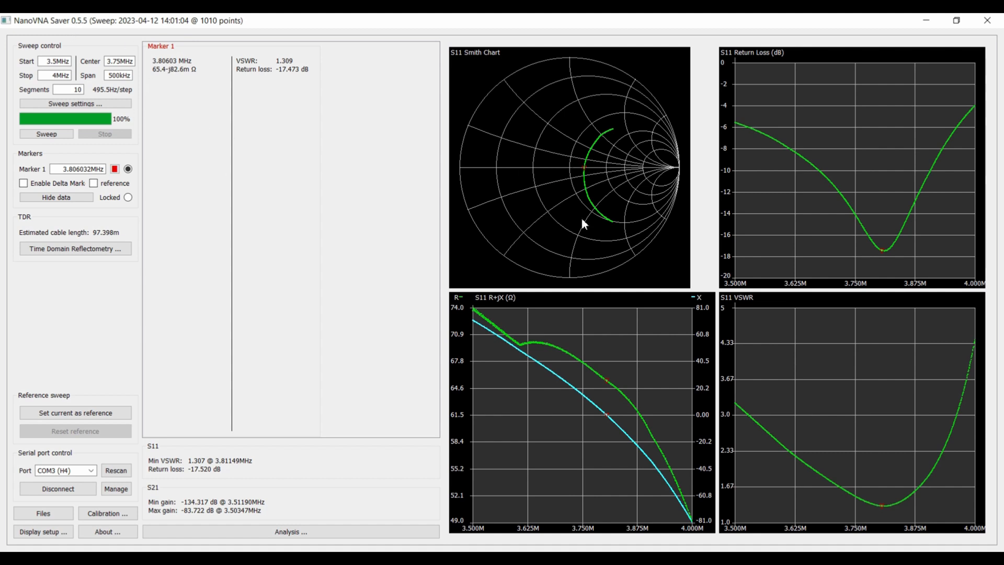
mouse_move(485, 256)
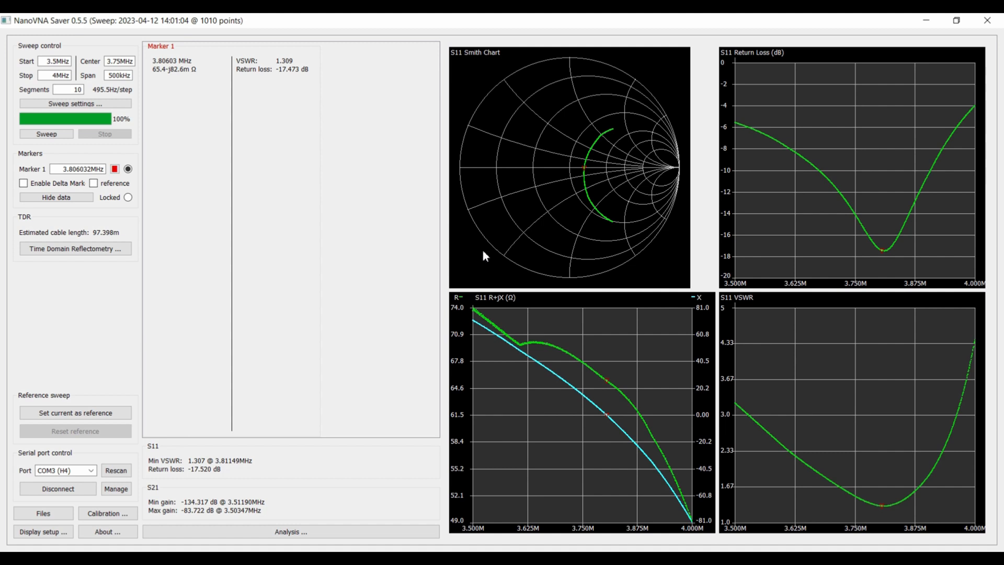
mouse_move(602, 214)
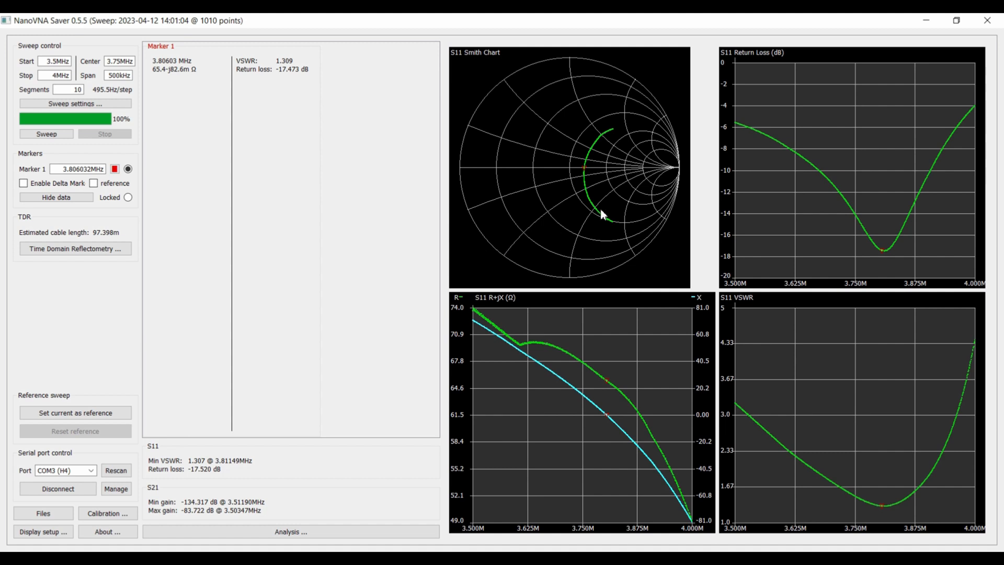
mouse_move(226, 467)
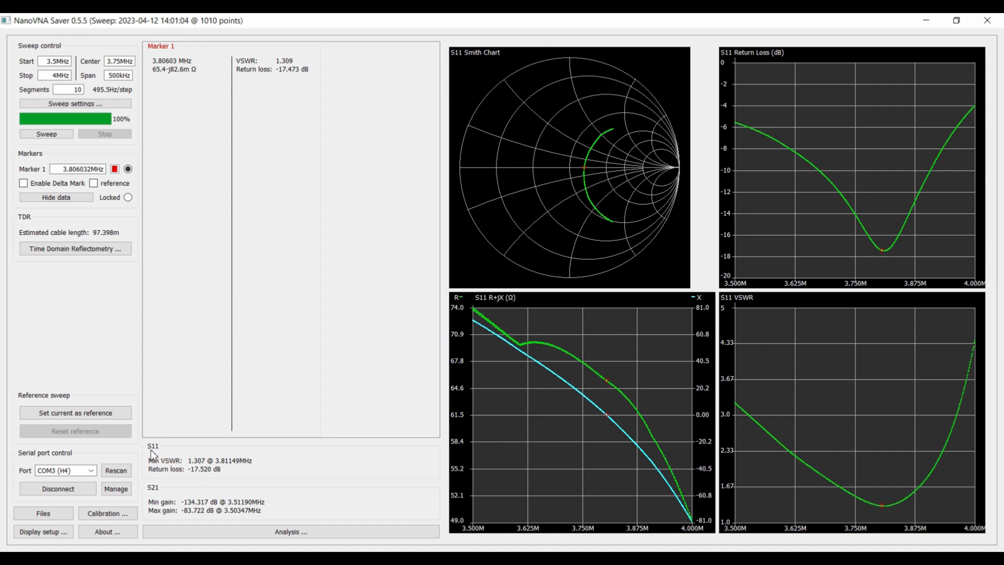
mouse_move(172, 466)
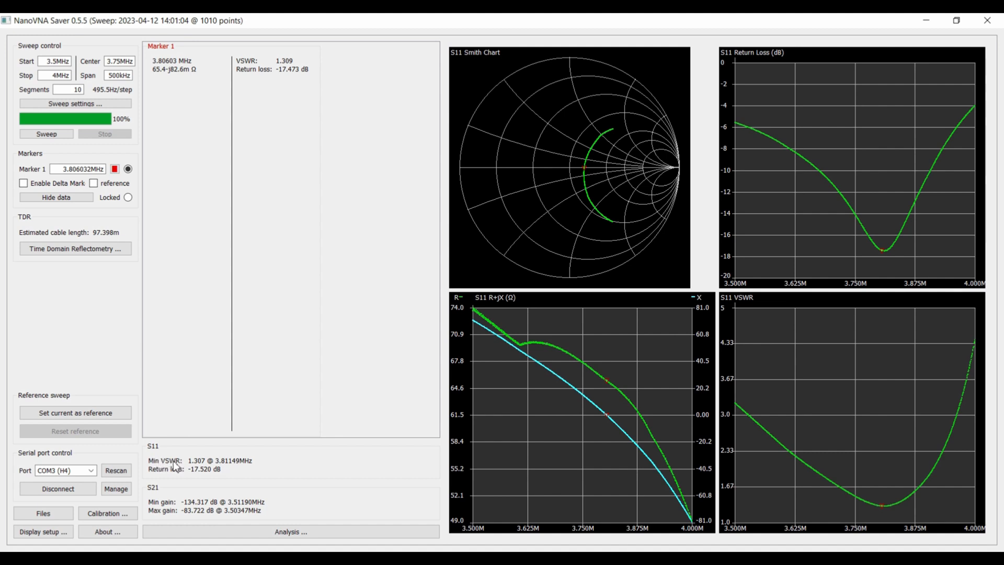
mouse_move(202, 466)
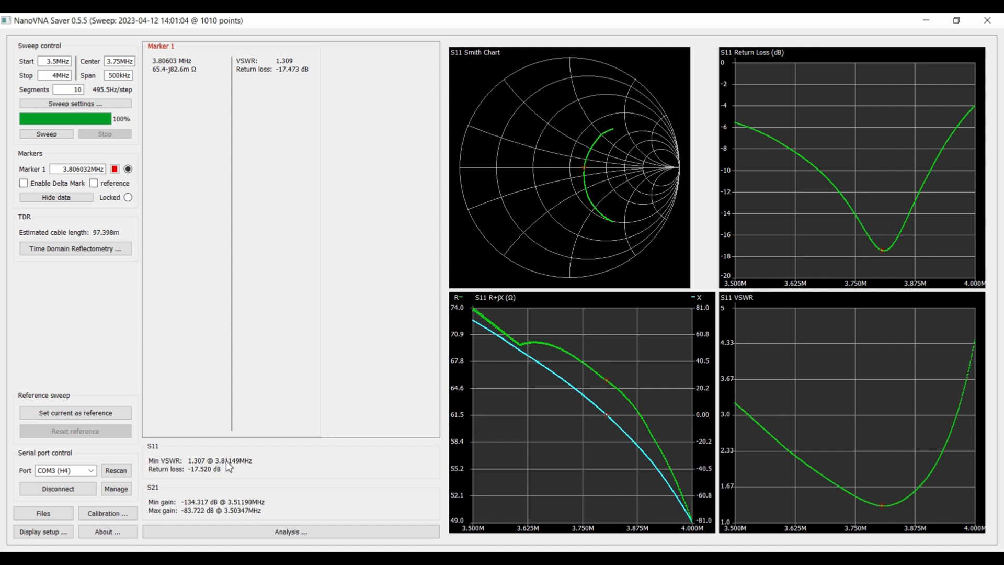
mouse_move(340, 451)
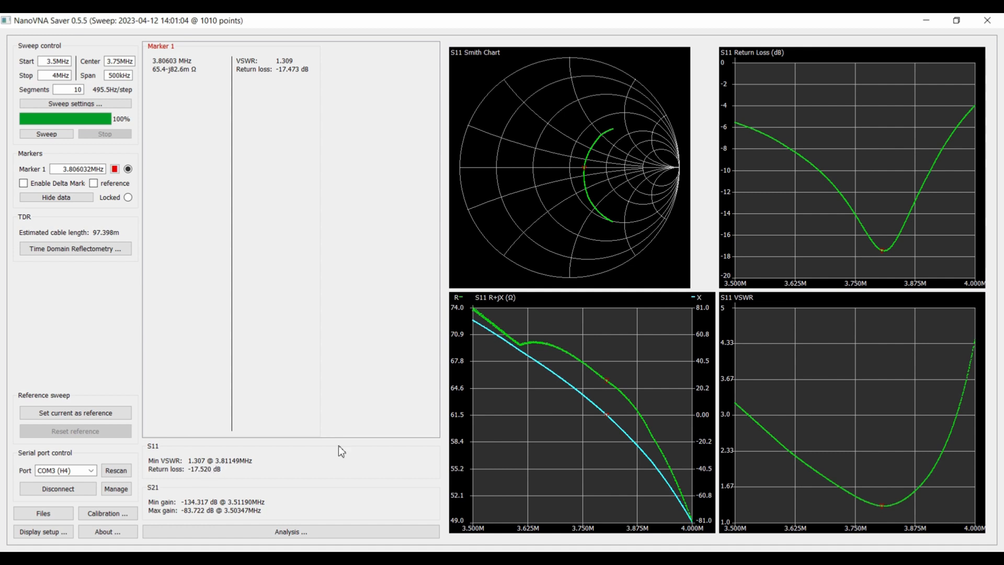
mouse_move(377, 233)
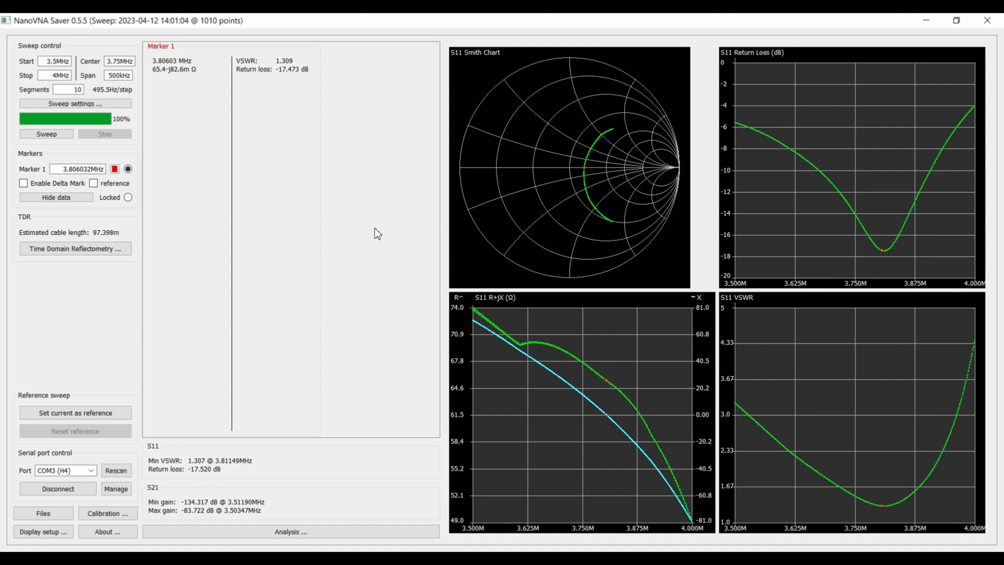
mouse_move(593, 178)
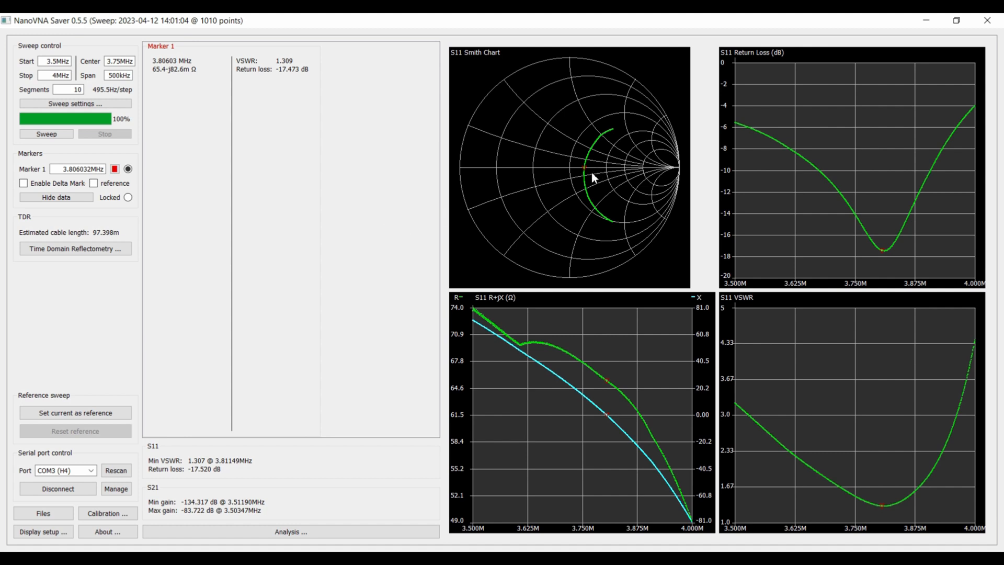
mouse_move(268, 466)
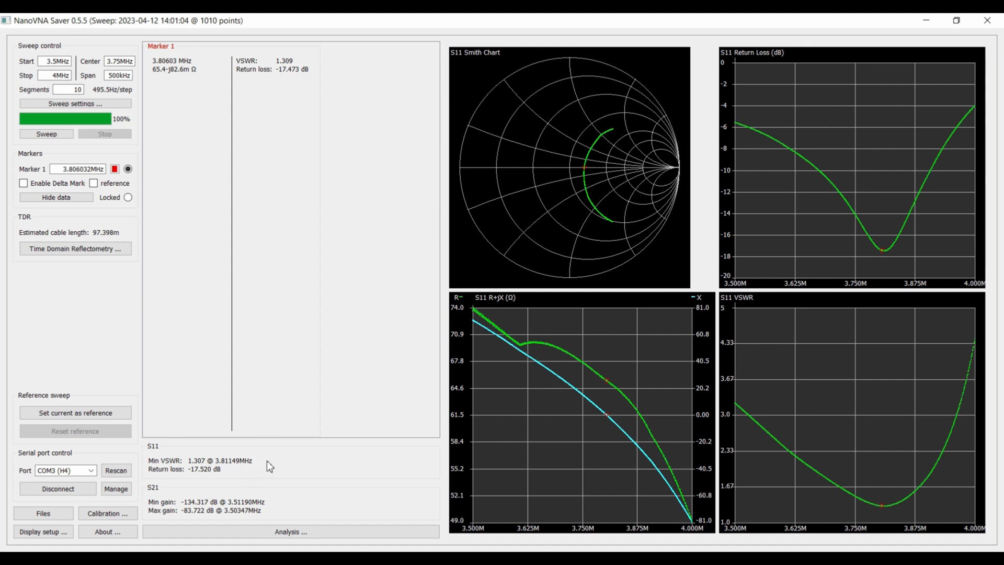
mouse_move(619, 165)
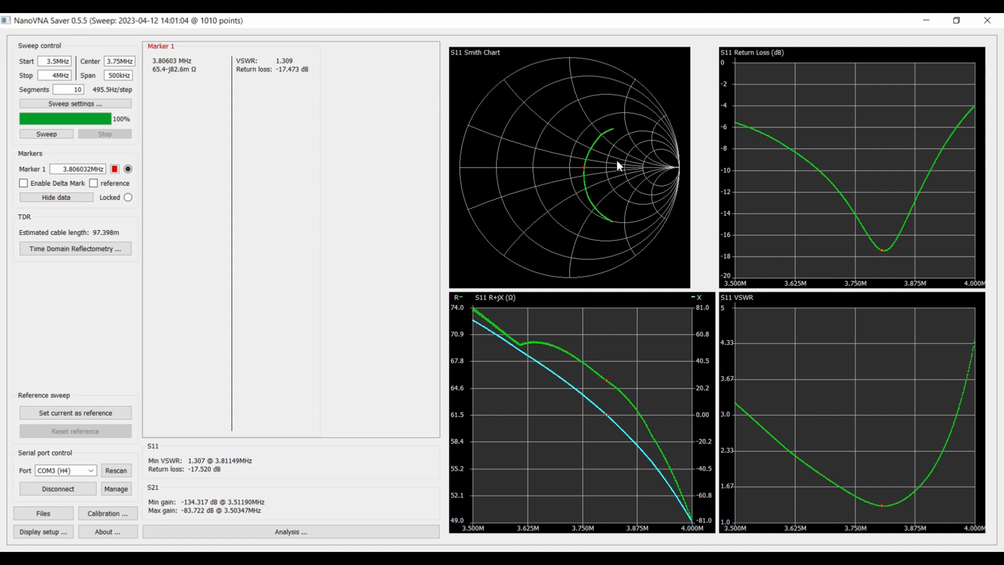
mouse_move(211, 471)
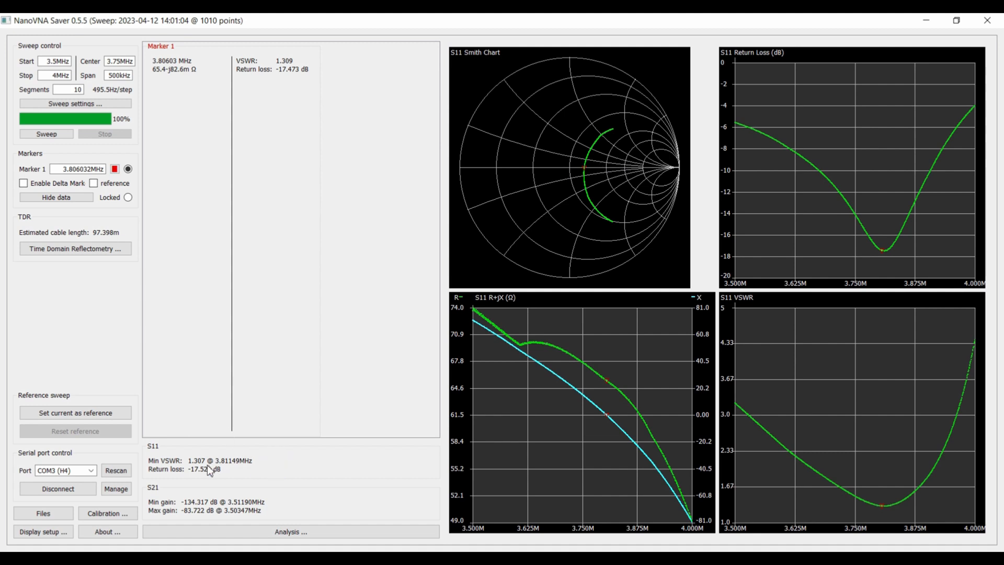
mouse_move(584, 173)
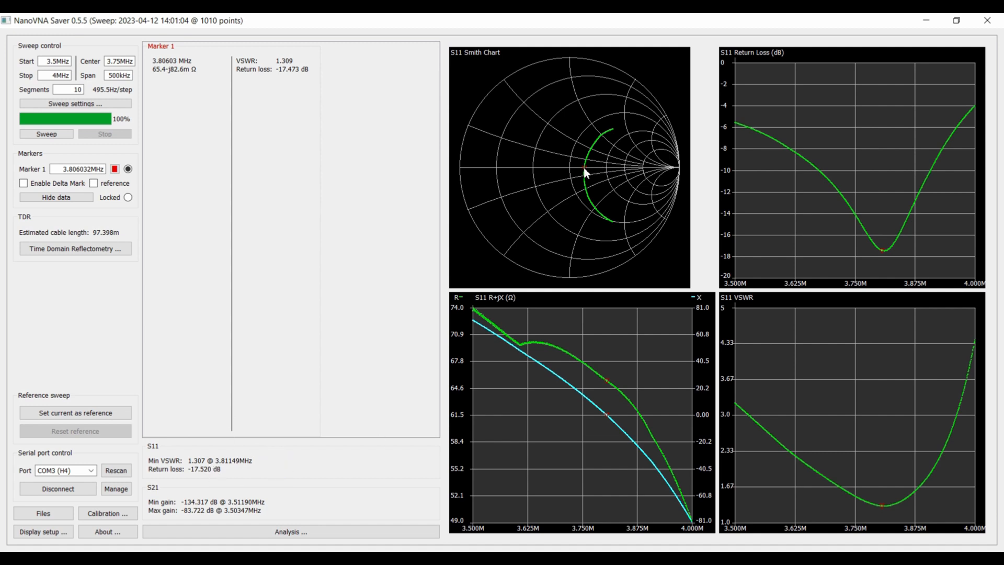
mouse_move(599, 191)
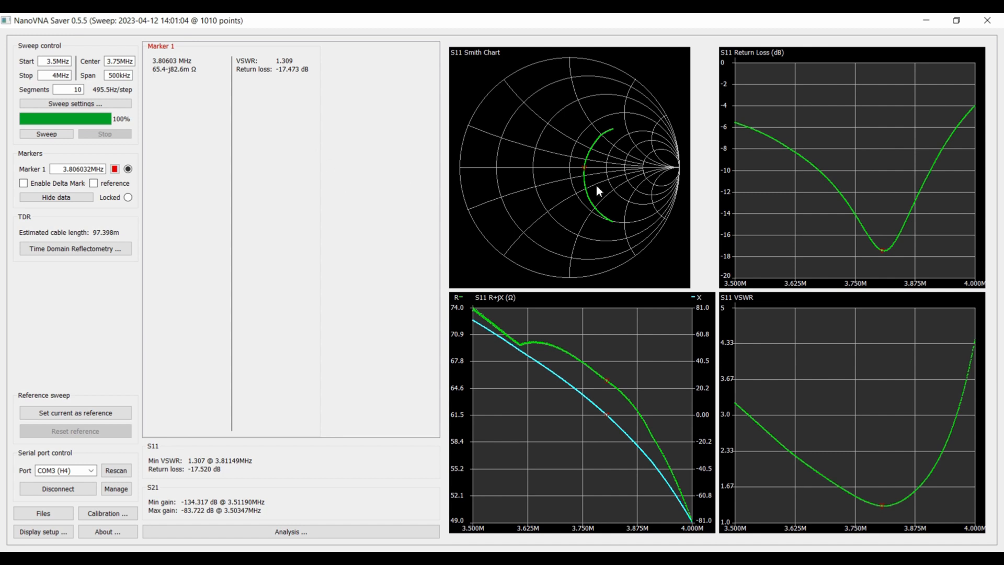
mouse_move(271, 446)
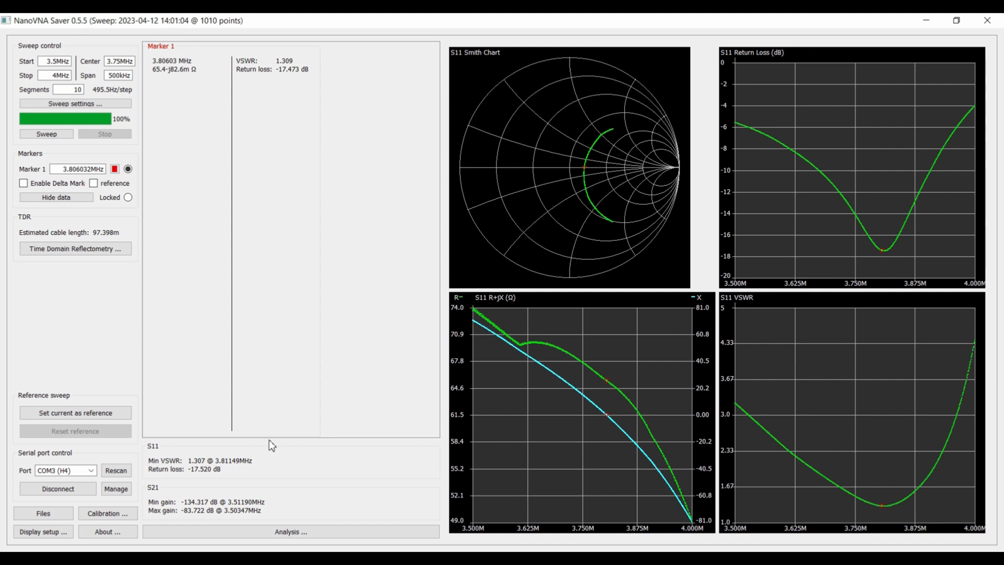
mouse_move(198, 83)
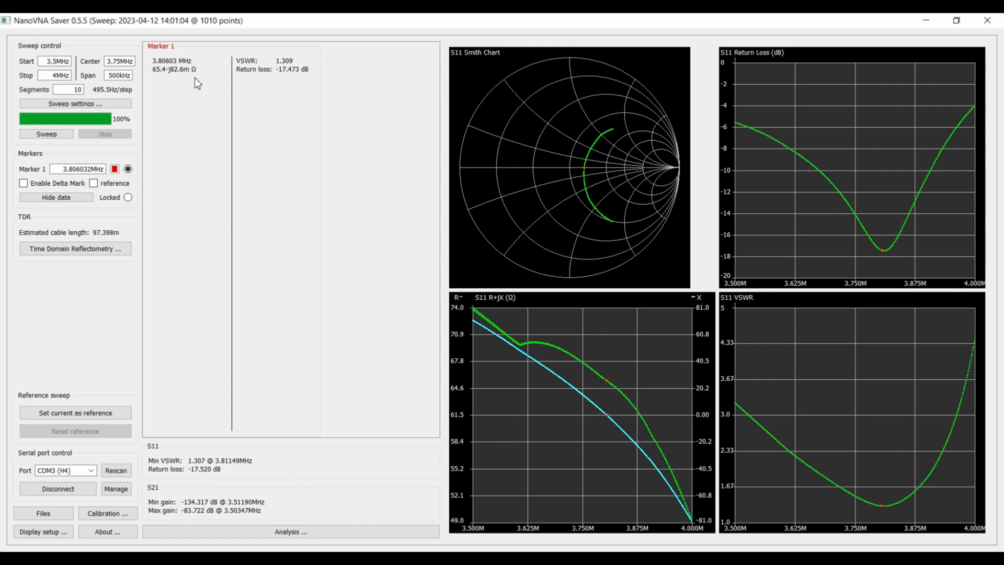
mouse_move(188, 208)
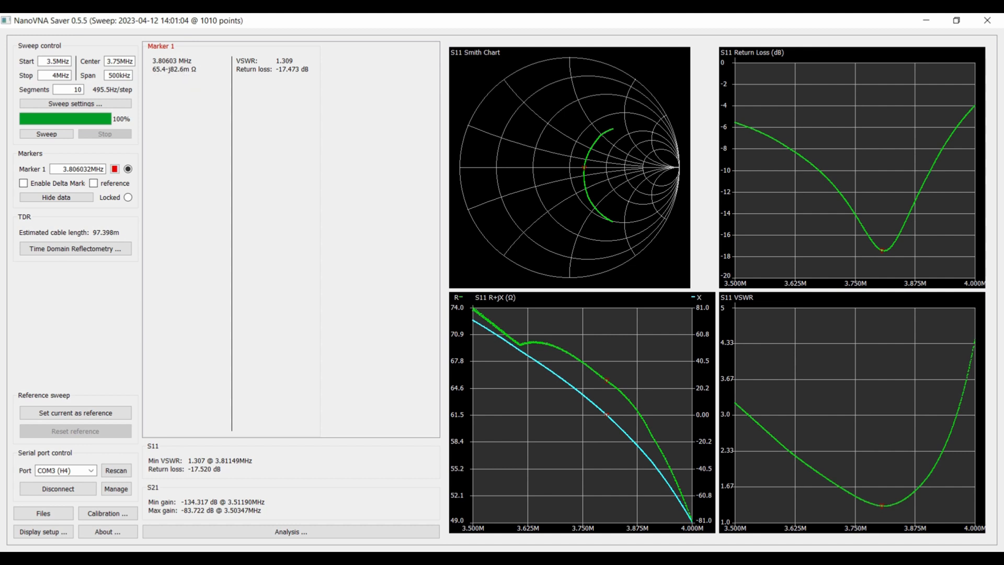
Disconnect from the analyser, clearing the sweep data from all charts.
click(57, 488)
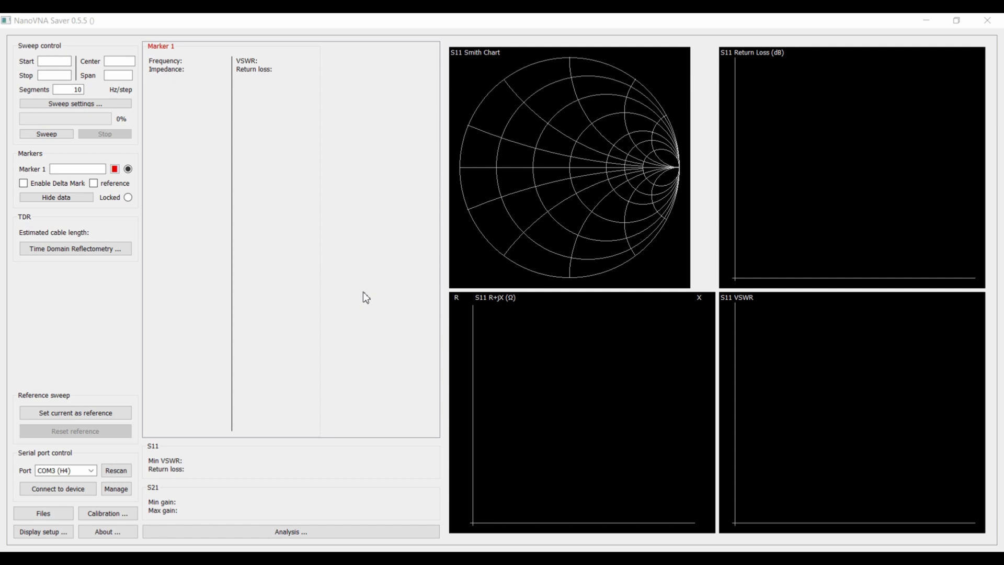
mouse_move(206, 282)
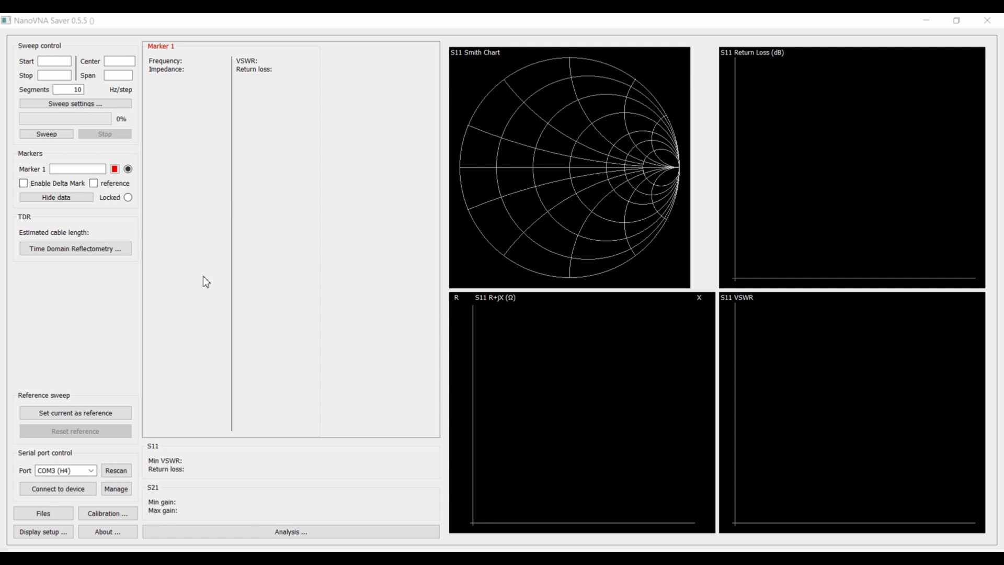
mouse_move(288, 265)
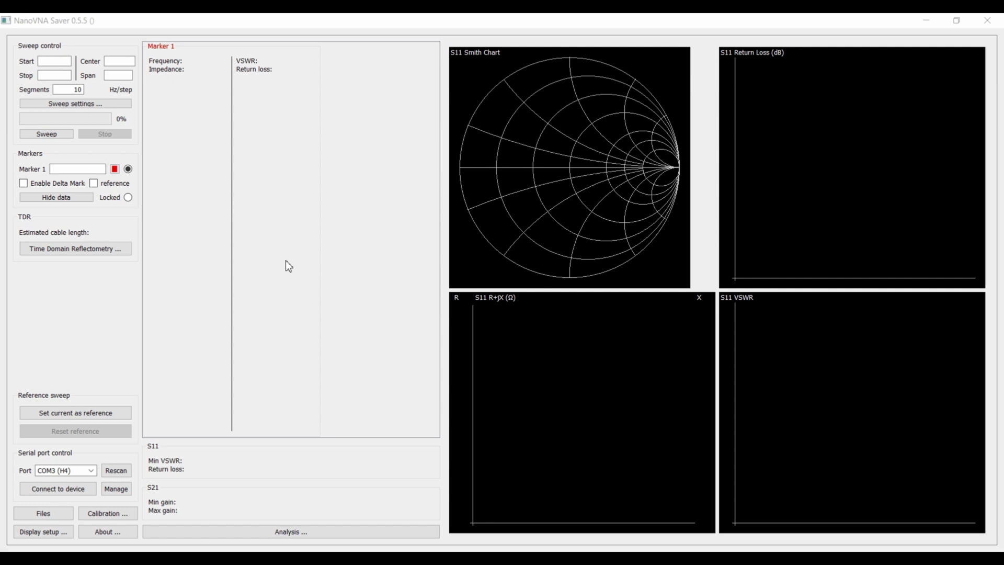
mouse_move(277, 265)
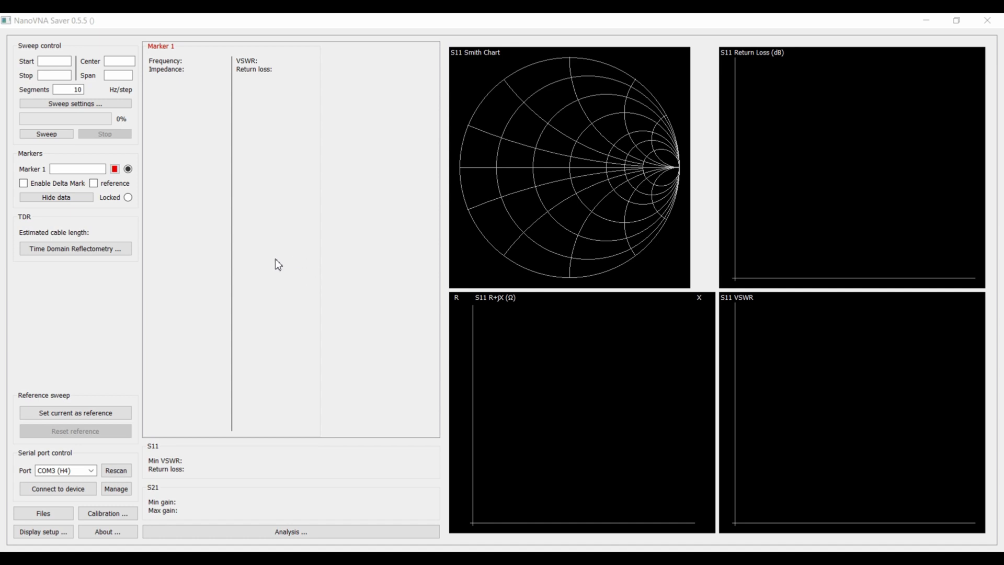
mouse_move(604, 167)
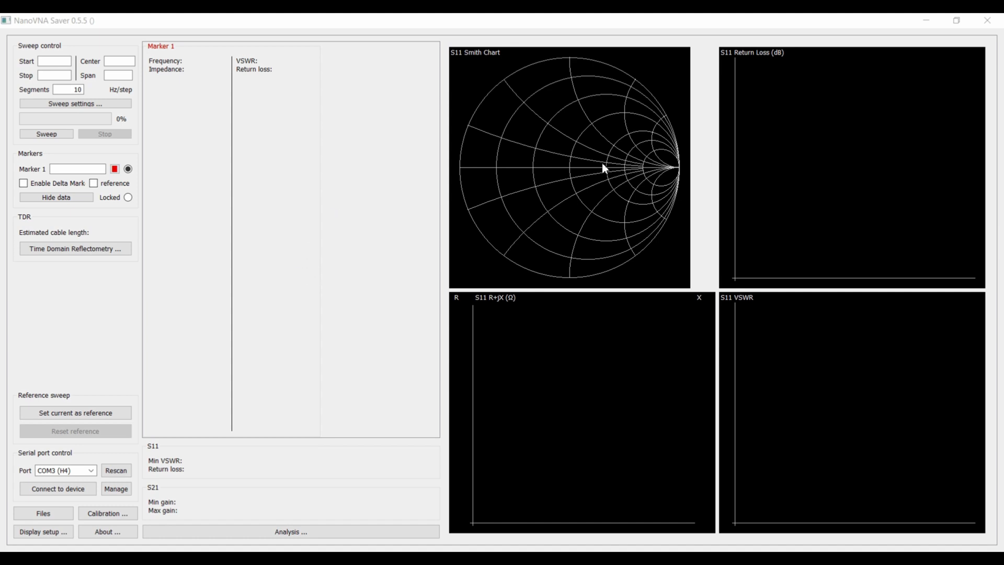
mouse_move(285, 340)
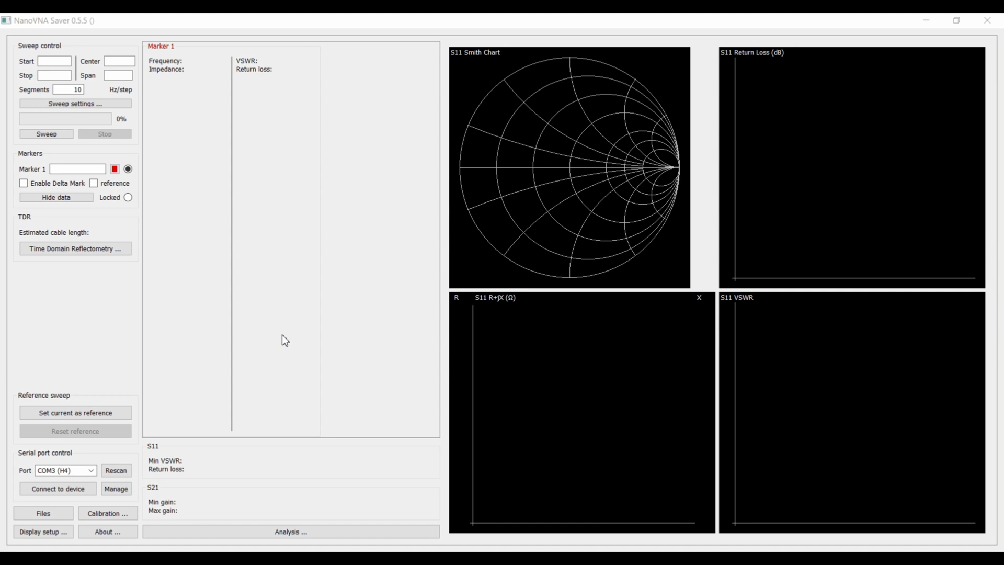
mouse_move(382, 203)
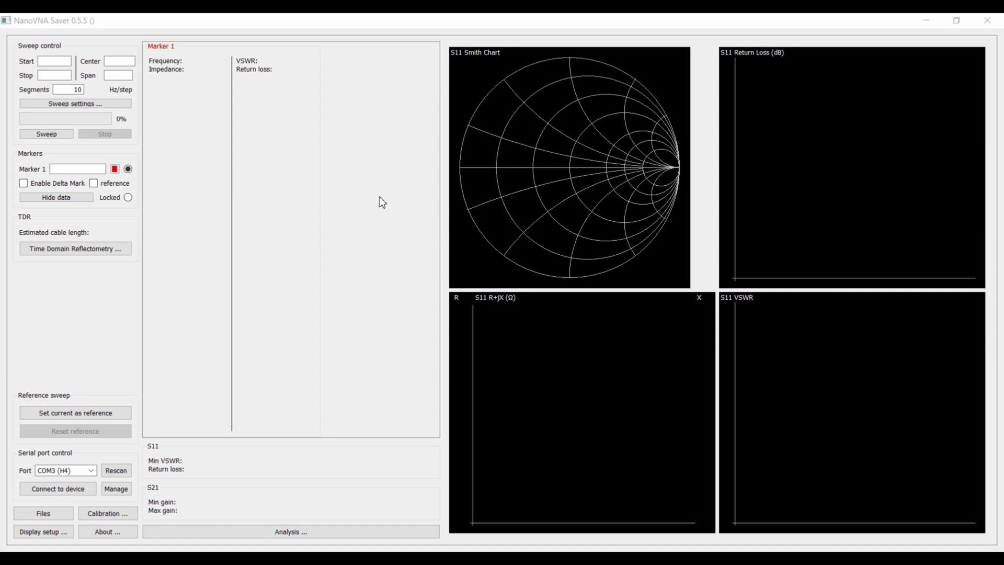
mouse_move(400, 179)
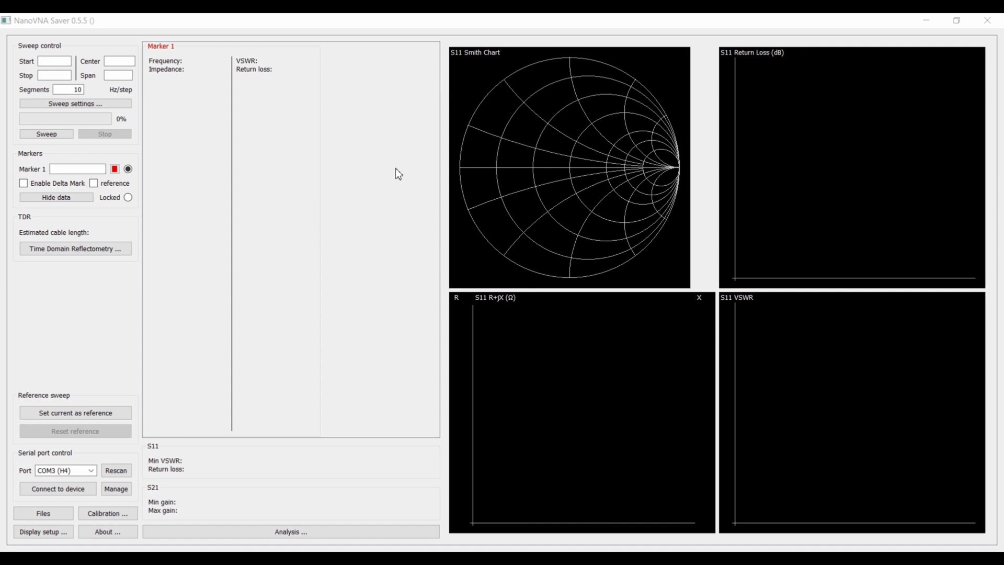
mouse_move(413, 177)
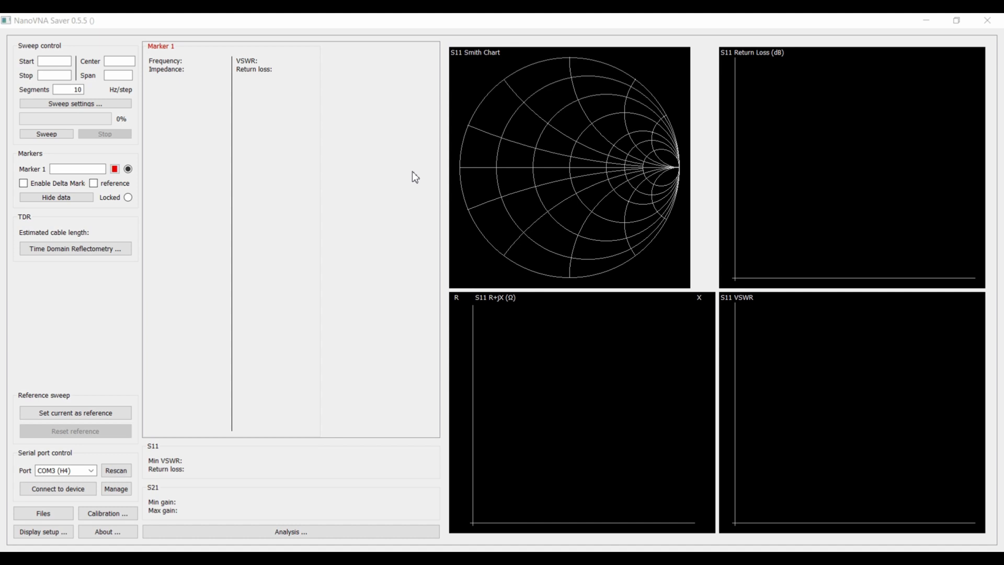
mouse_move(302, 289)
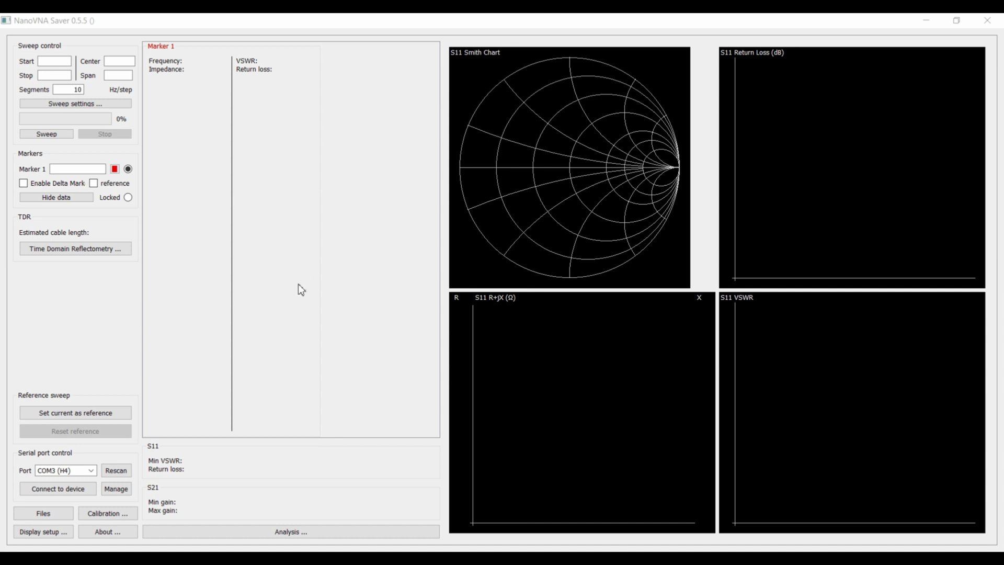
mouse_move(202, 331)
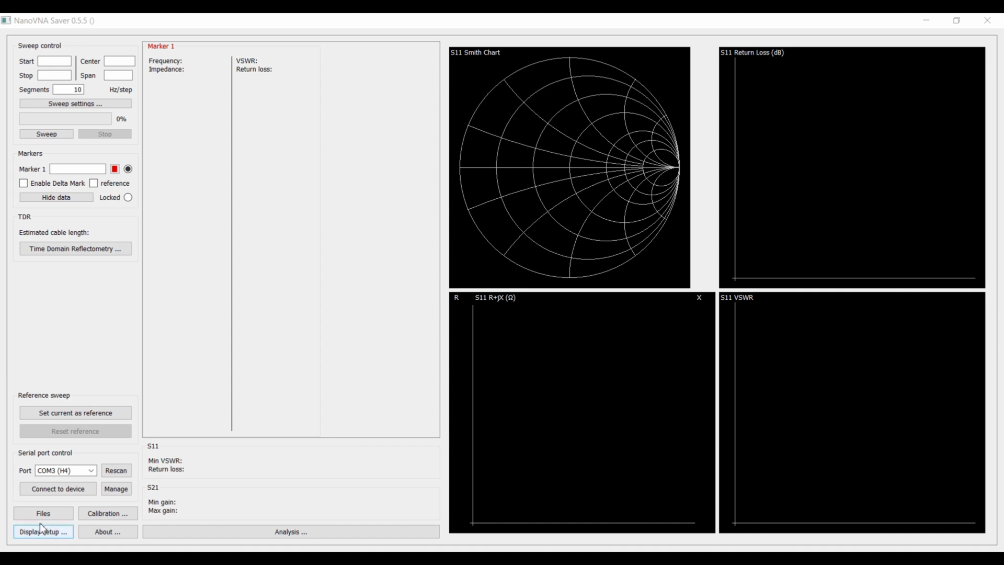
mouse_move(42, 513)
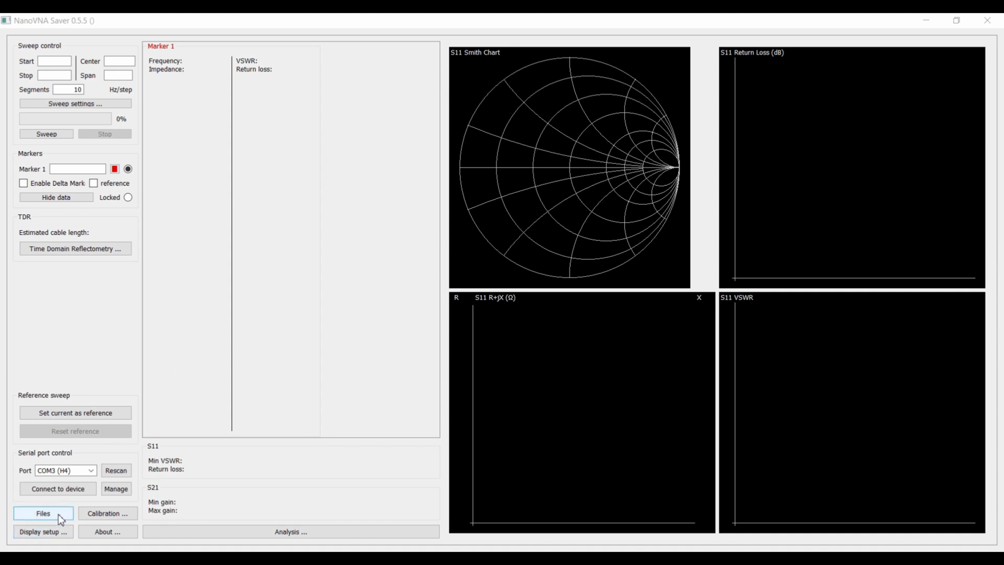
Load the 3.5 to 4.0 Mhz Dipole_Balun.s1p file as a sweep via the Files window.
click(42, 513)
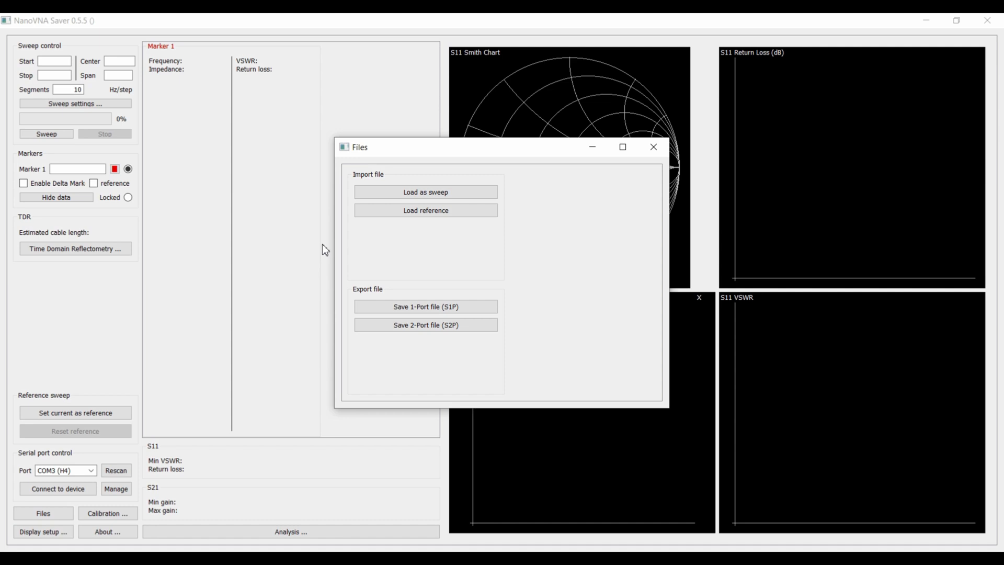
click(654, 146)
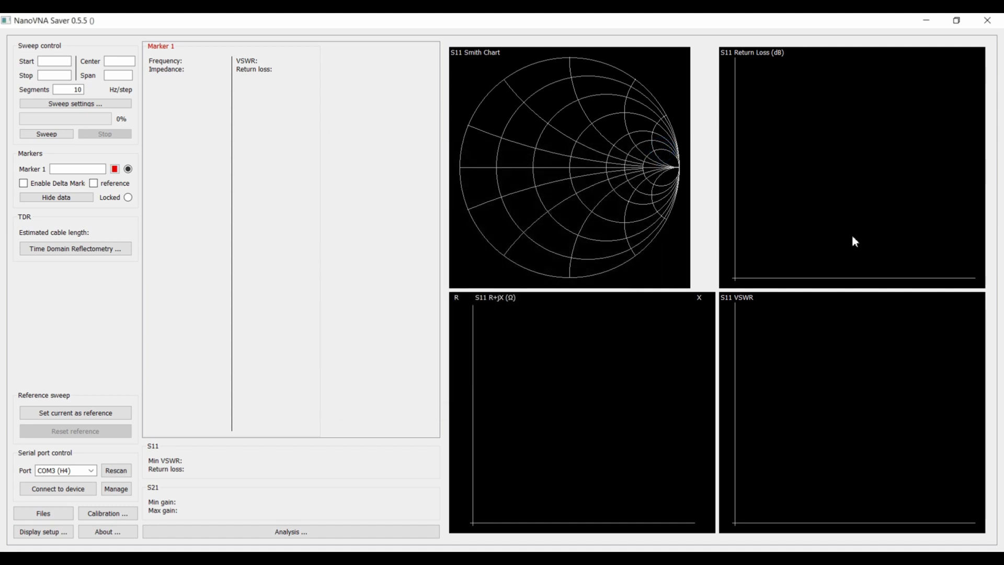
mouse_move(52, 33)
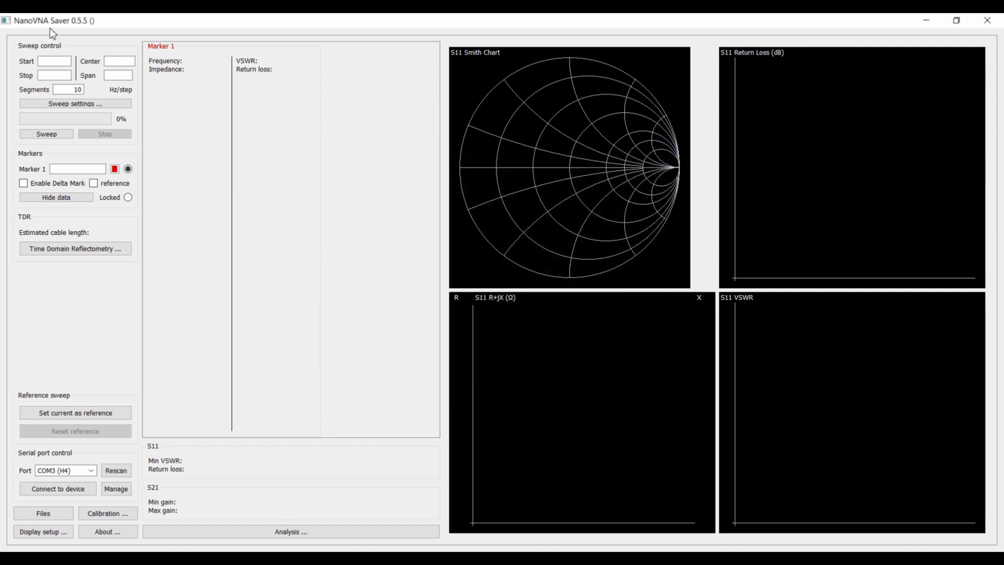
mouse_move(536, 168)
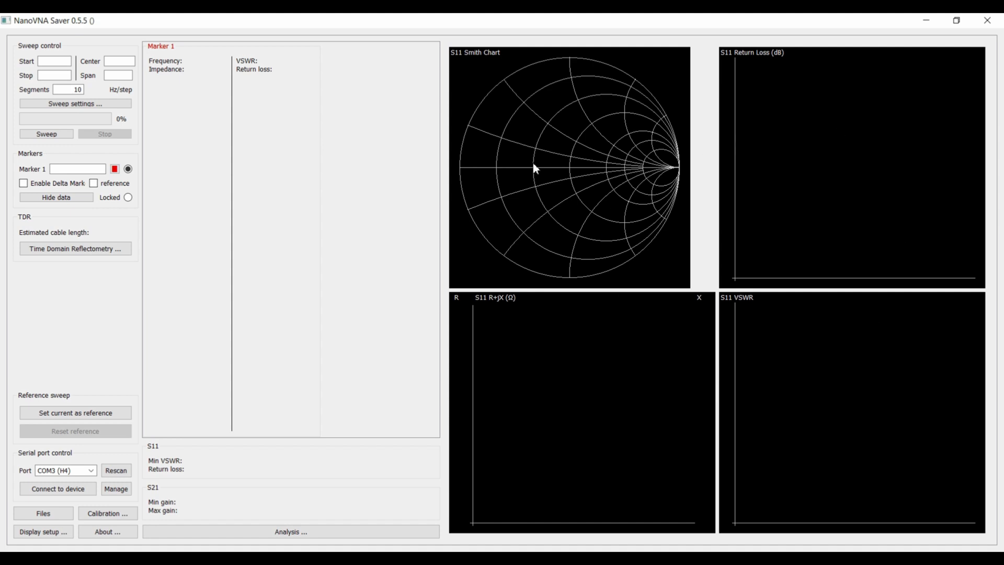
mouse_move(117, 470)
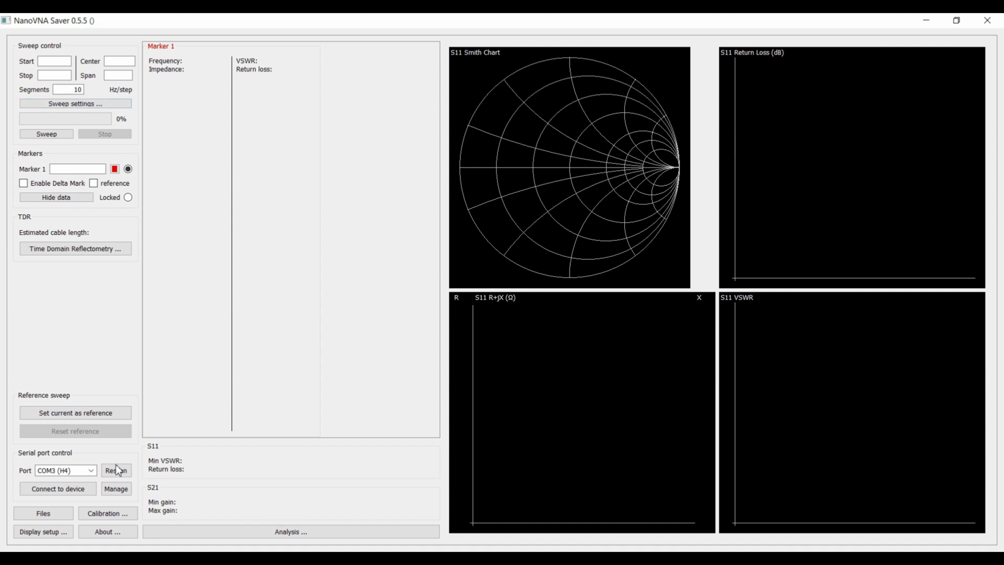
click(43, 513)
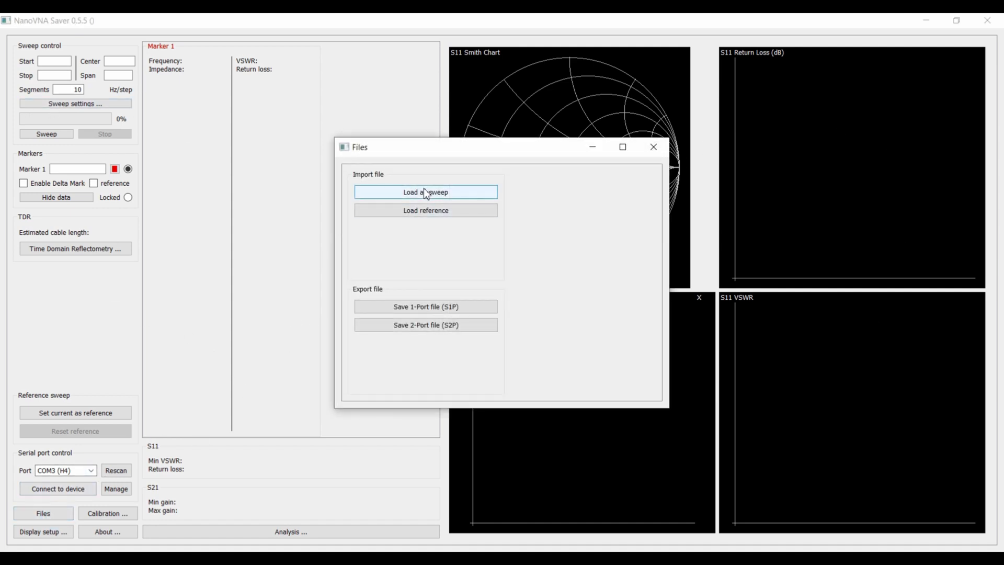
click(425, 192)
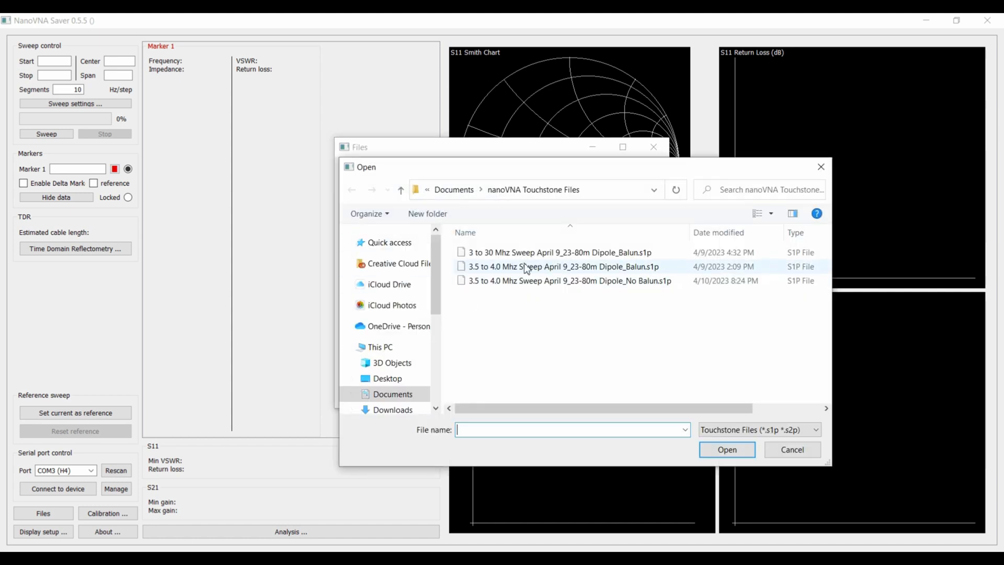
click(562, 266)
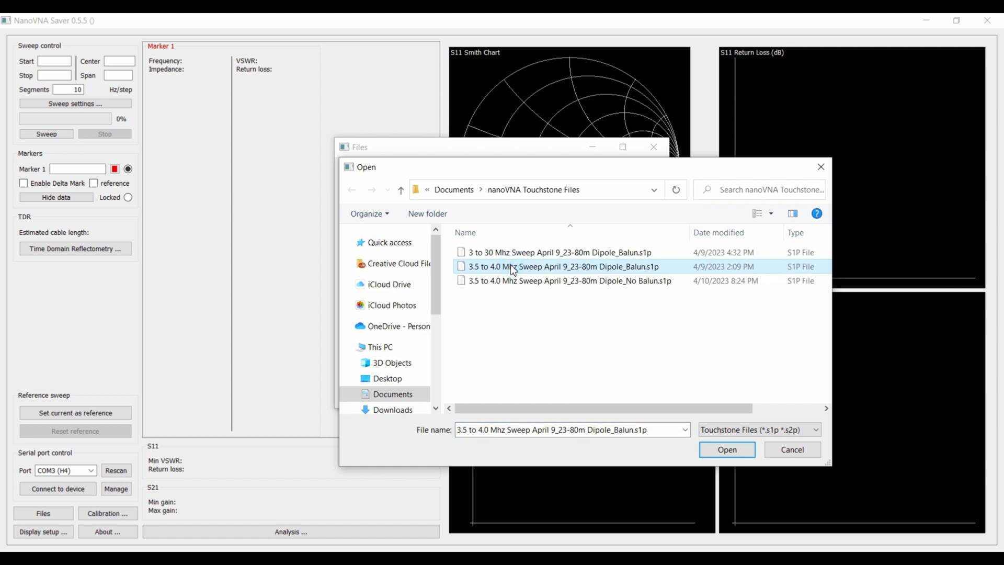
mouse_move(545, 276)
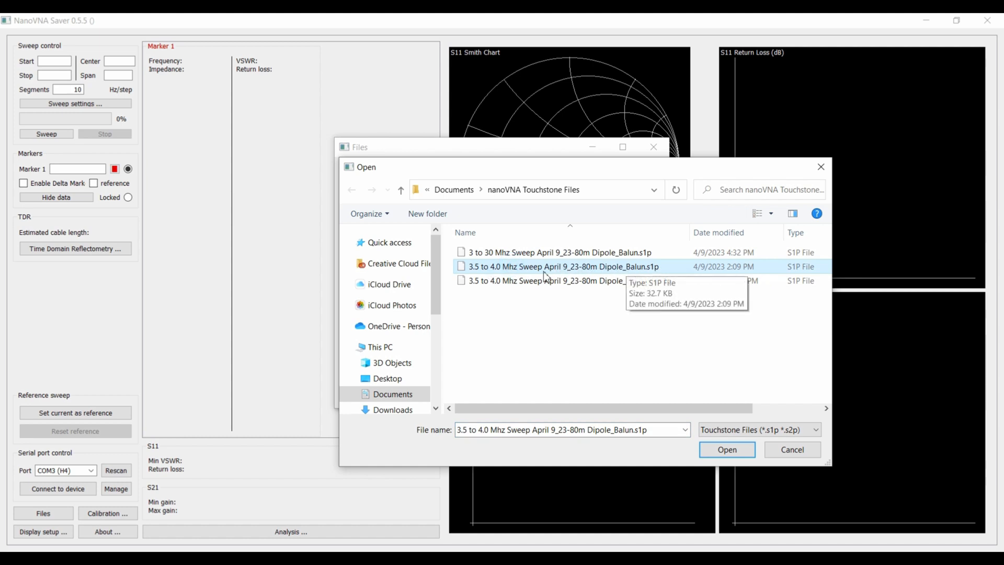
click(726, 449)
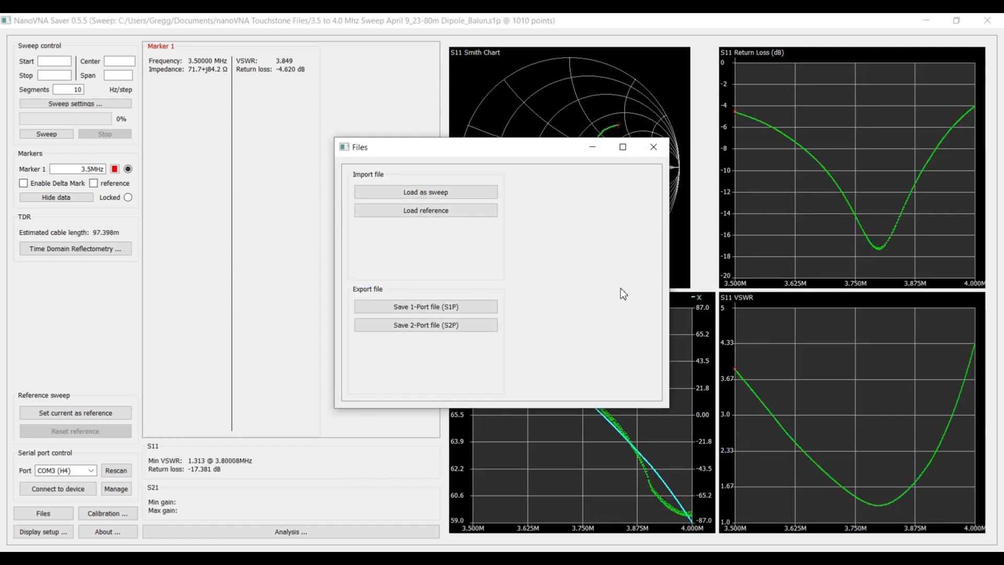
Close the Files window, pop out the R+jX chart for review, then close it.
click(653, 146)
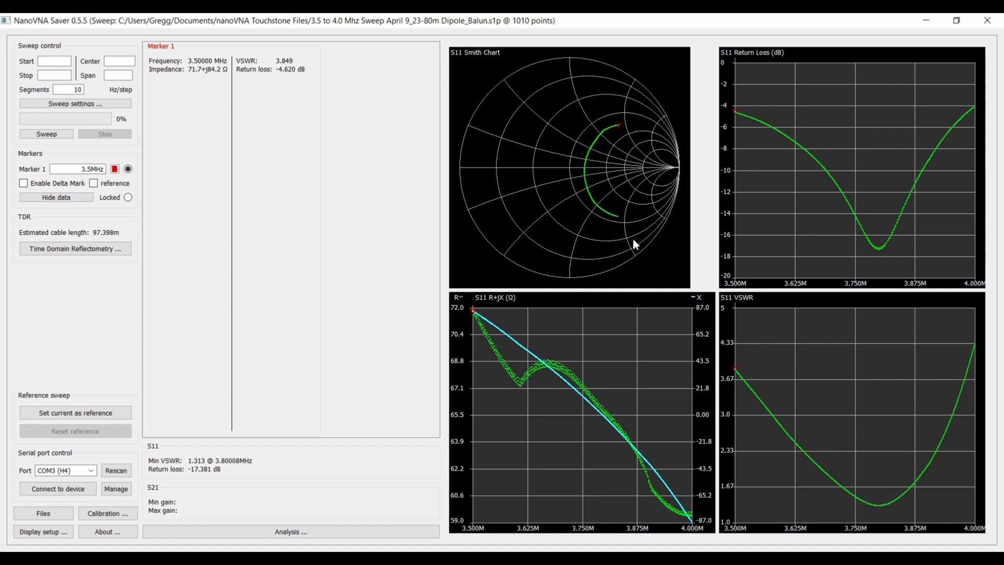
mouse_move(835, 479)
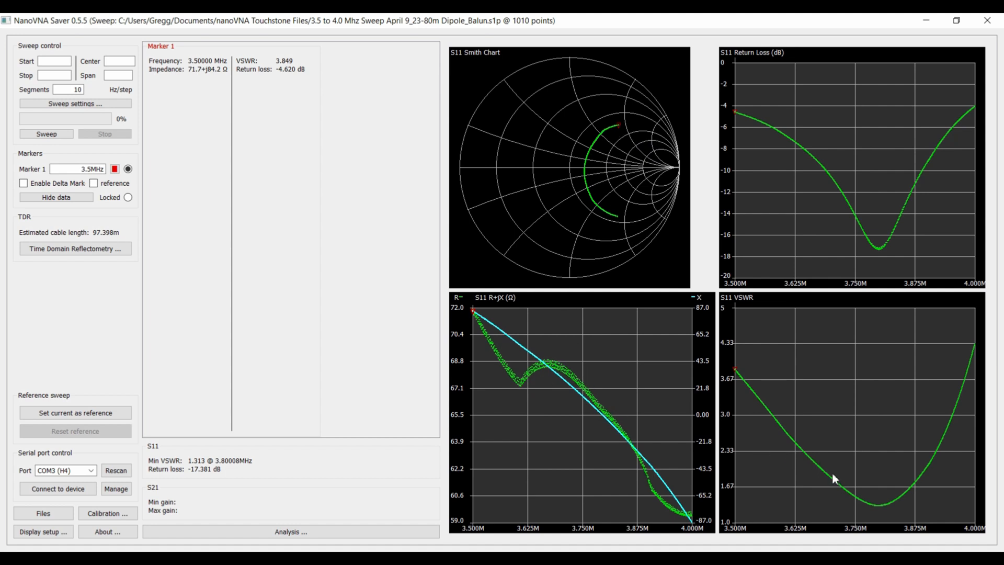
mouse_move(648, 226)
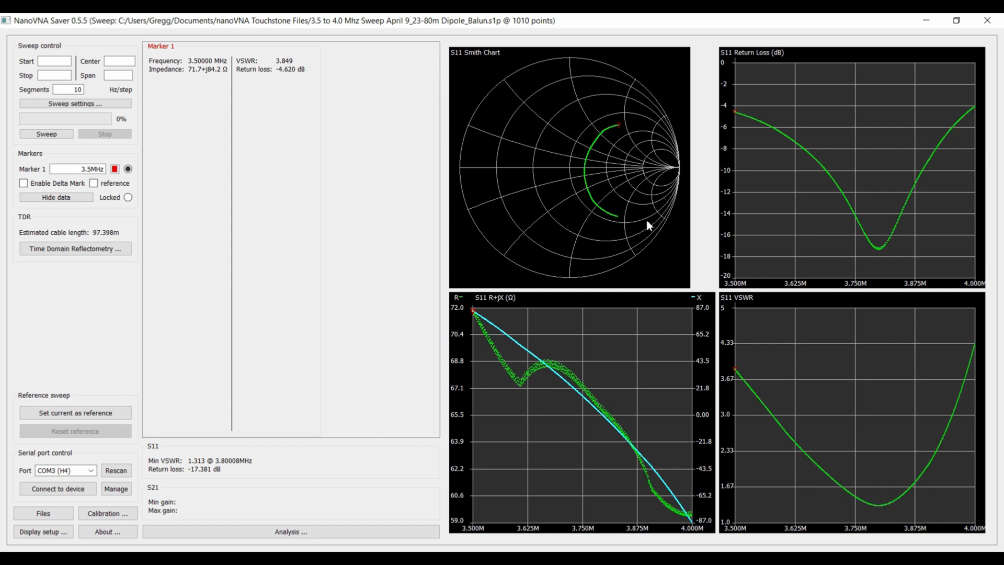
mouse_move(618, 137)
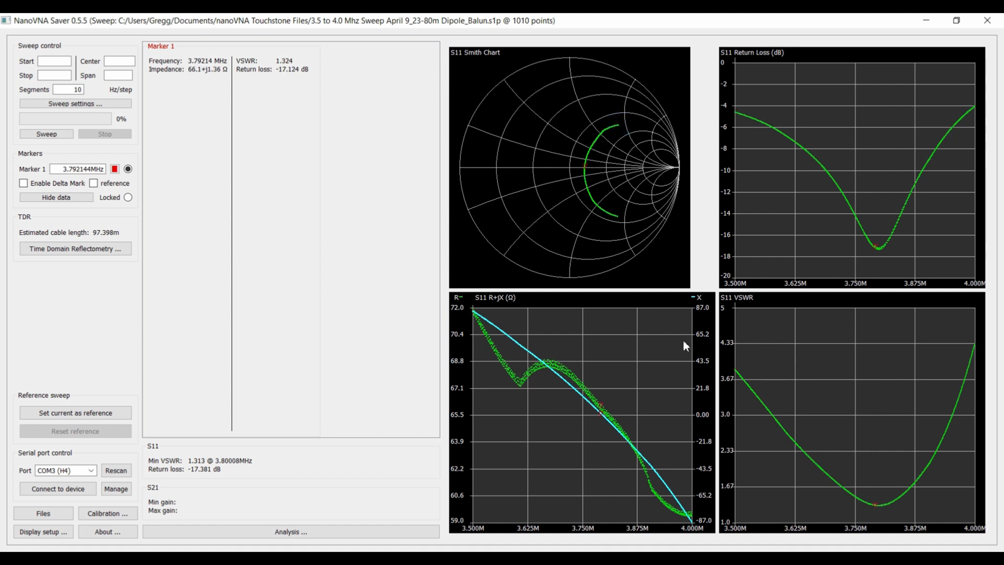
right_click(684, 346)
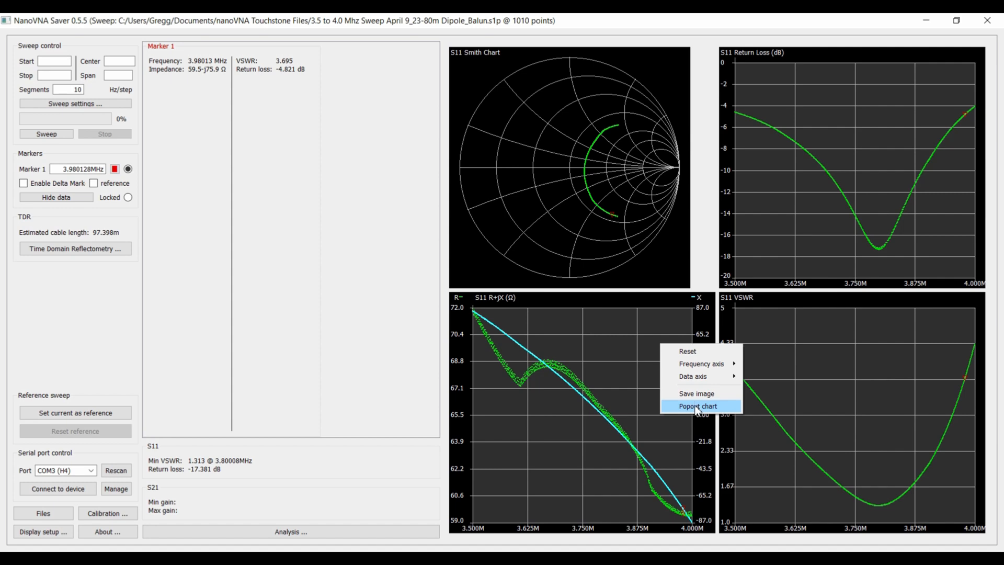
click(697, 406)
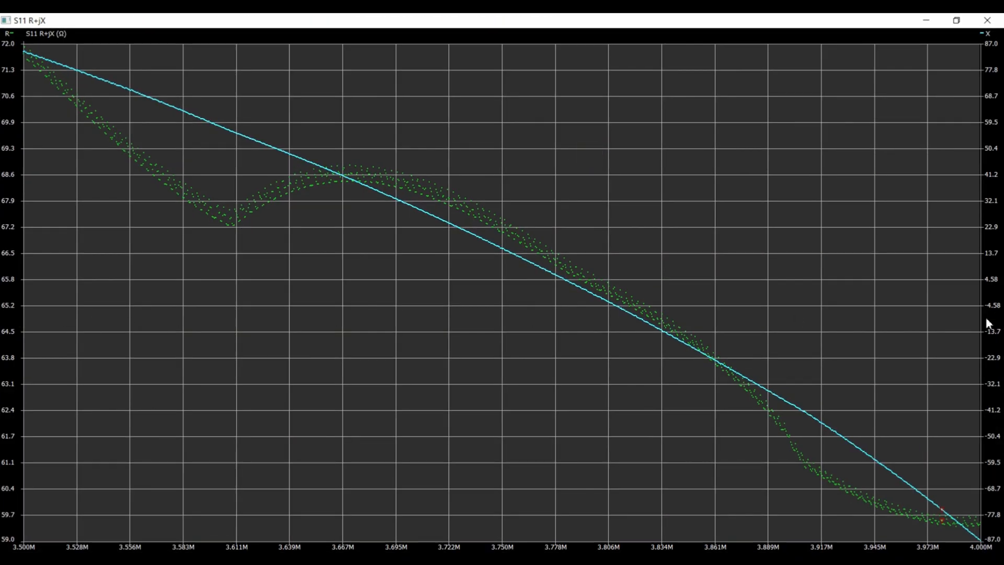
click(589, 294)
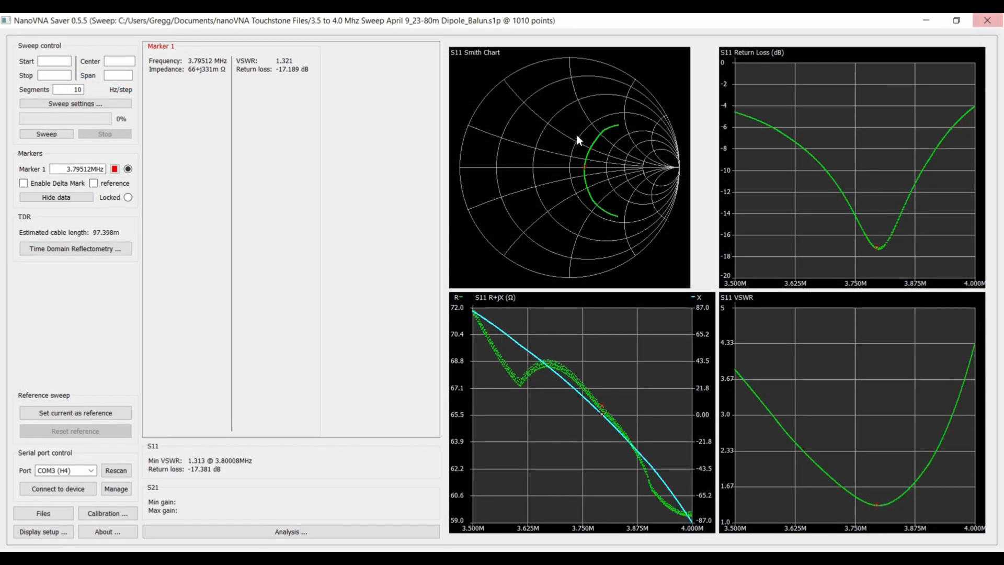
mouse_move(189, 77)
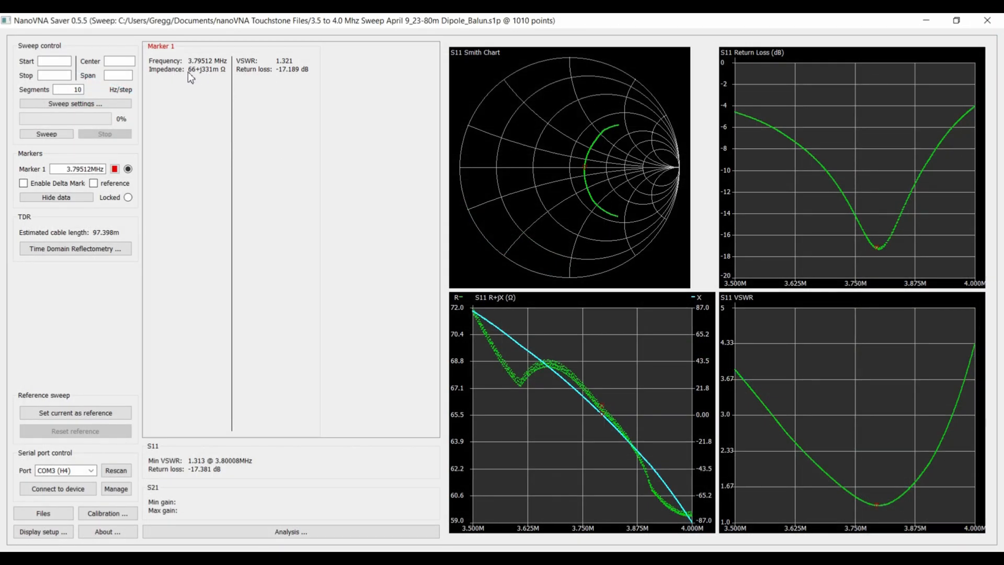
mouse_move(600, 160)
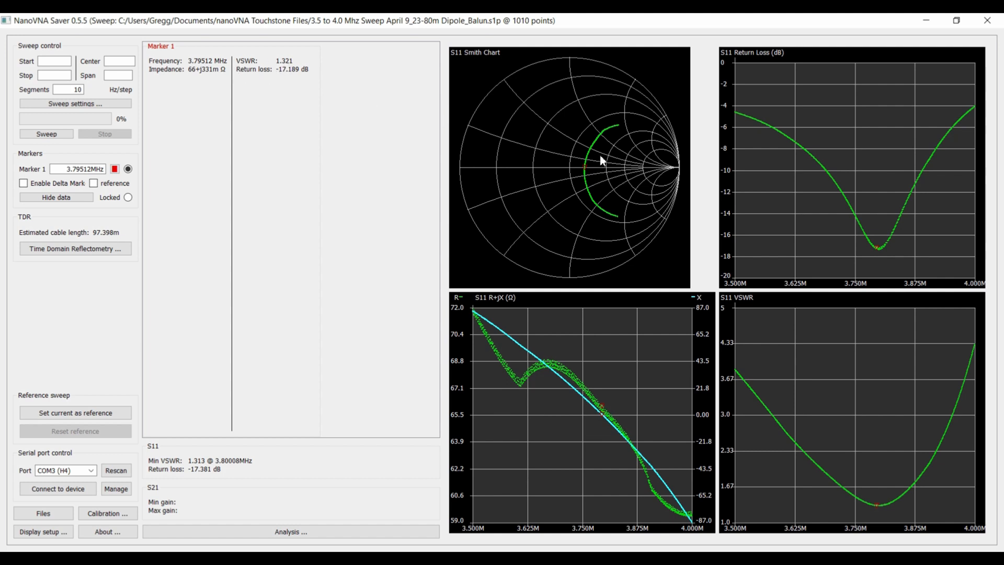
mouse_move(225, 254)
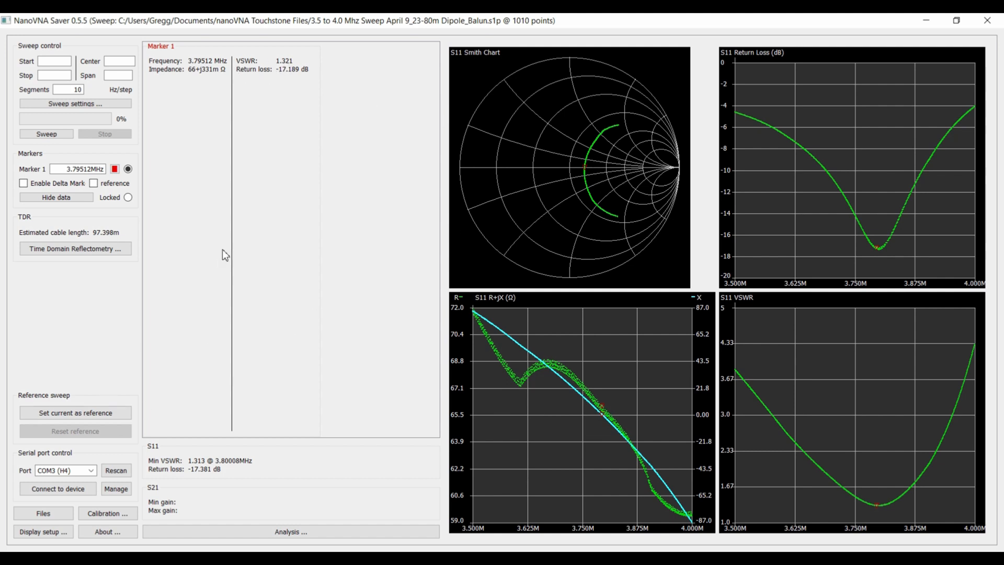
mouse_move(211, 283)
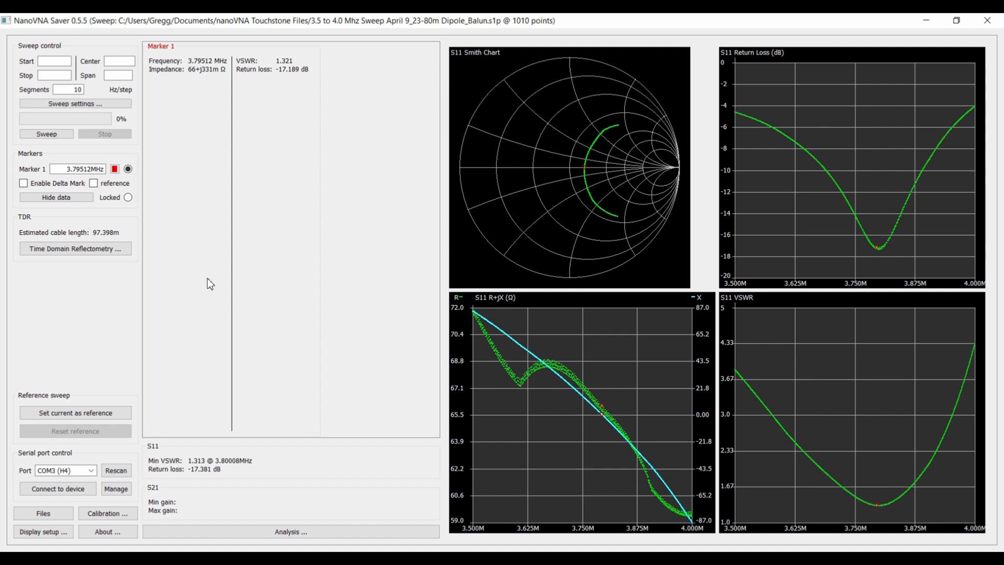
mouse_move(195, 263)
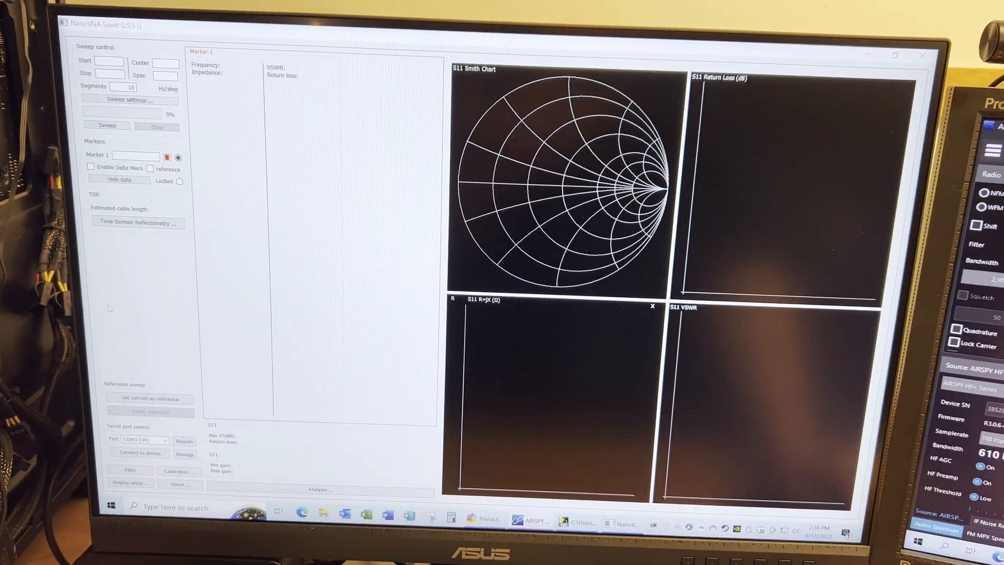
Reconnect to the analyser and take a live single sweep.
click(140, 452)
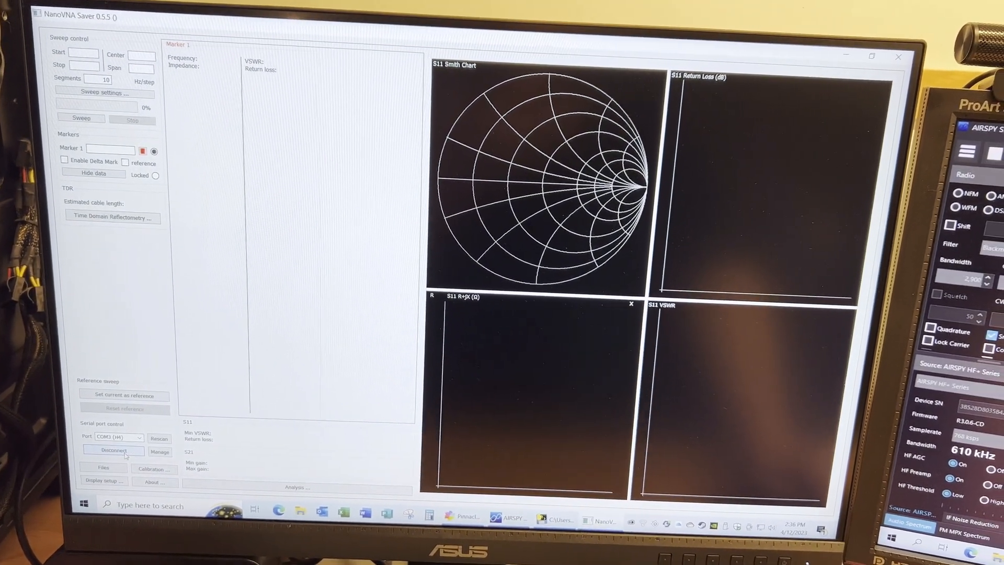
click(58, 115)
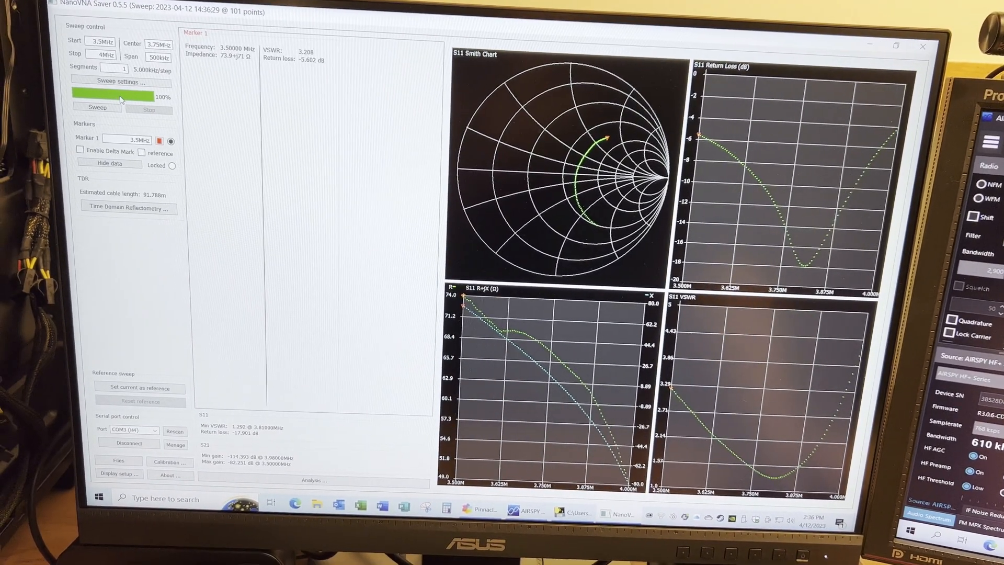
click(119, 81)
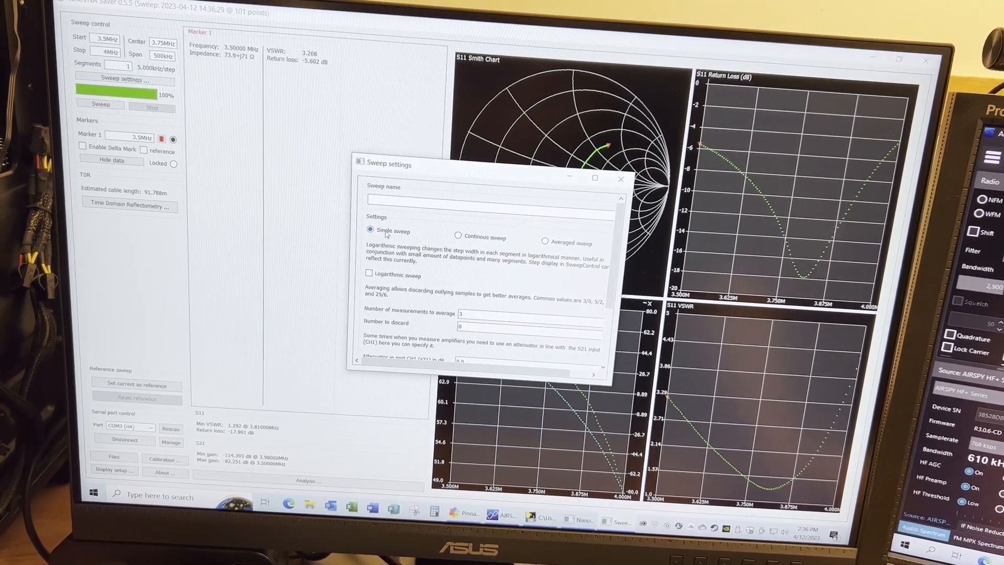
Set the sweep range to the 80 m band, 3.5–4 MHz, via Set band sweep.
click(500, 304)
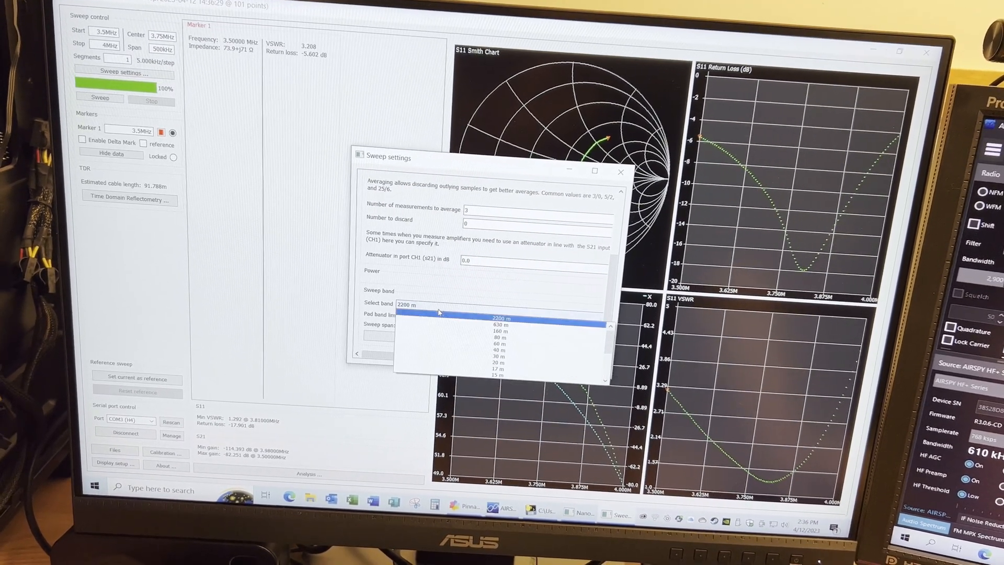
click(499, 337)
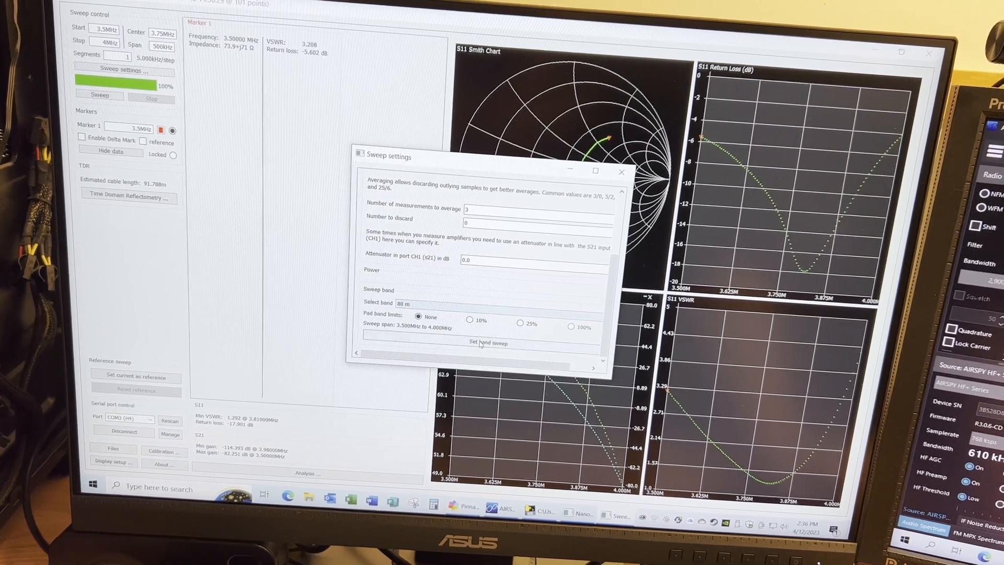
click(621, 171)
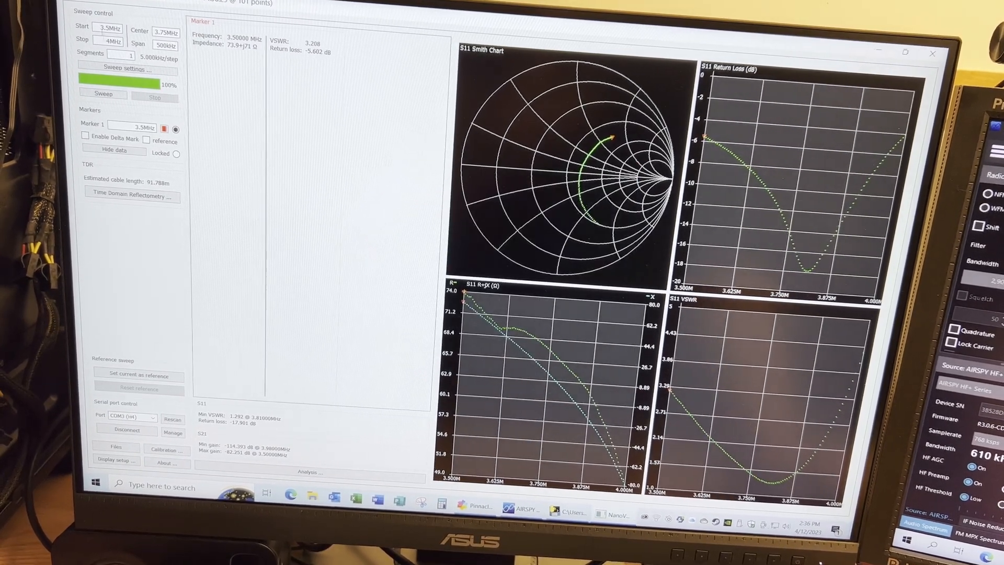